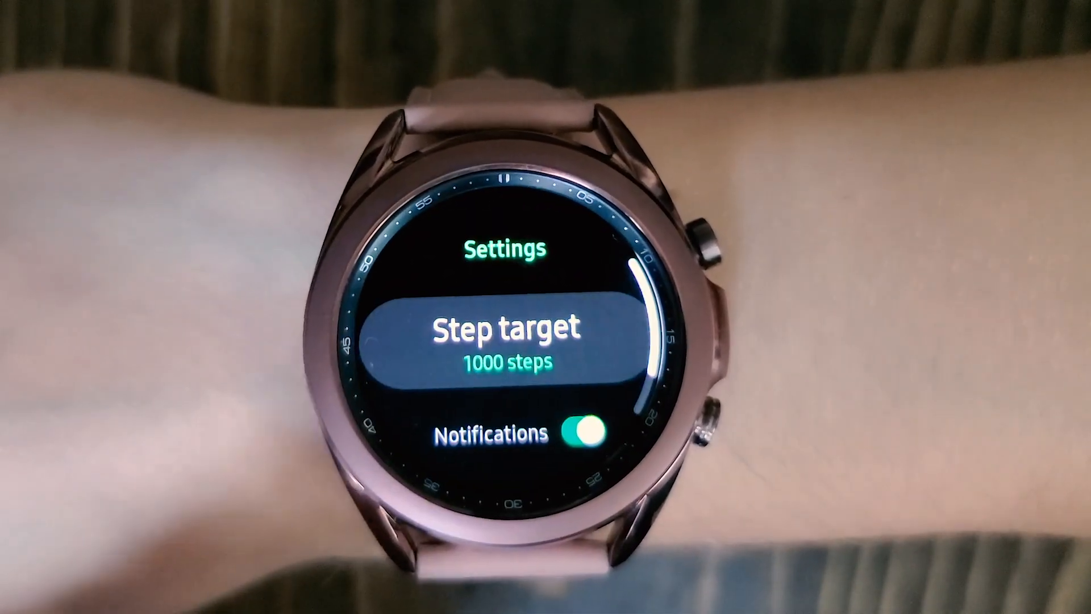
- Look through the Bunny-Walking frames (Walk 3, 4, 6 and later) before importing
{"action": "left_click", "coordinate": [509, 338]}
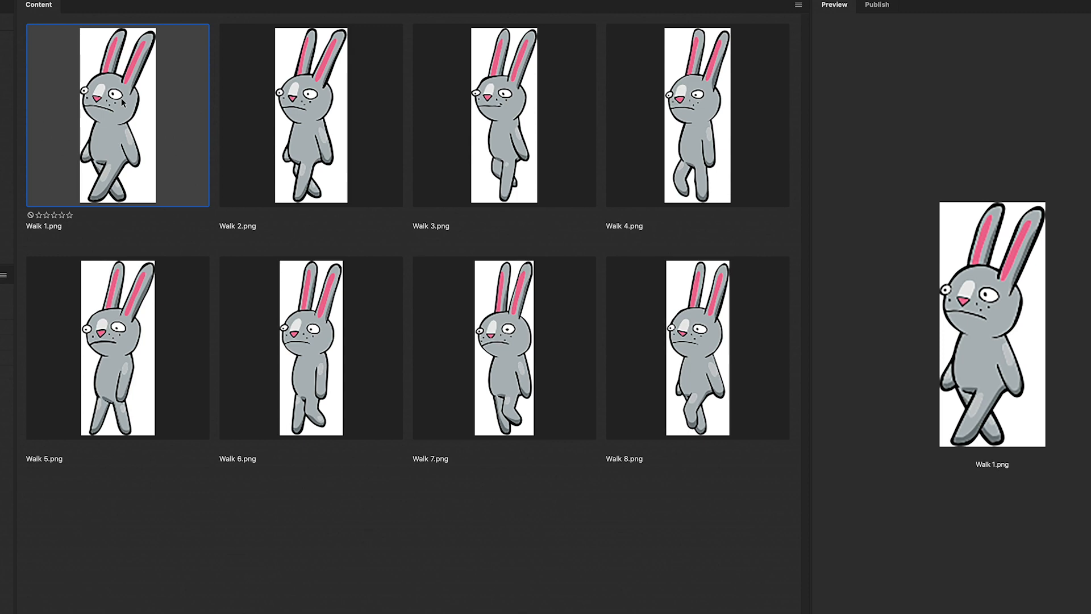
{"action": "left_click", "coordinate": [504, 115]}
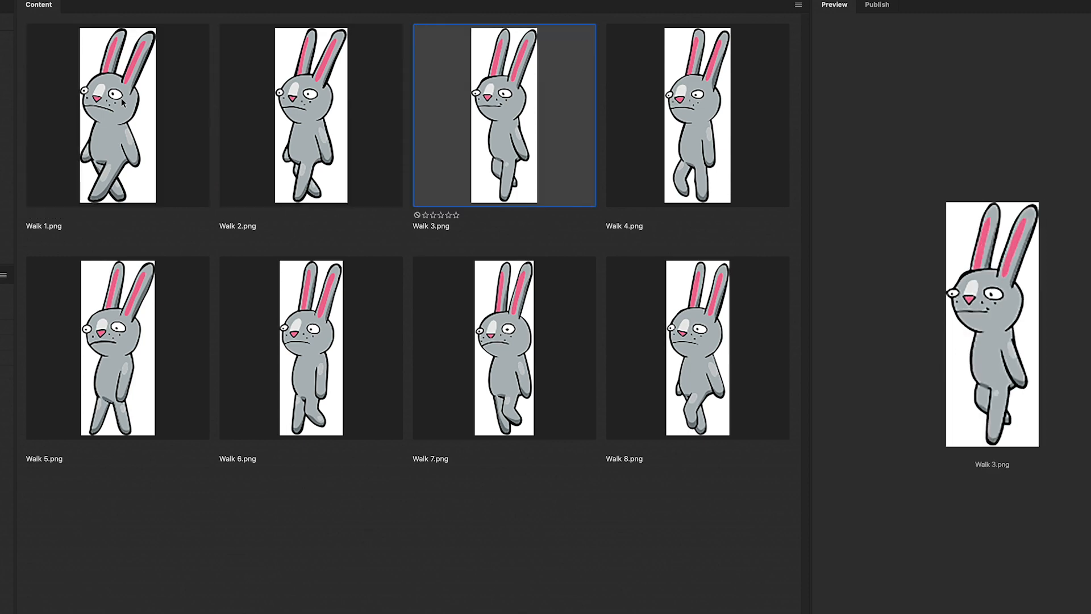
{"action": "left_click", "coordinate": [696, 114]}
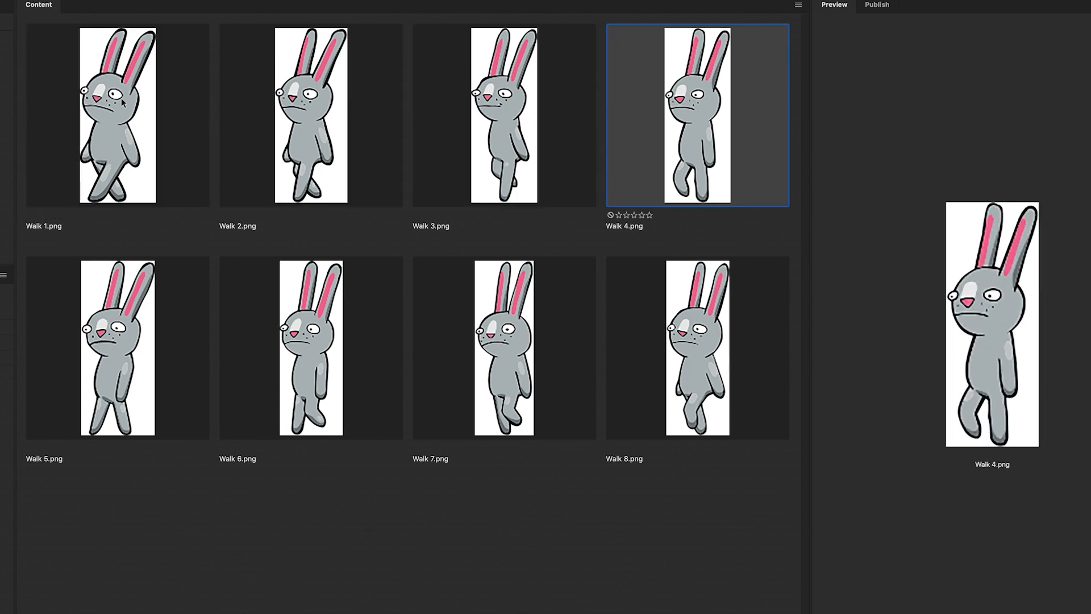
{"action": "left_click", "coordinate": [310, 348]}
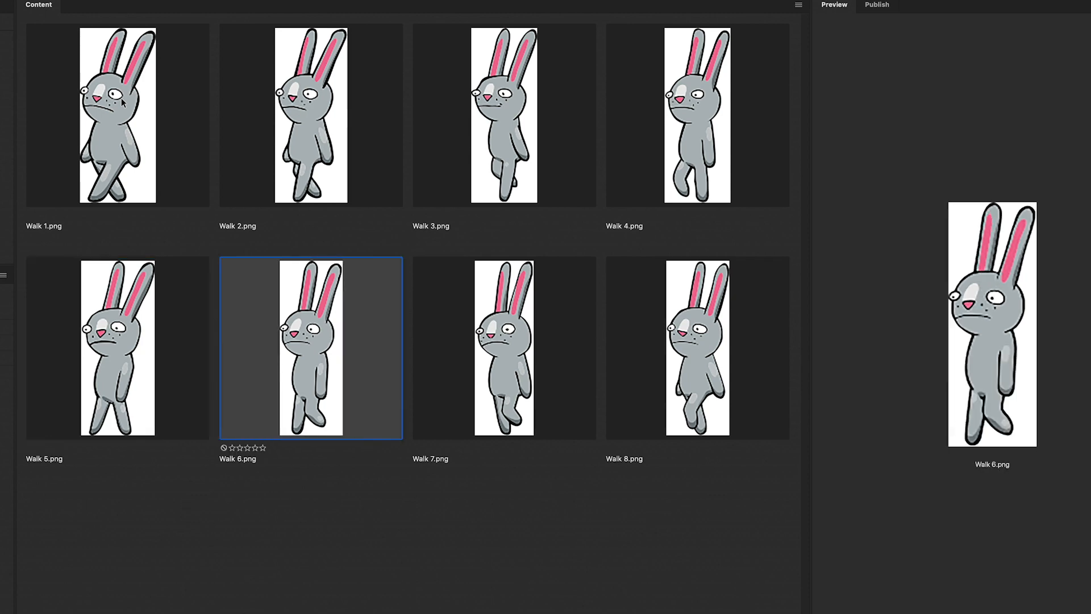
{"action": "left_click", "coordinate": [696, 347]}
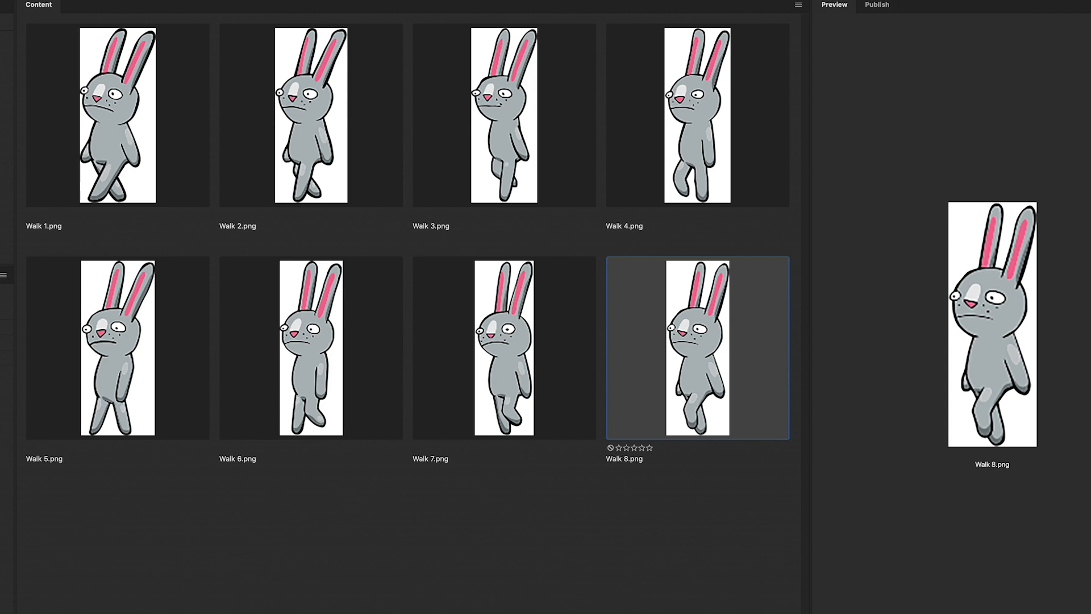
{"action": "left_click", "coordinate": [117, 113]}
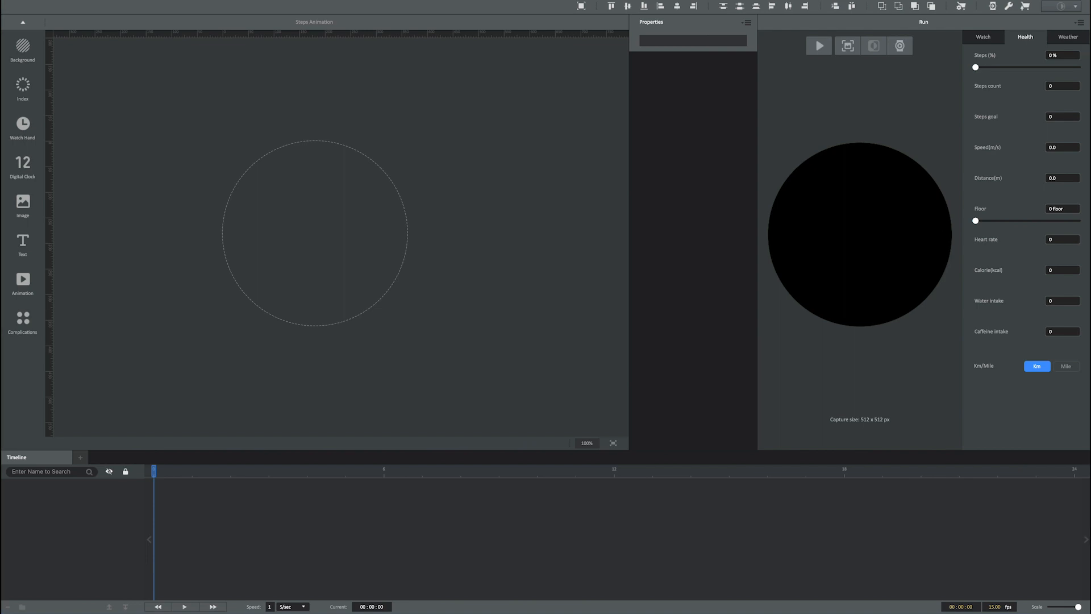
{"action": "mouse_move", "coordinate": [25, 284]}
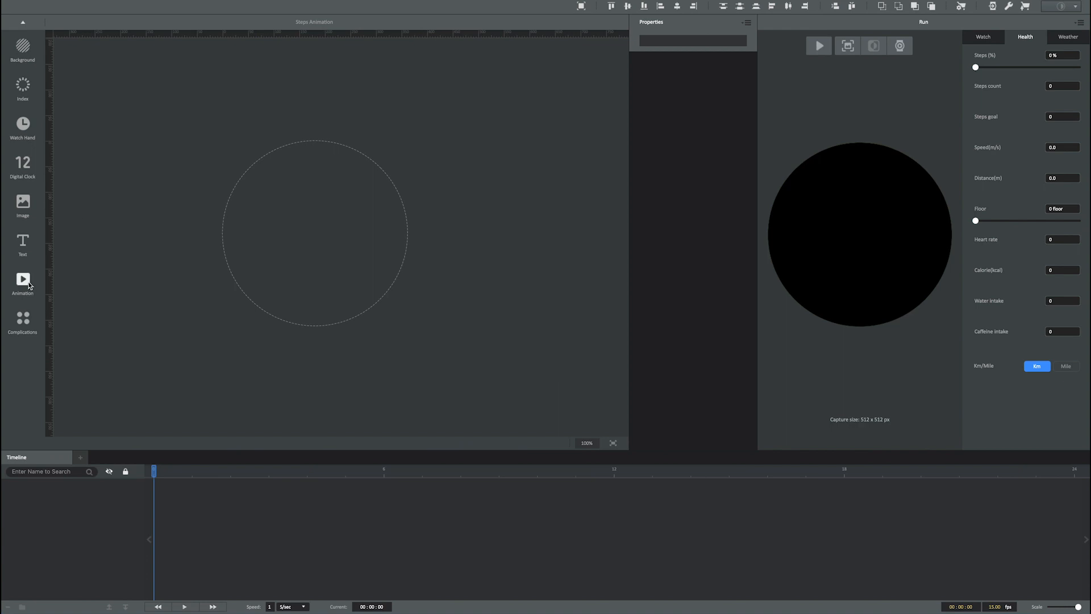
- Add an Animation layer built from Walk 1 to Walk 8.png in the Bunny-Walking folder
{"action": "left_click", "coordinate": [23, 279]}
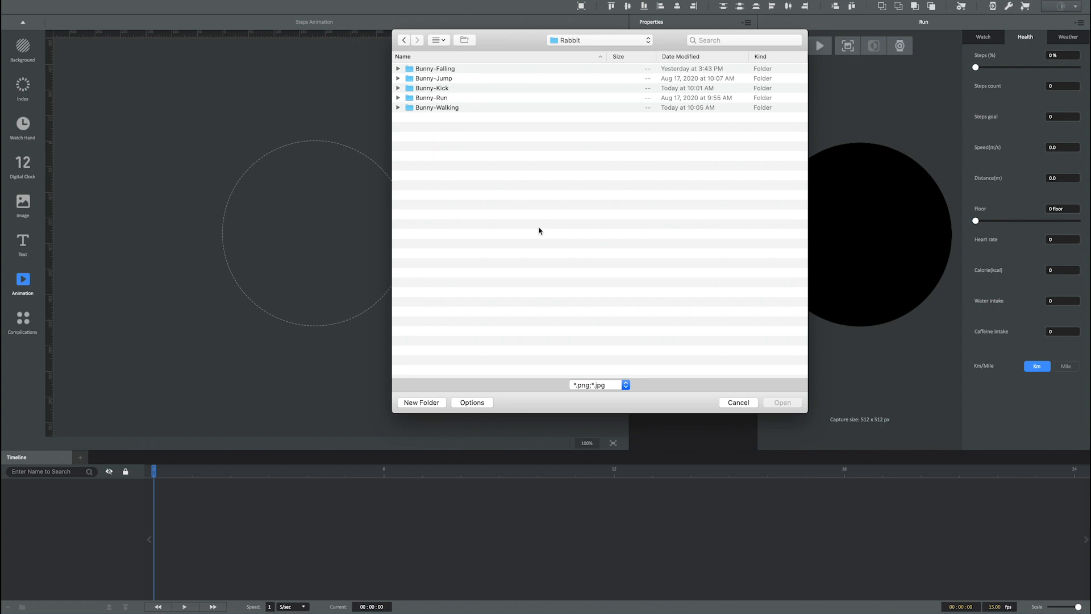
{"action": "mouse_move", "coordinate": [450, 109]}
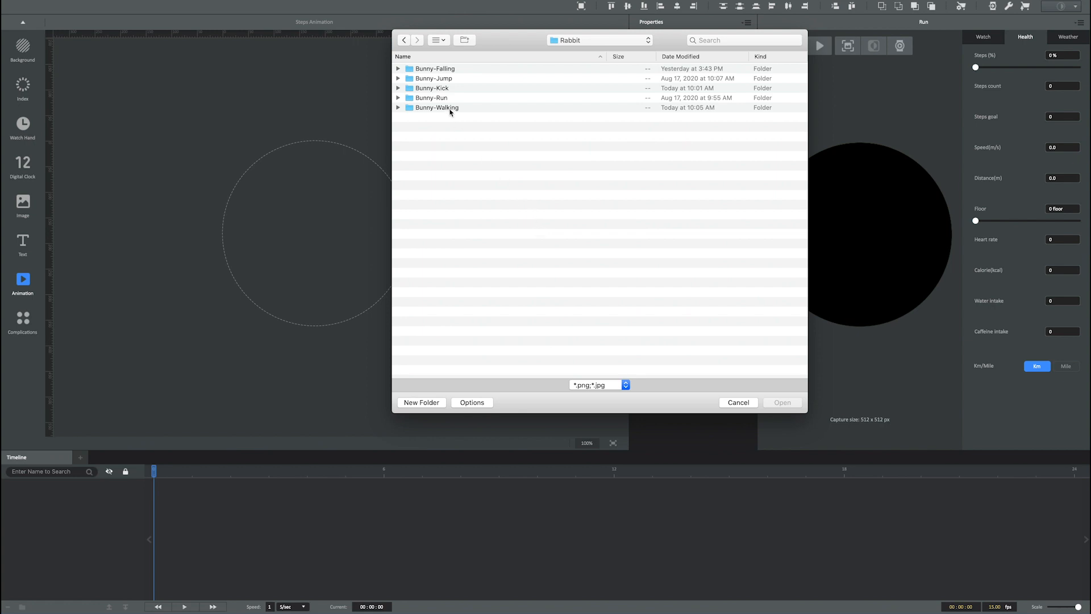
{"action": "double_click", "coordinate": [436, 107]}
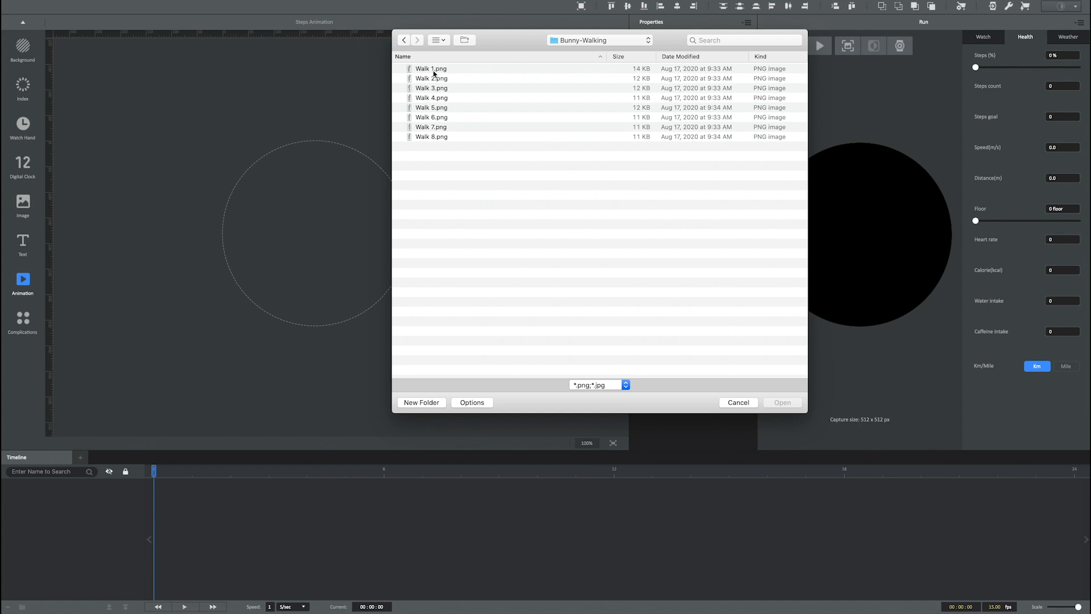
{"action": "left_click", "coordinate": [431, 69]}
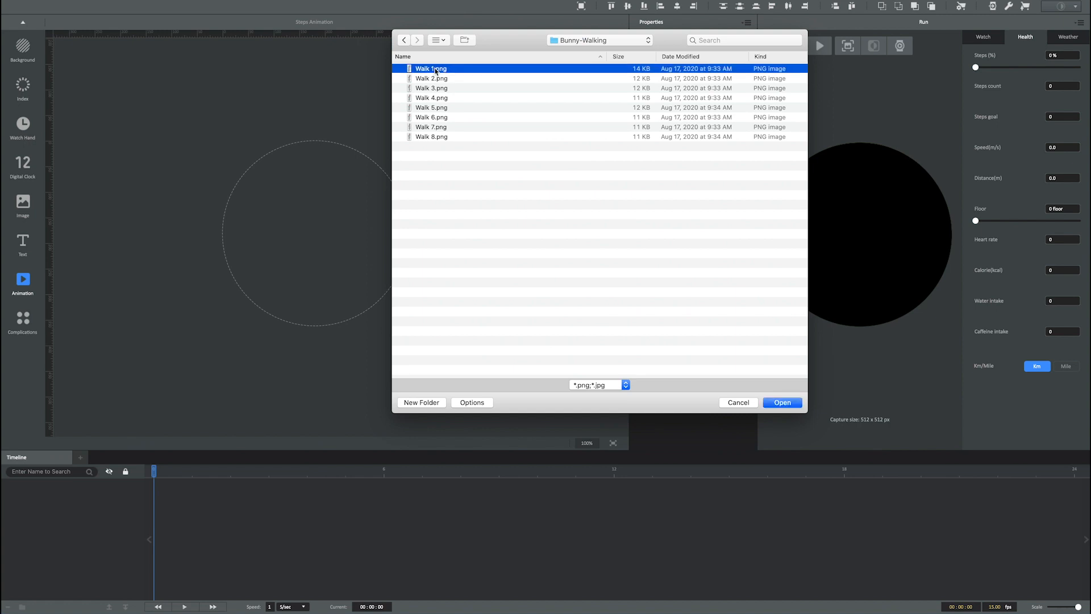
{"action": "left_click", "coordinate": [432, 137]}
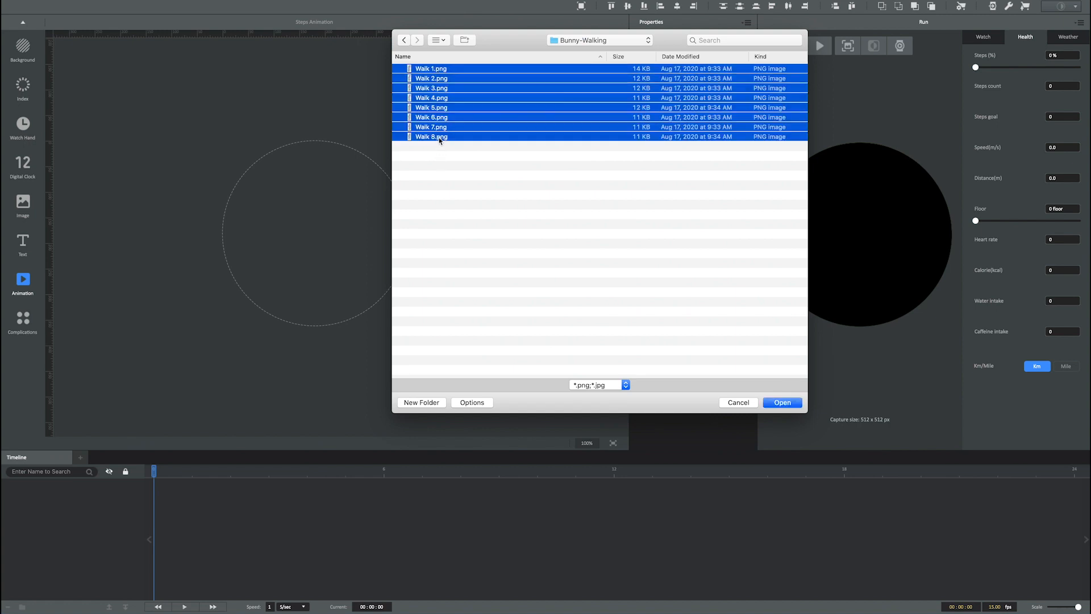
{"action": "mouse_move", "coordinate": [798, 383]}
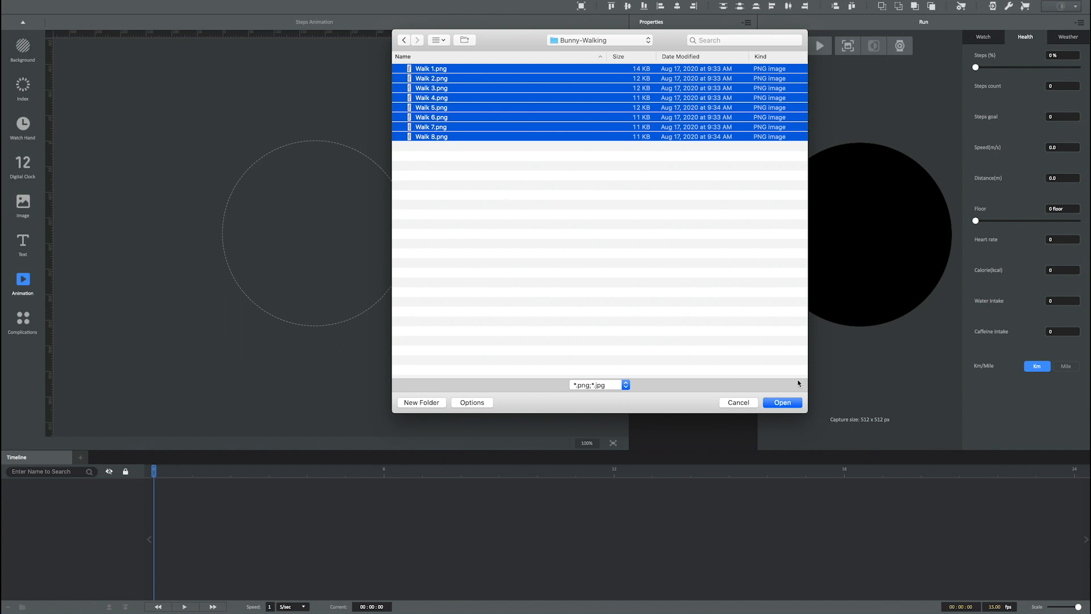
{"action": "left_click", "coordinate": [782, 402]}
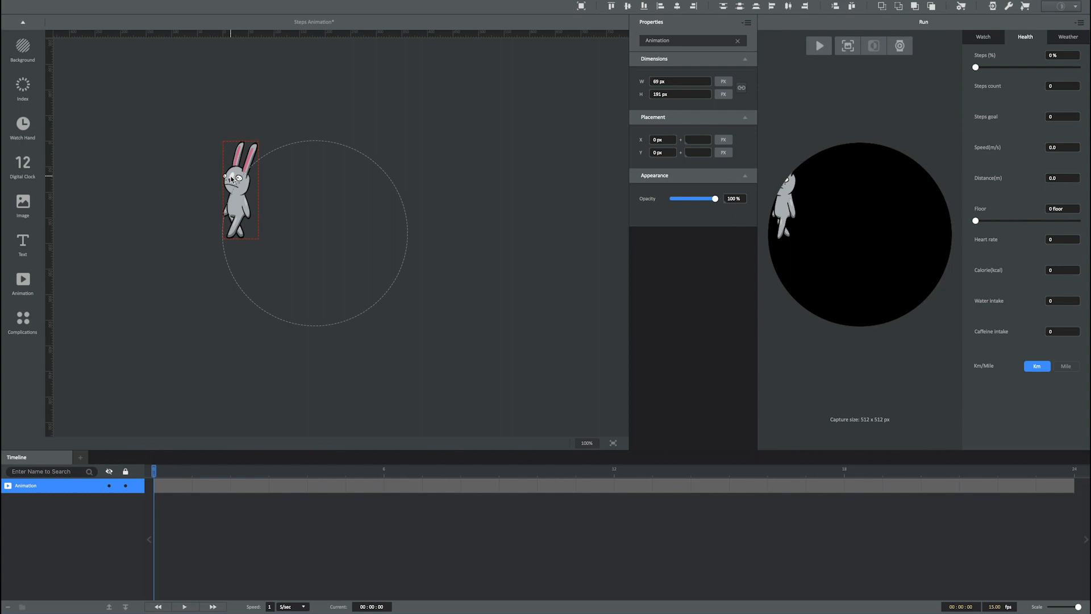
- Centre the walking bunny on the face, play the preview, and rename the layer Animation_Walk
{"action": "left_click_drag", "start_coordinate": [240, 187], "coordinate": [315, 220]}
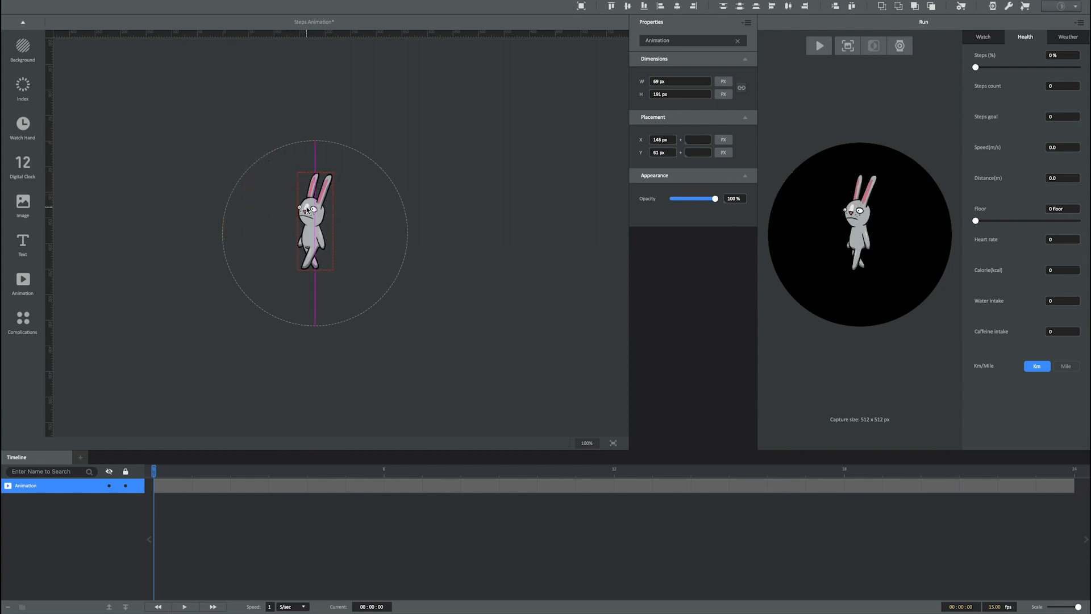
{"action": "left_click", "coordinate": [315, 222]}
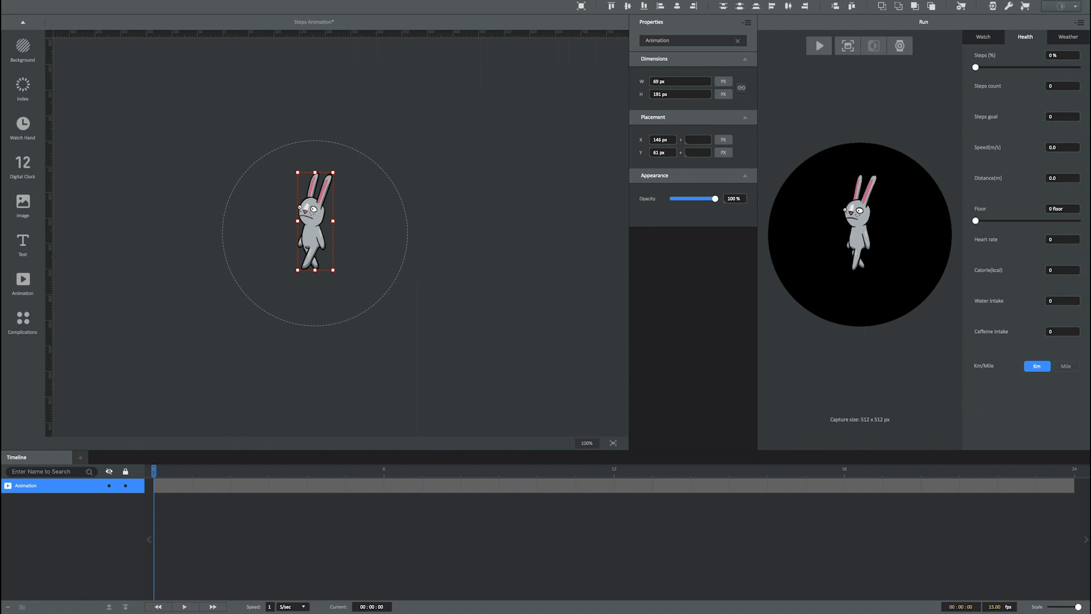
{"action": "left_click", "coordinate": [820, 46]}
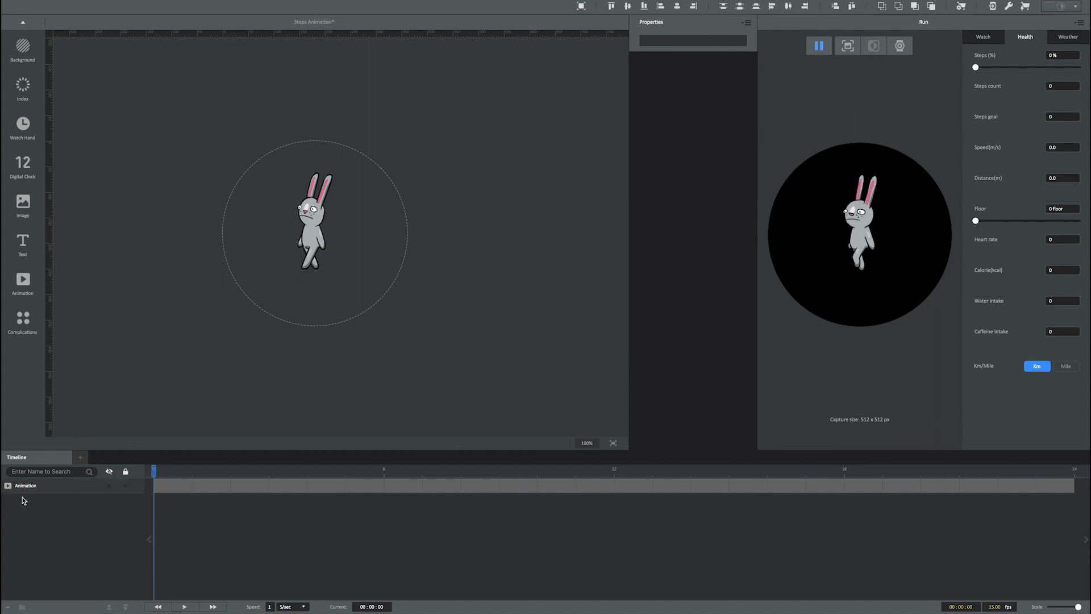
{"action": "right_click", "coordinate": [26, 485]}
{"action": "type", "text": "_Walk"}
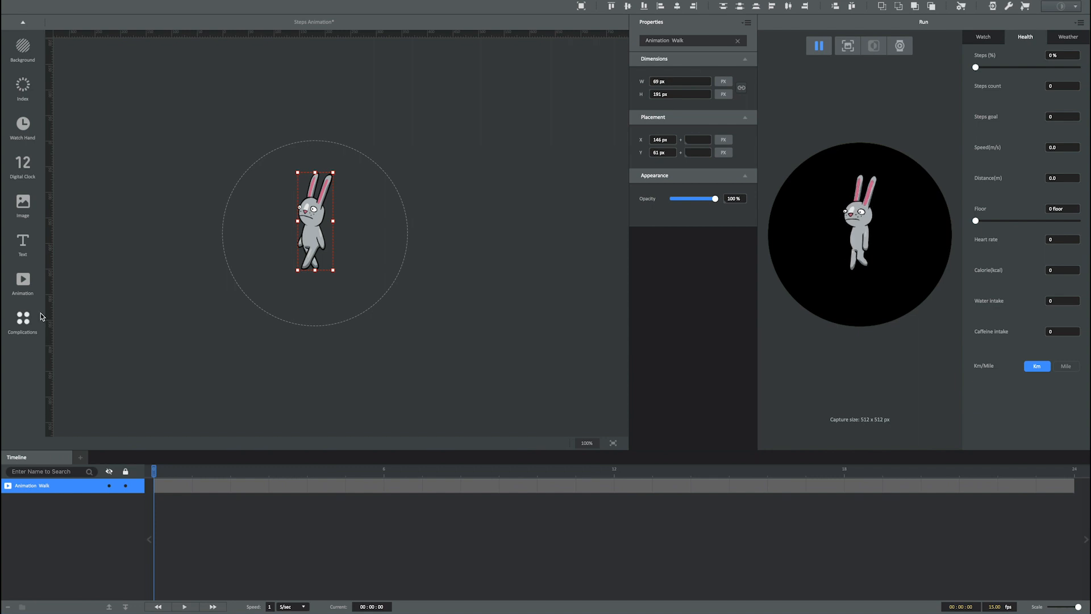
- Add a second Animation layer from all ten frames in Rabbit > Bunny-Run
{"action": "left_click", "coordinate": [22, 280]}
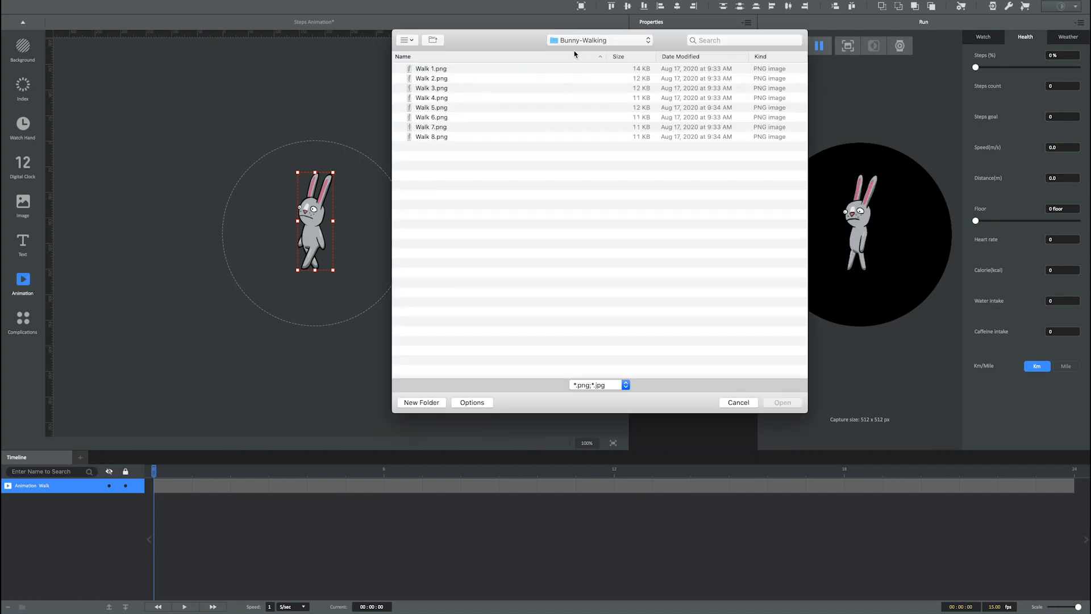
{"action": "left_click", "coordinate": [404, 40]}
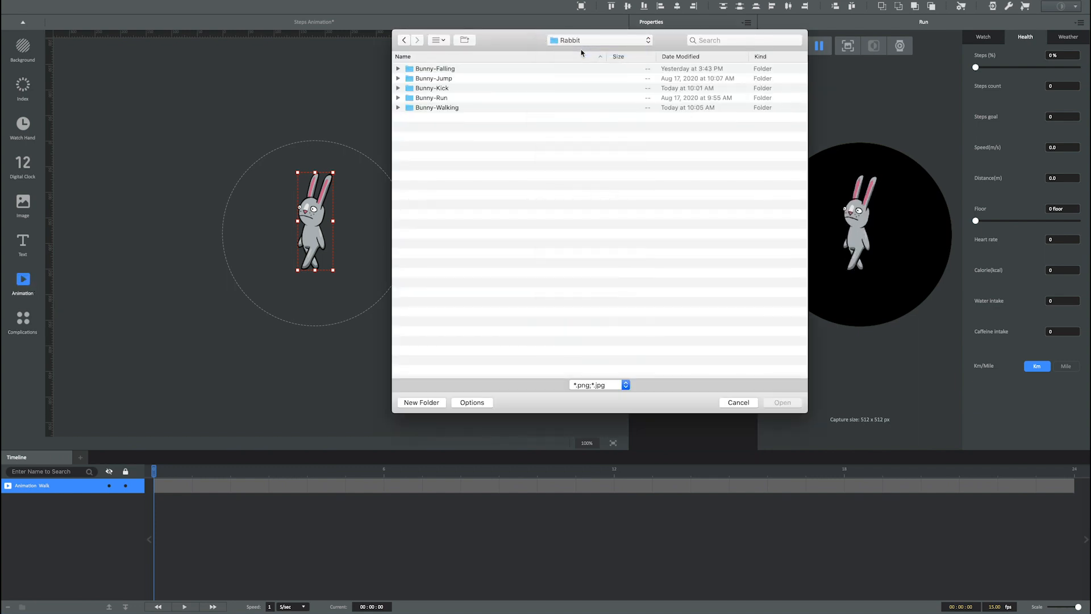
{"action": "double_click", "coordinate": [432, 97]}
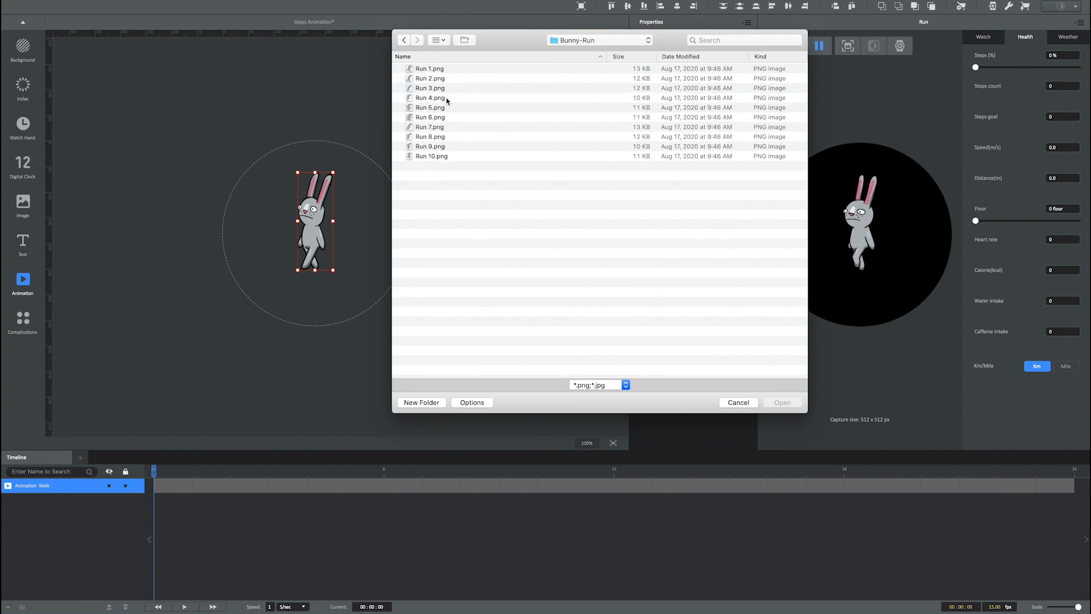
{"action": "key", "text": "cmd+a"}
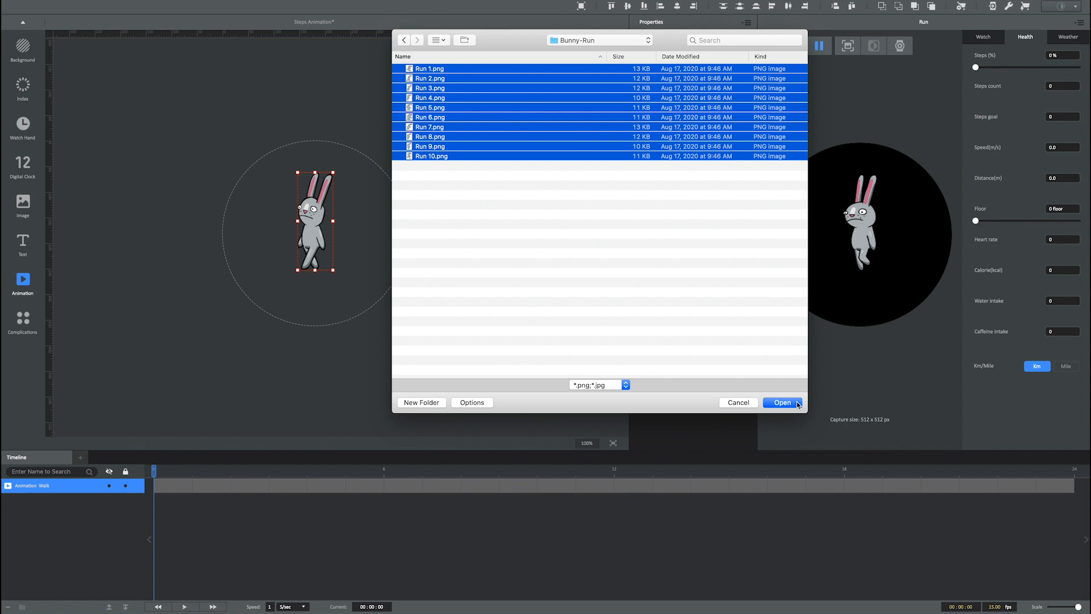
{"action": "left_click", "coordinate": [782, 403]}
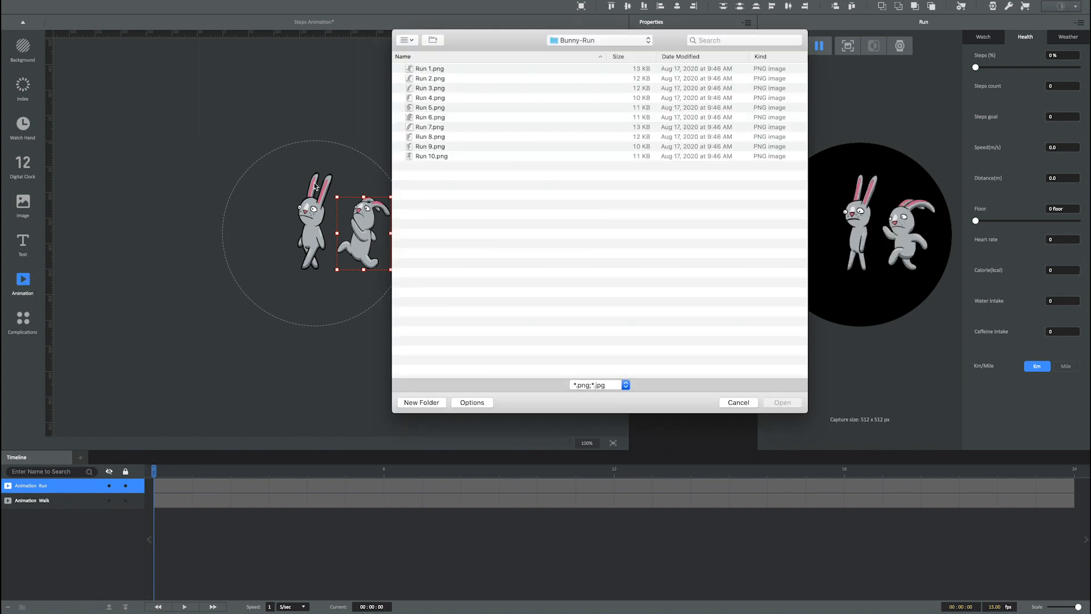
- Load all twelve frames from Rabbit > Bunny-Jump as a new Animation layer
{"action": "left_click", "coordinate": [599, 40]}
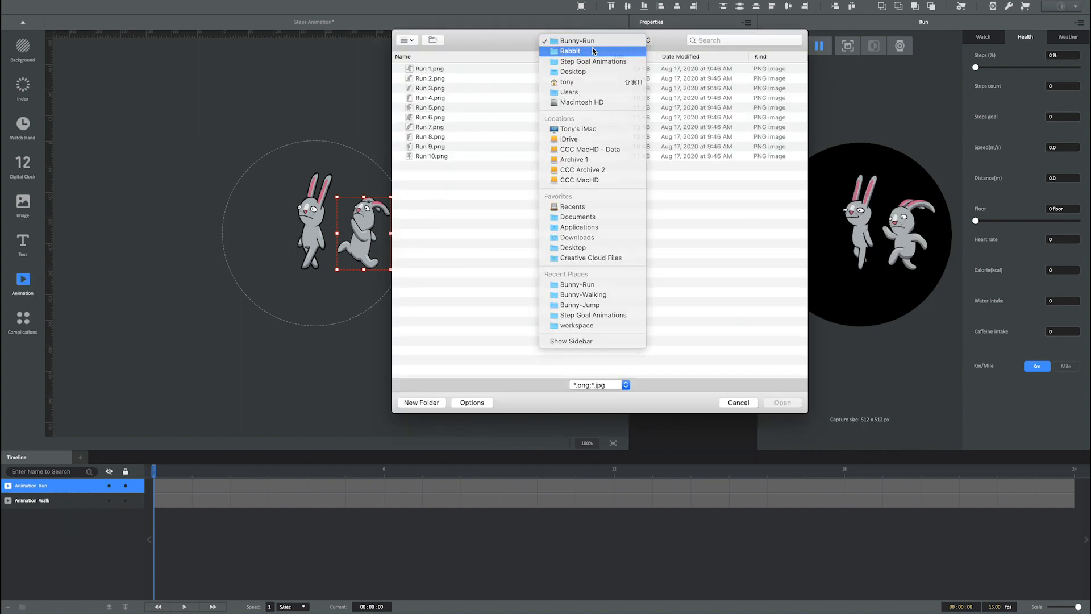
{"action": "left_click", "coordinate": [569, 51]}
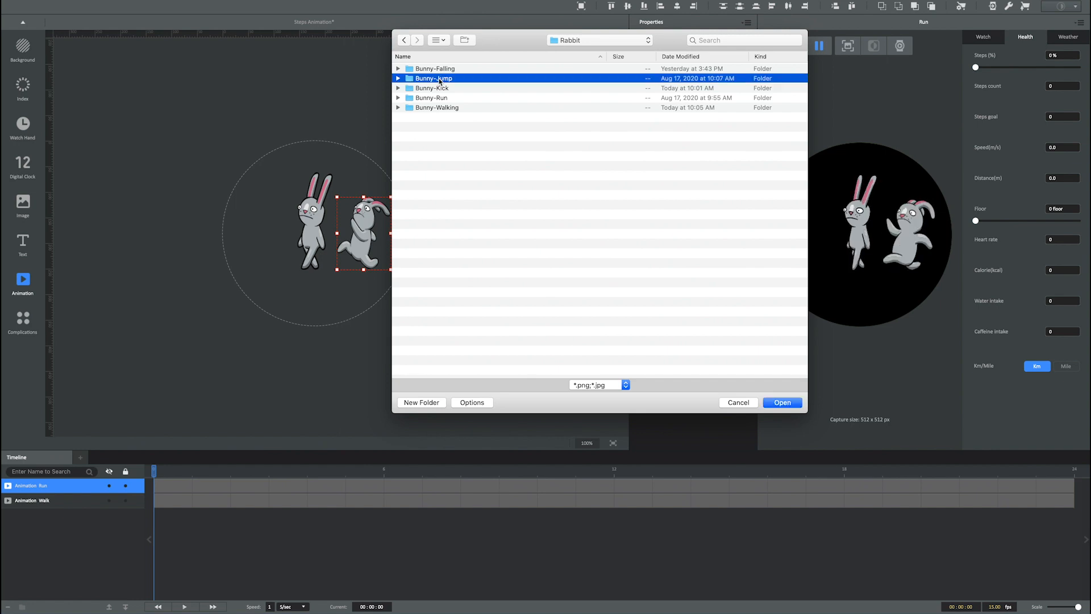
{"action": "double_click", "coordinate": [433, 79]}
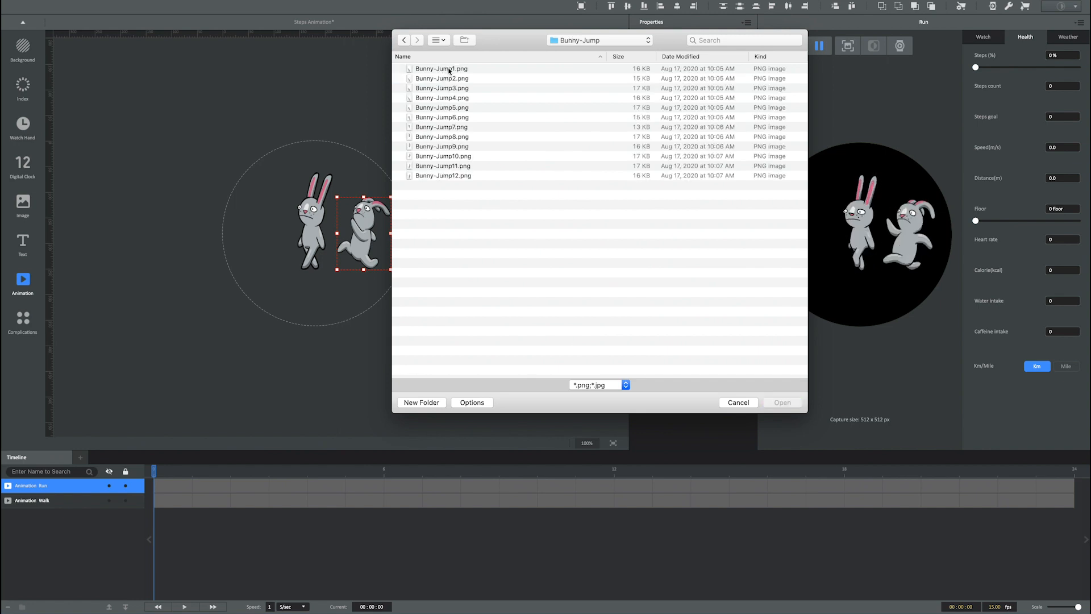
{"action": "left_click", "coordinate": [441, 69]}
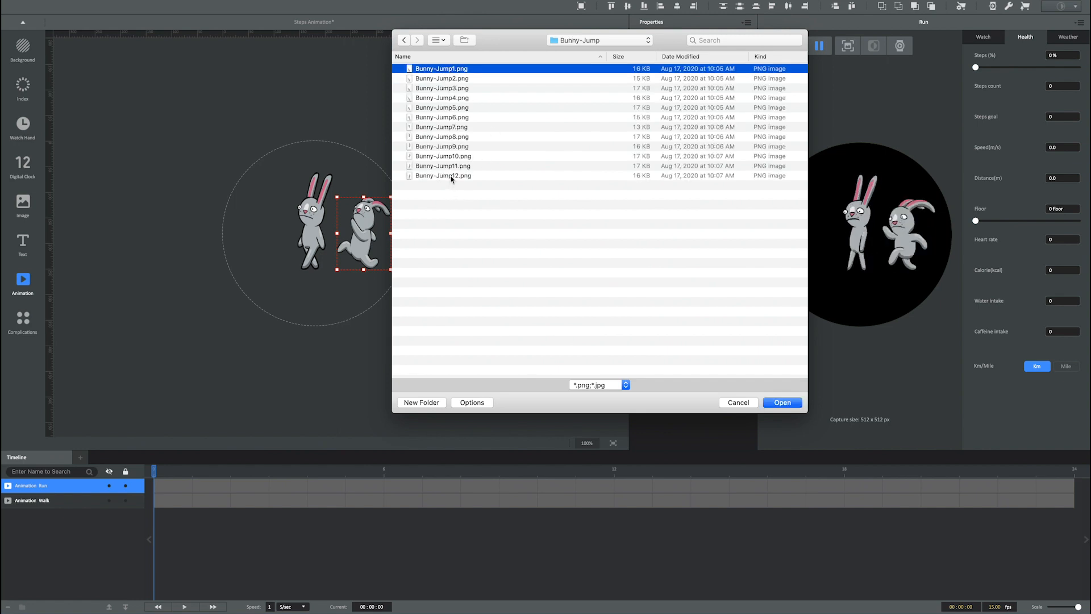
{"action": "left_click", "coordinate": [782, 402]}
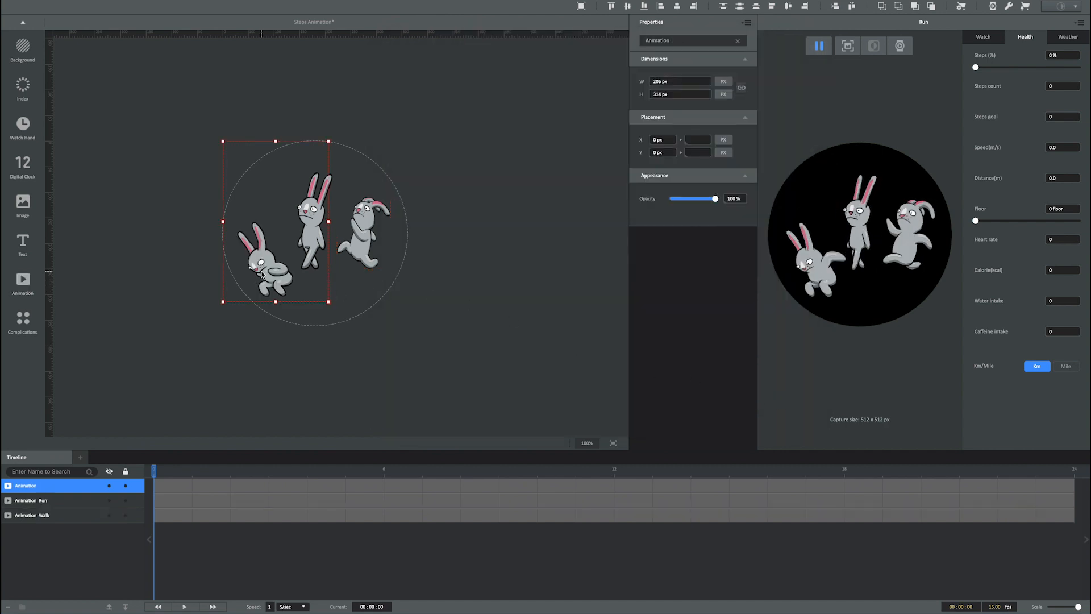
- Place the jumping bunny left of the walker and rename its layer Animation Jump
{"action": "left_click_drag", "start_coordinate": [276, 223], "coordinate": [272, 190]}
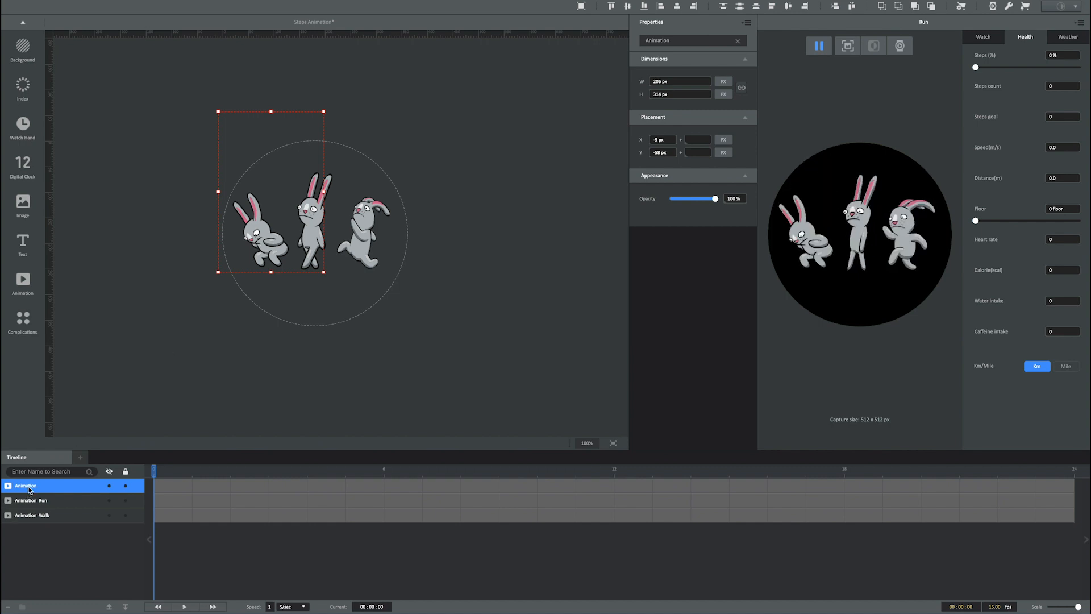
{"action": "right_click", "coordinate": [26, 485]}
{"action": "type", "text": " Jump"}
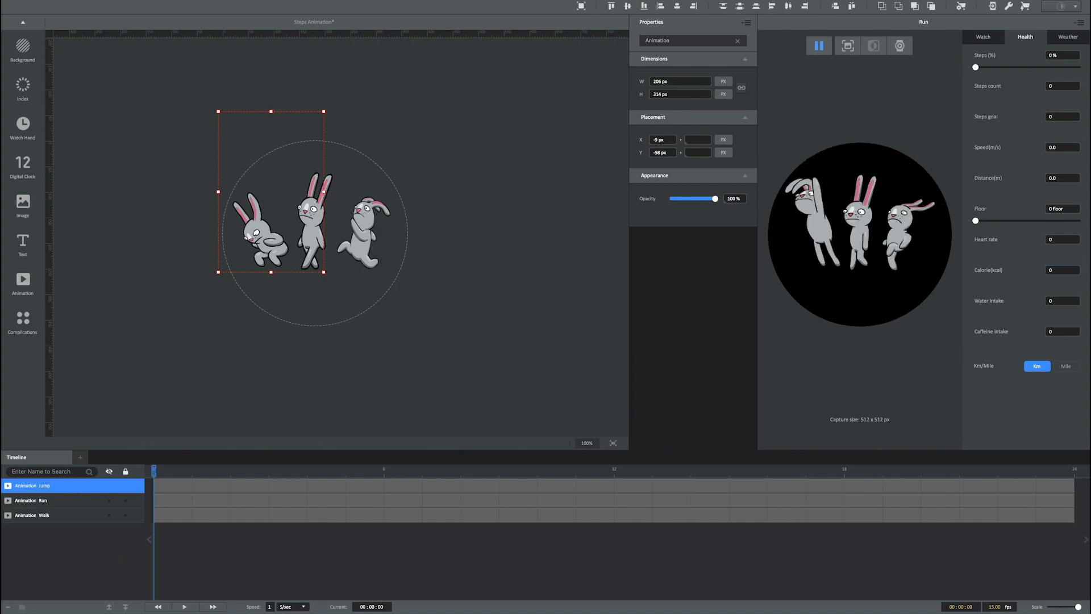
{"action": "left_click", "coordinate": [32, 485]}
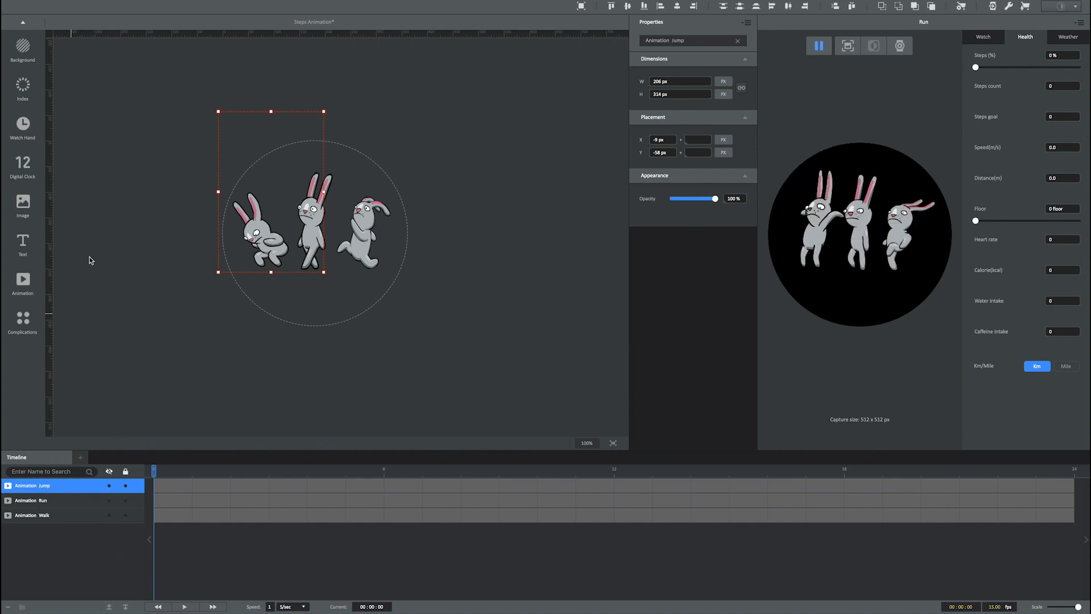
{"action": "left_click", "coordinate": [23, 281]}
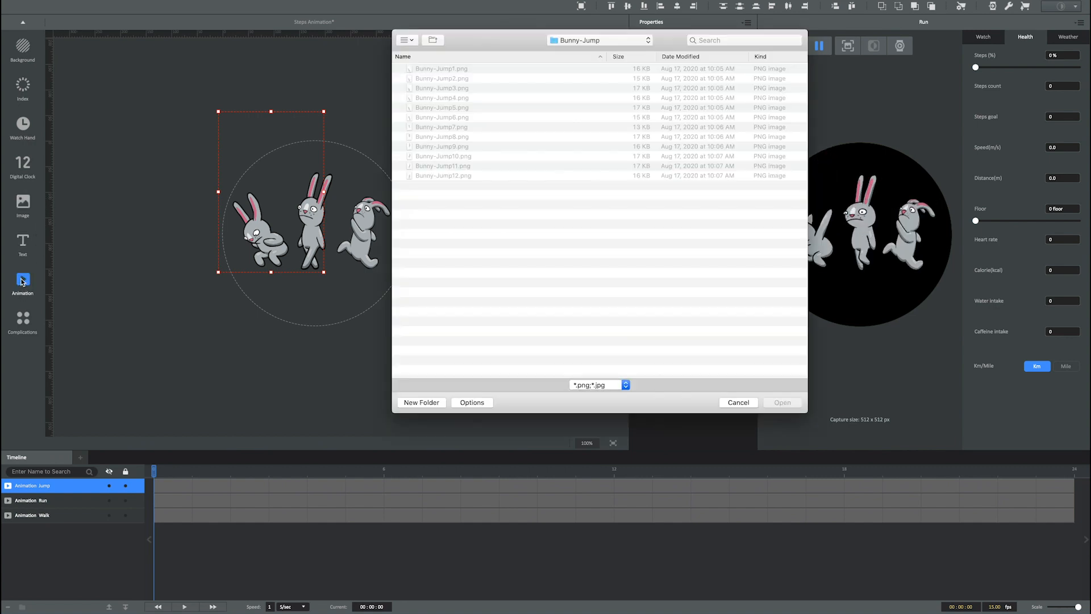
- Add an Animation layer from every frame in Rabbit > Bunny-Falling, first through last
{"action": "left_click", "coordinate": [598, 40]}
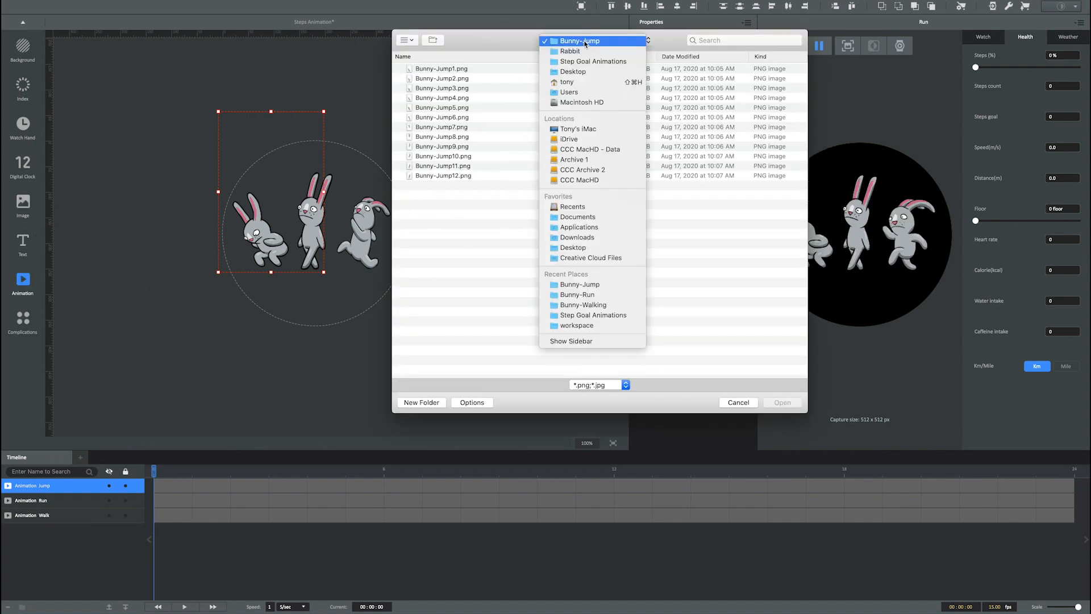
{"action": "left_click", "coordinate": [569, 51]}
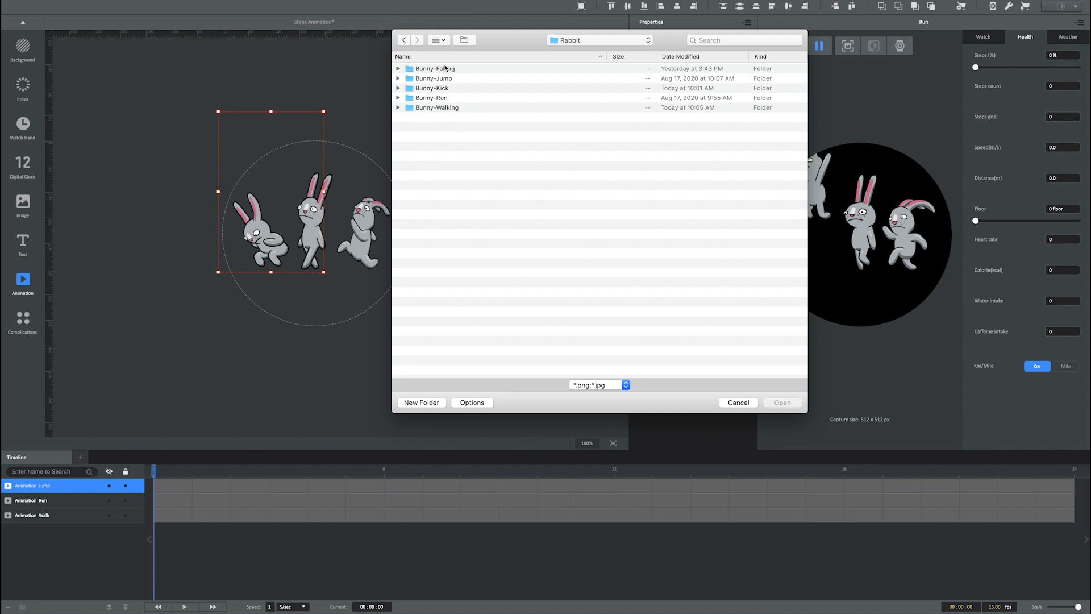
{"action": "double_click", "coordinate": [434, 69]}
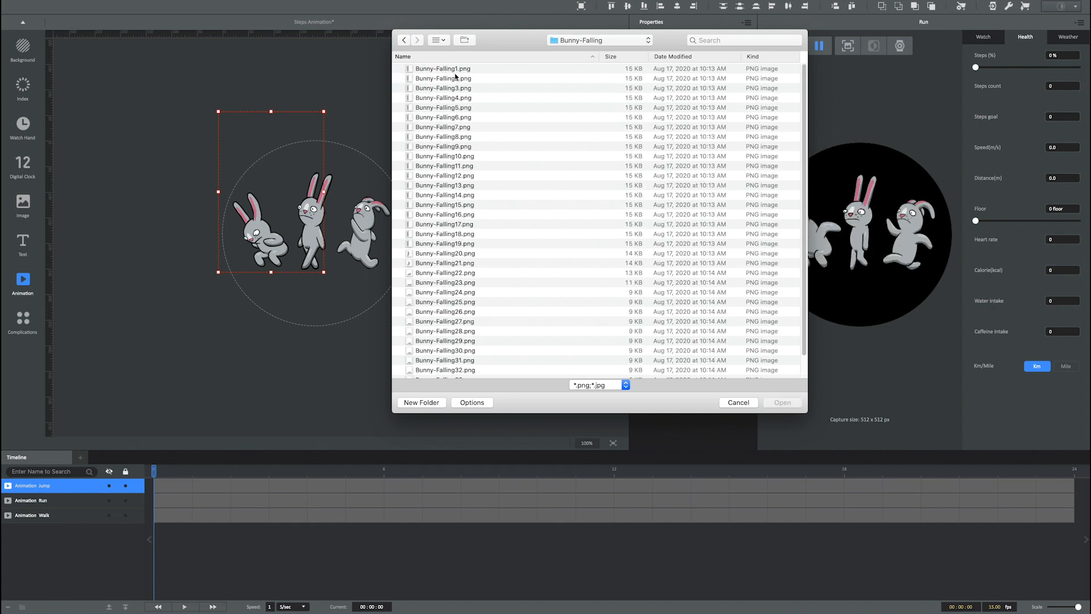
{"action": "left_click", "coordinate": [442, 69]}
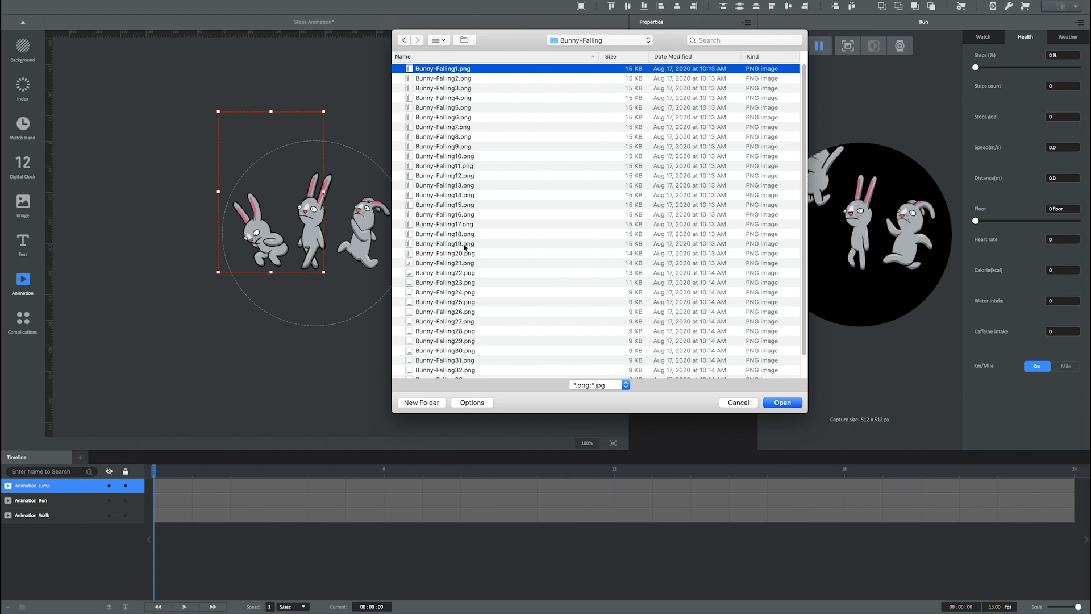
{"action": "scroll", "scroll_direction": "down", "scroll_amount": 3}
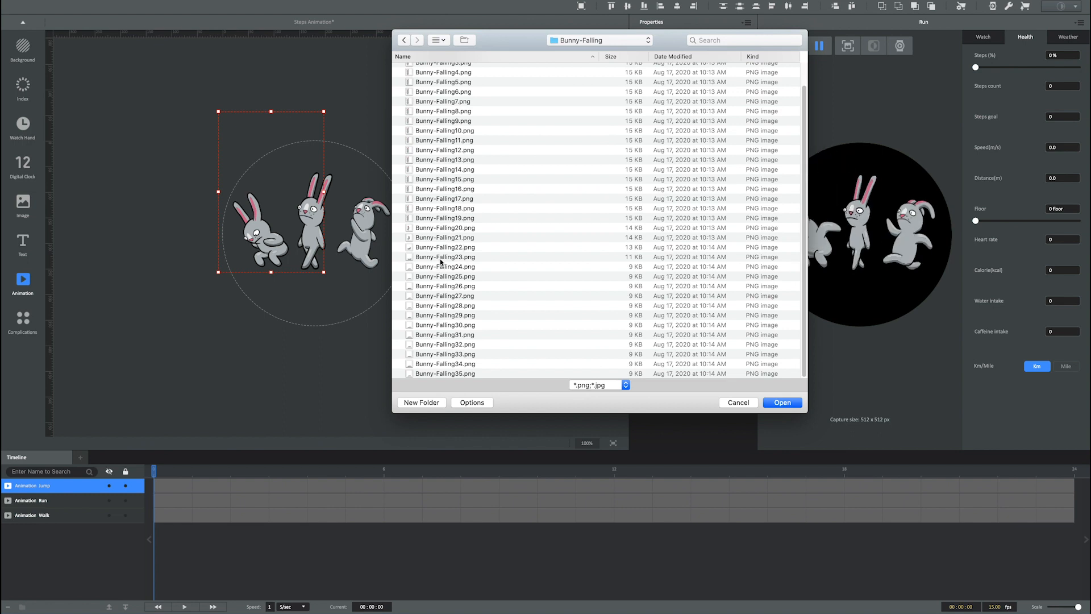
{"action": "left_click", "coordinate": [444, 256]}
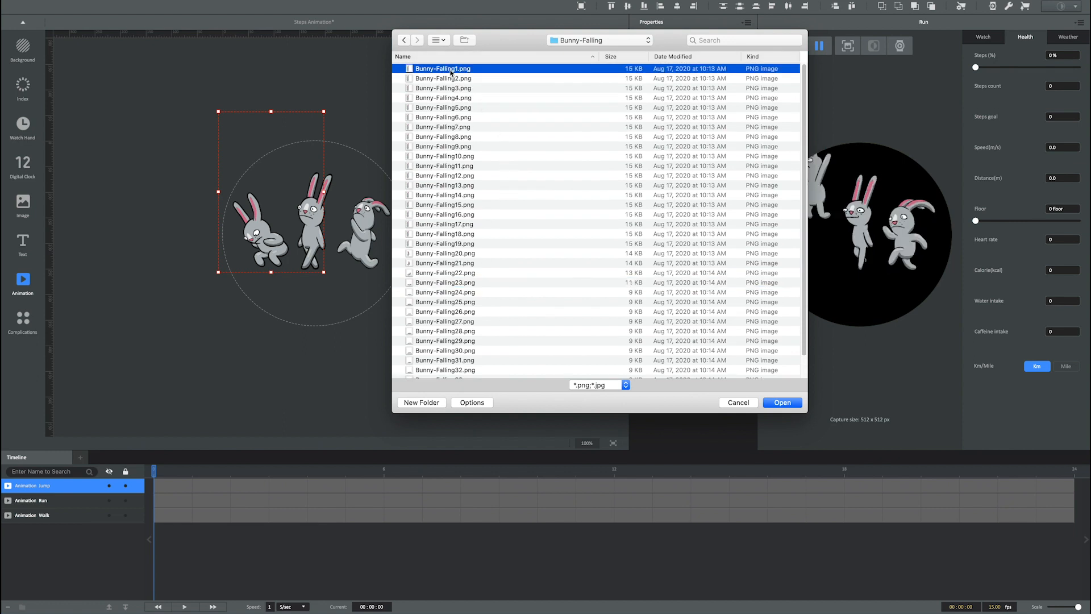
{"action": "scroll", "scroll_direction": "down", "scroll_amount": 3}
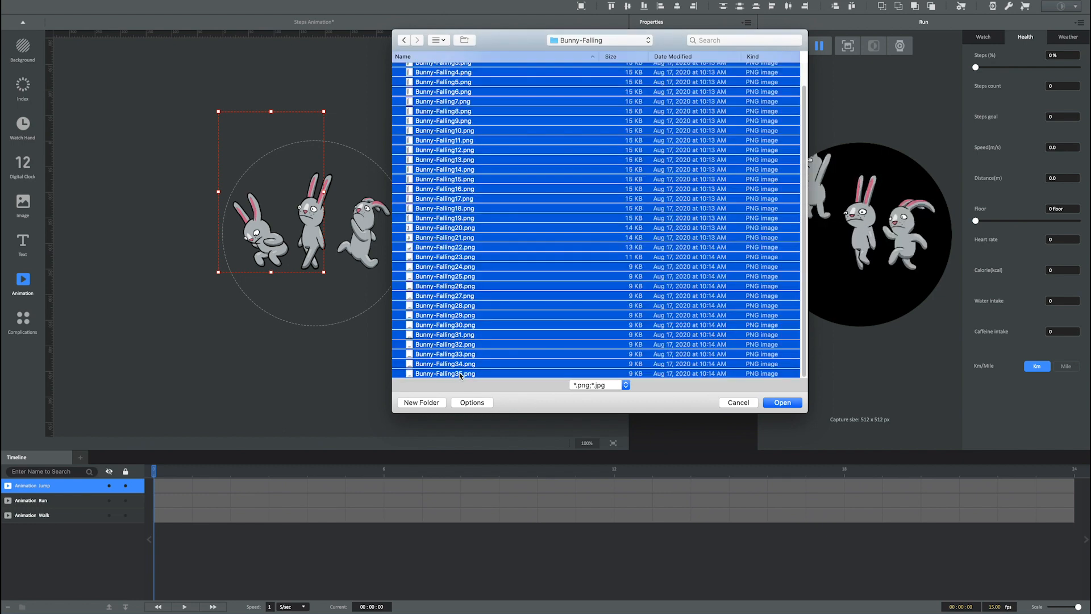
{"action": "left_click", "coordinate": [782, 403]}
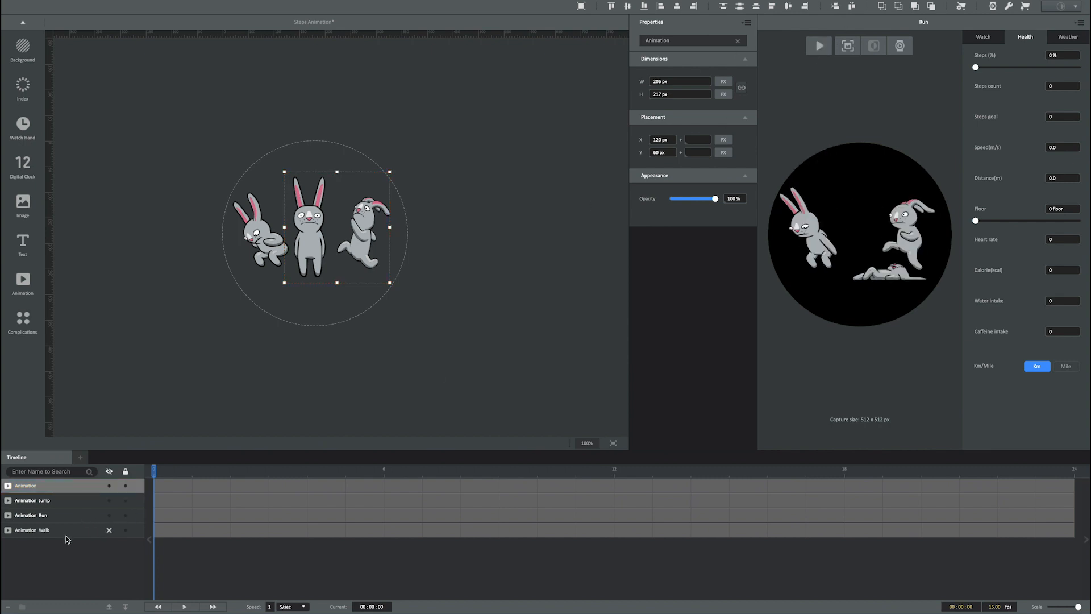
- Rename the new falling-bunny layer to Animation Fall
{"action": "left_click", "coordinate": [26, 485]}
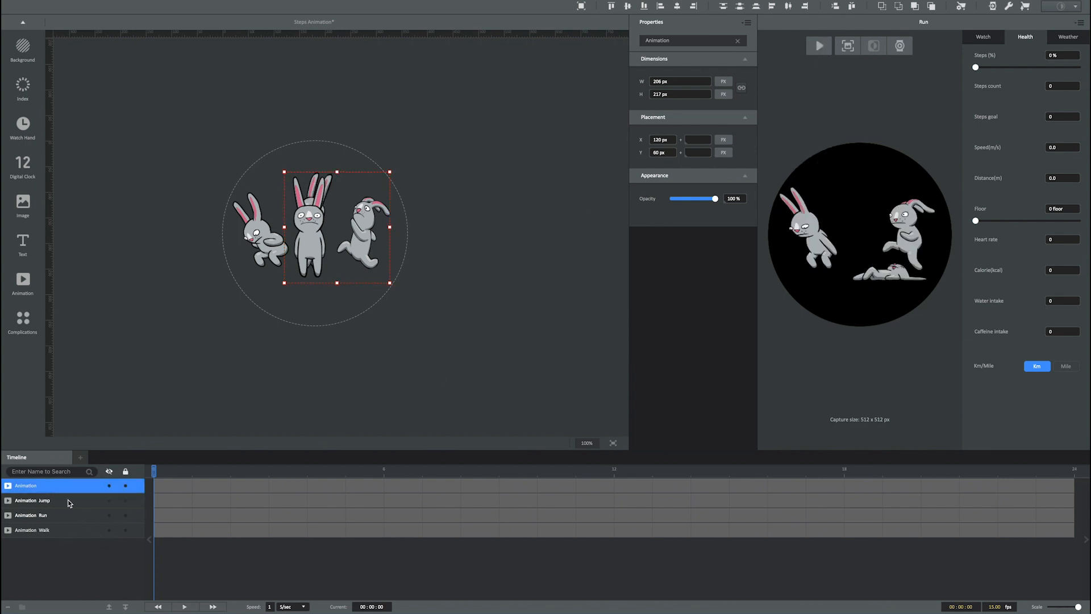
{"action": "right_click", "coordinate": [67, 501]}
{"action": "type", "text": " Fall"}
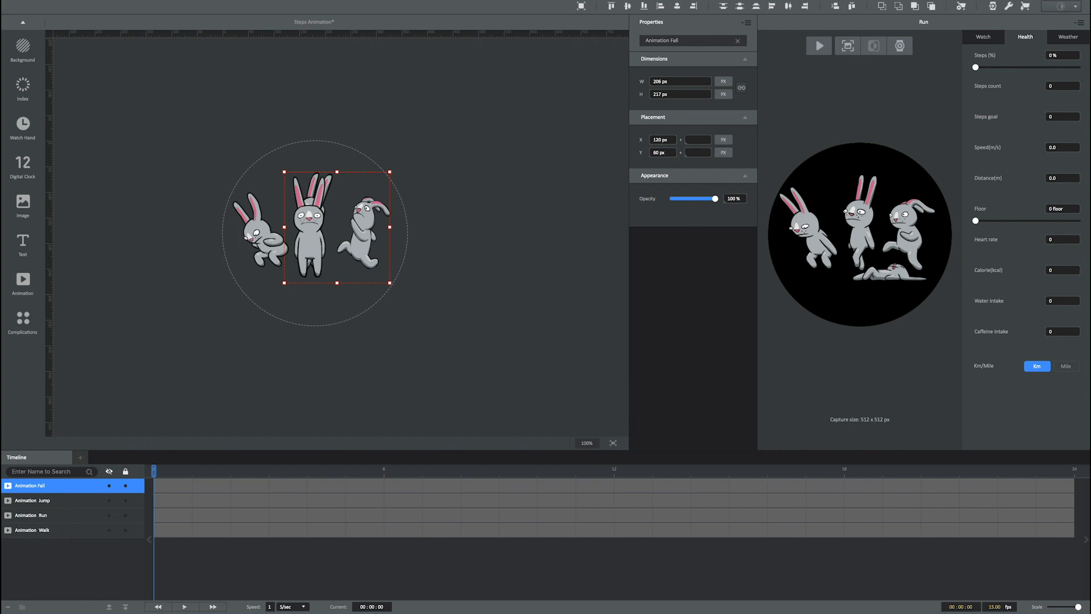
{"action": "mouse_move", "coordinate": [22, 202]}
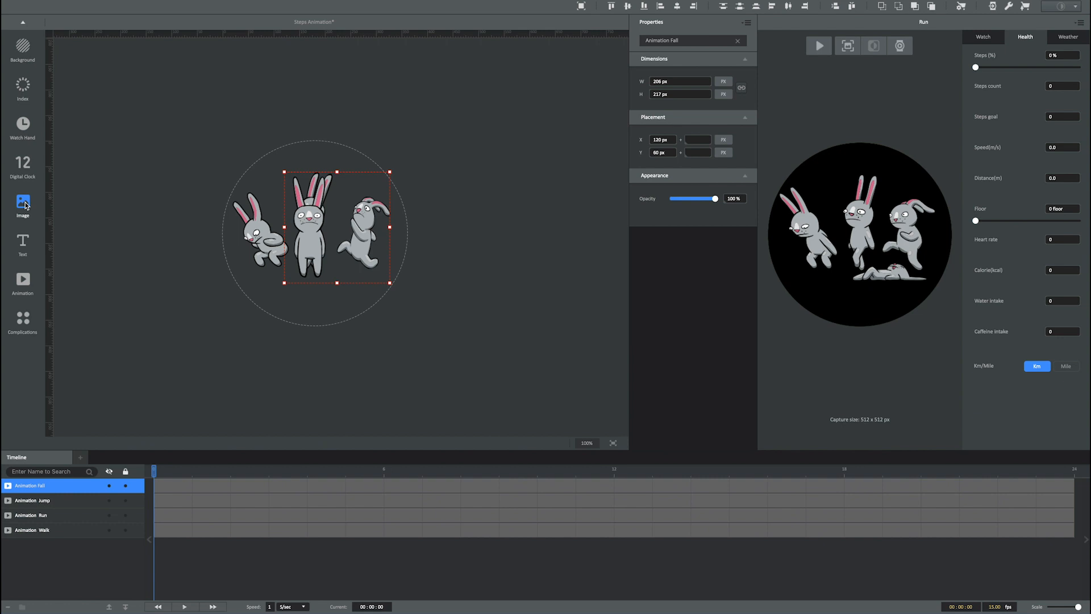
- Add Bunny-Kick3.png from Rabbit > Bunny-Kick as a still Image layer
{"action": "left_click", "coordinate": [23, 206]}
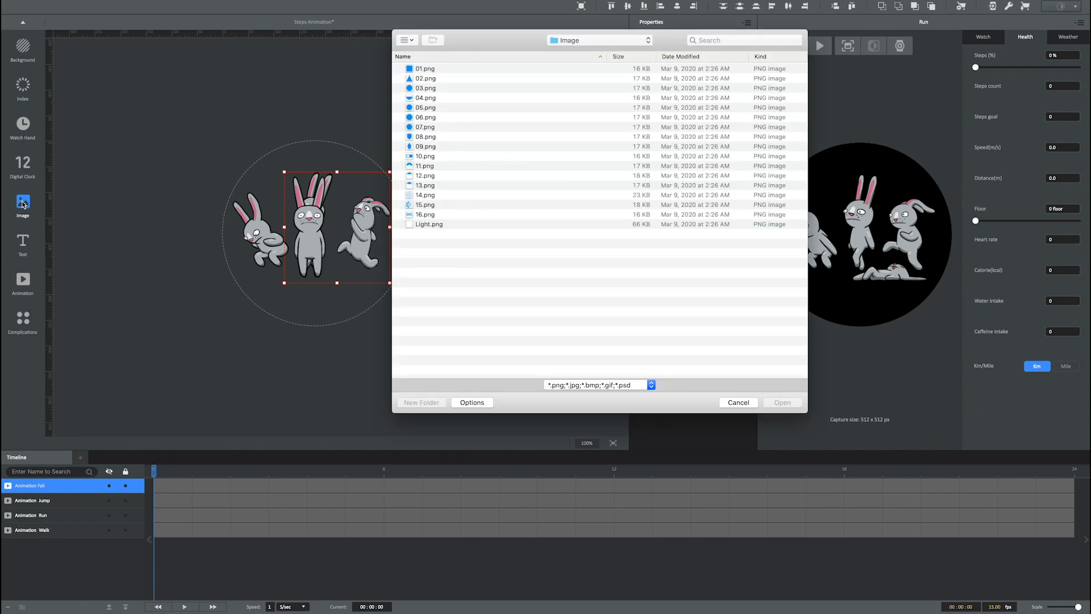
{"action": "mouse_move", "coordinate": [560, 72]}
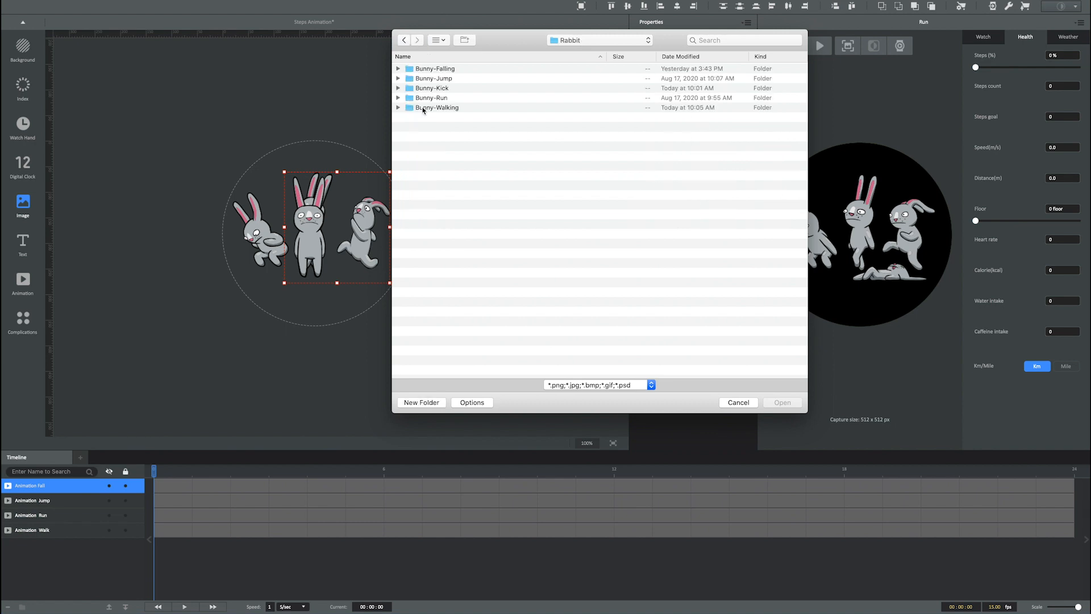
{"action": "mouse_move", "coordinate": [458, 146]}
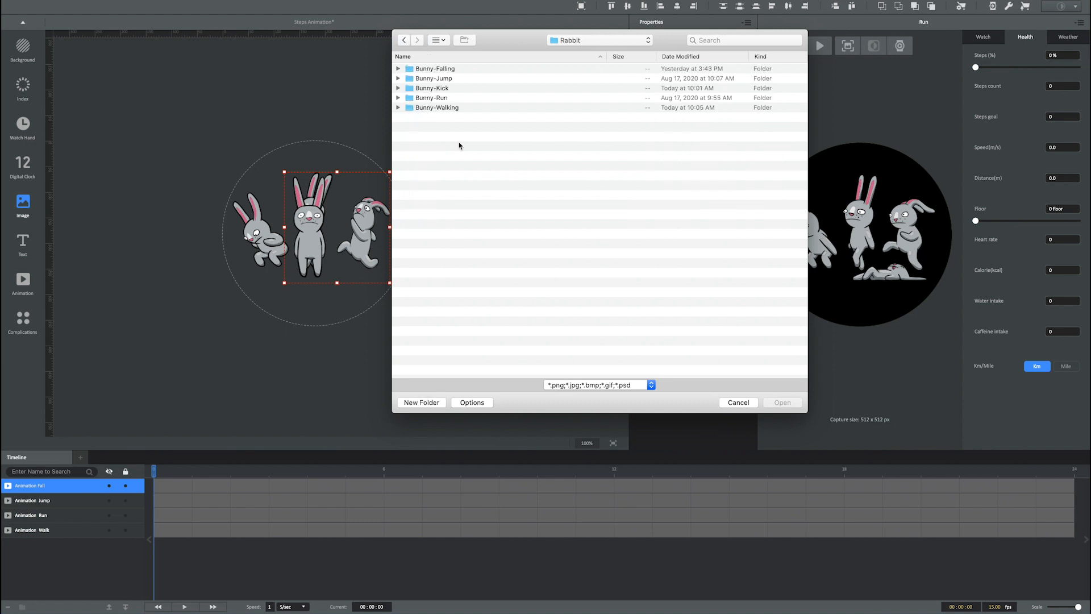
{"action": "double_click", "coordinate": [431, 87]}
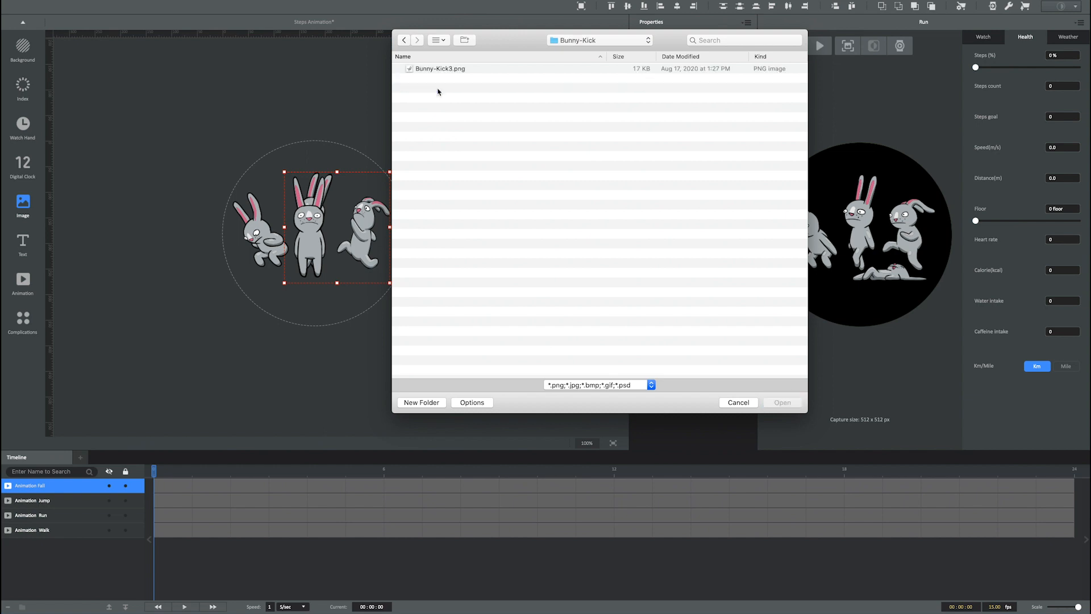
{"action": "left_click", "coordinate": [439, 68]}
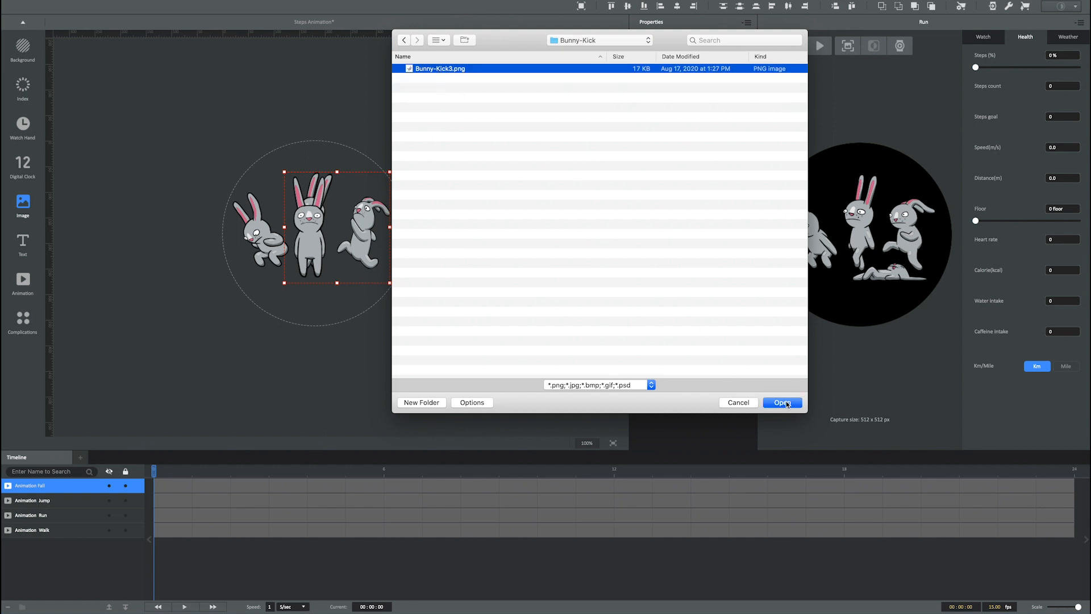
{"action": "left_click", "coordinate": [782, 402]}
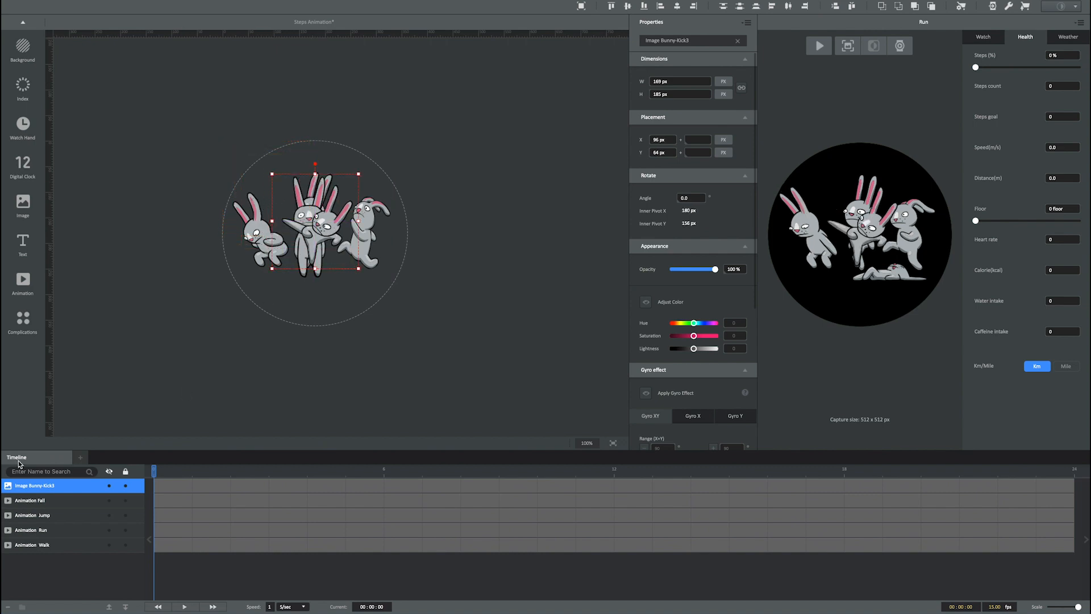
{"action": "left_click", "coordinate": [175, 331]}
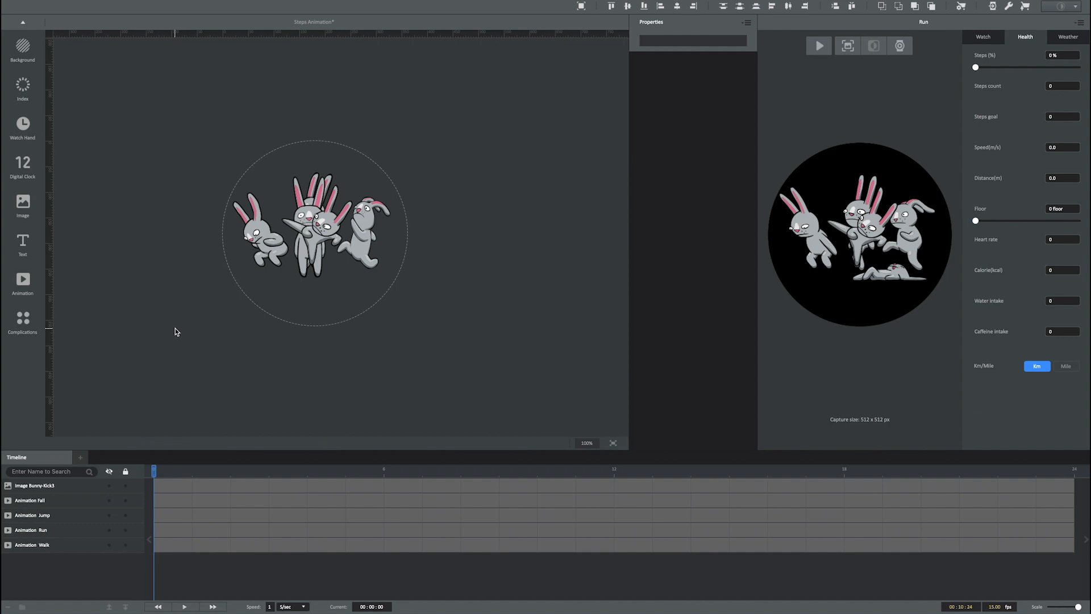
{"action": "mouse_move", "coordinate": [179, 371]}
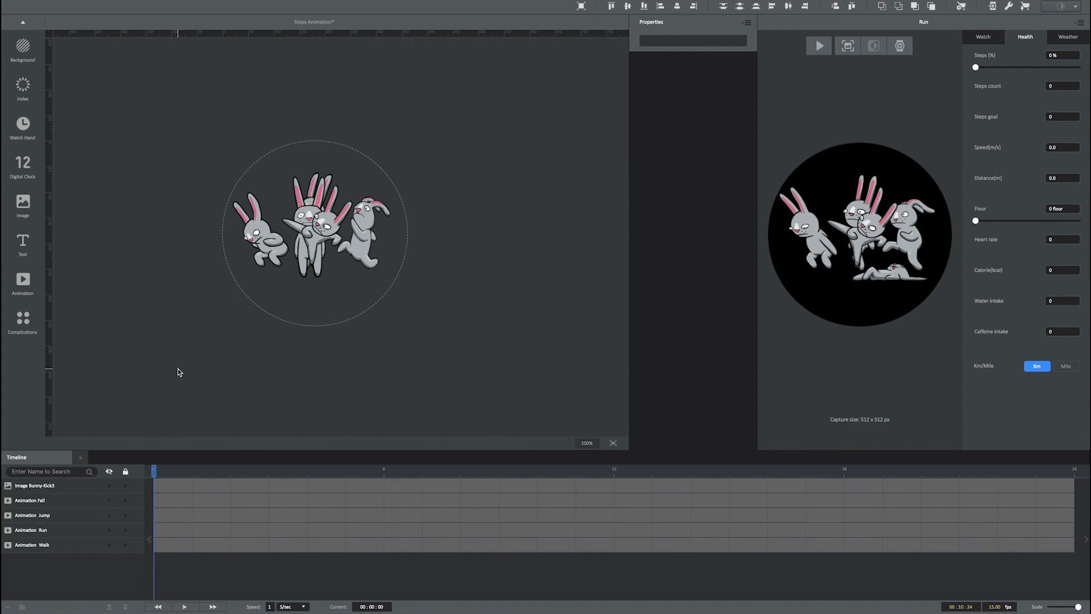
{"action": "mouse_move", "coordinate": [109, 501]}
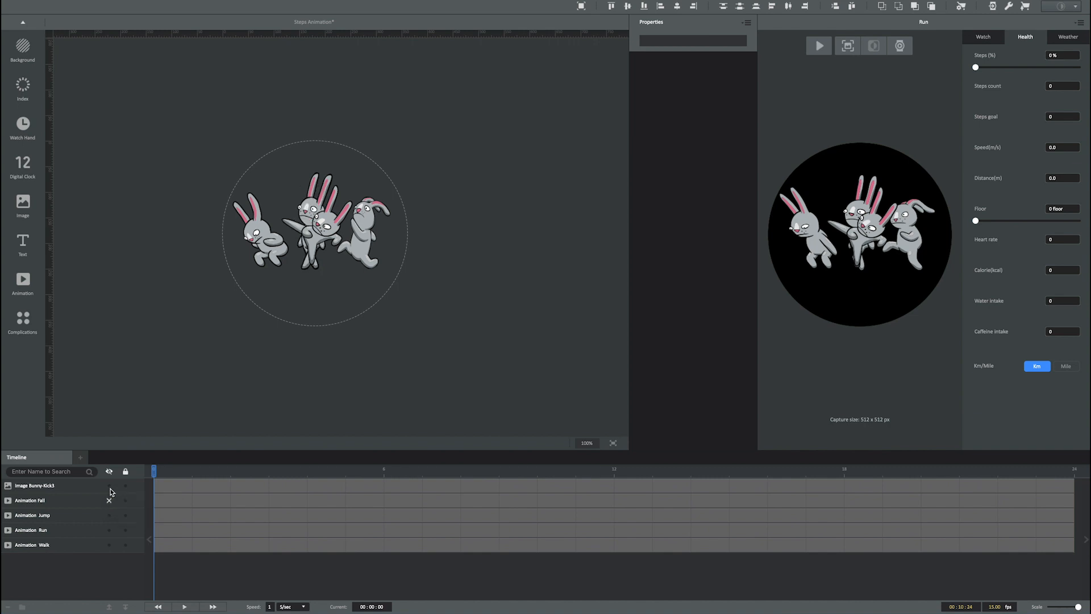
- Hide the Jump and Run bunnies, lock the Bunny-Kick3 image, and isolate single animation layers
{"action": "left_click", "coordinate": [109, 500]}
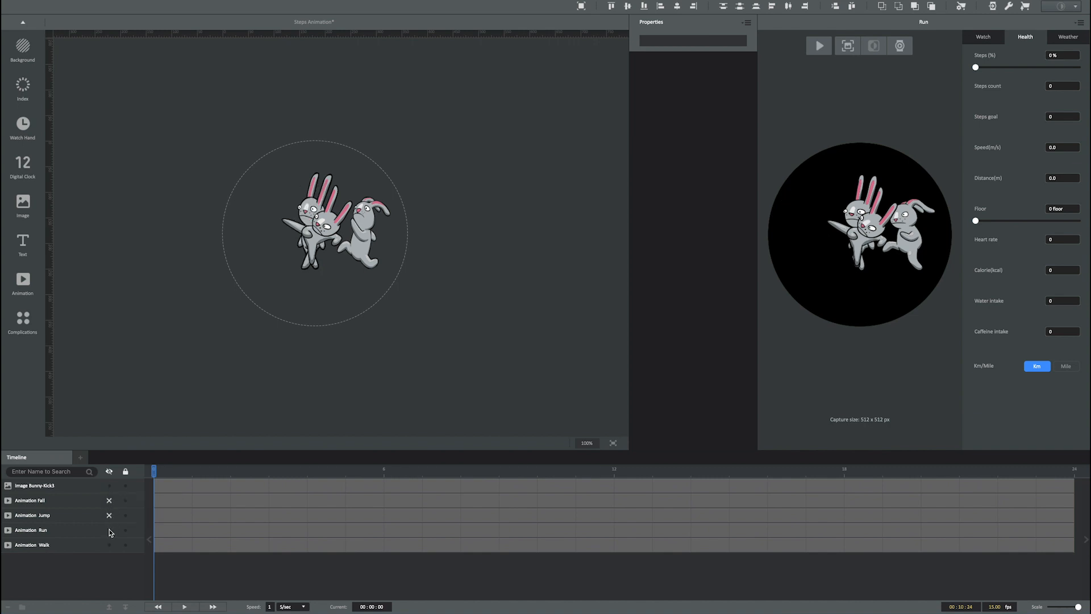
{"action": "left_click", "coordinate": [109, 544]}
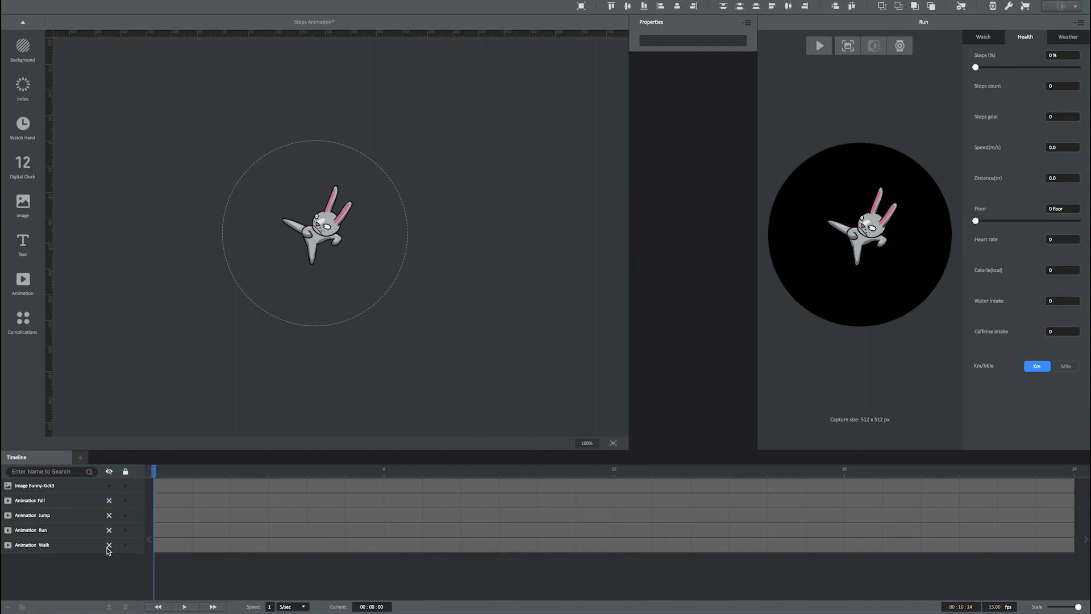
{"action": "mouse_move", "coordinate": [103, 566]}
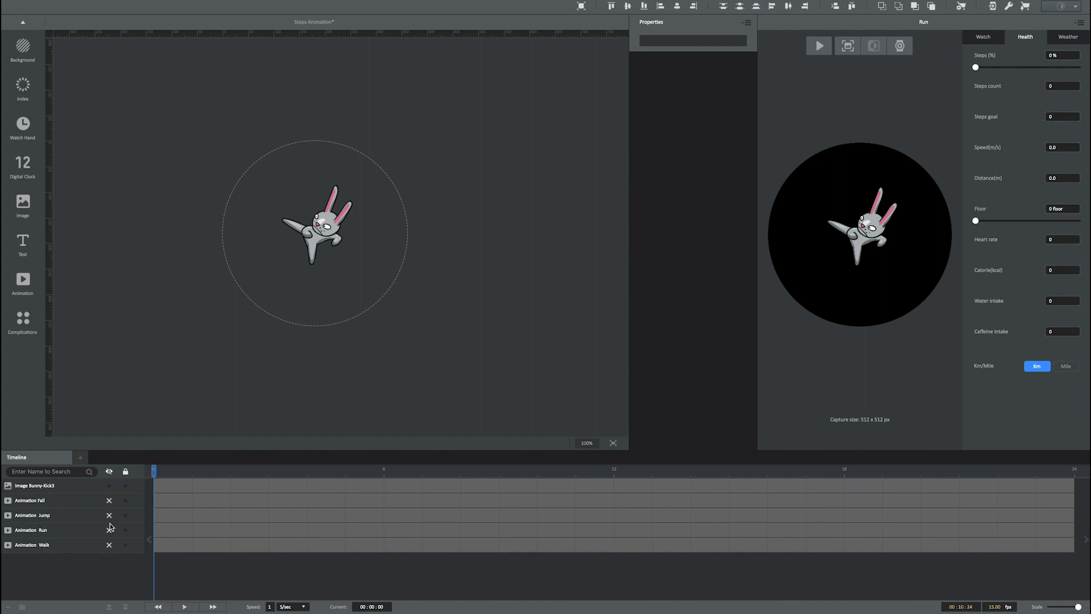
{"action": "left_click", "coordinate": [125, 485]}
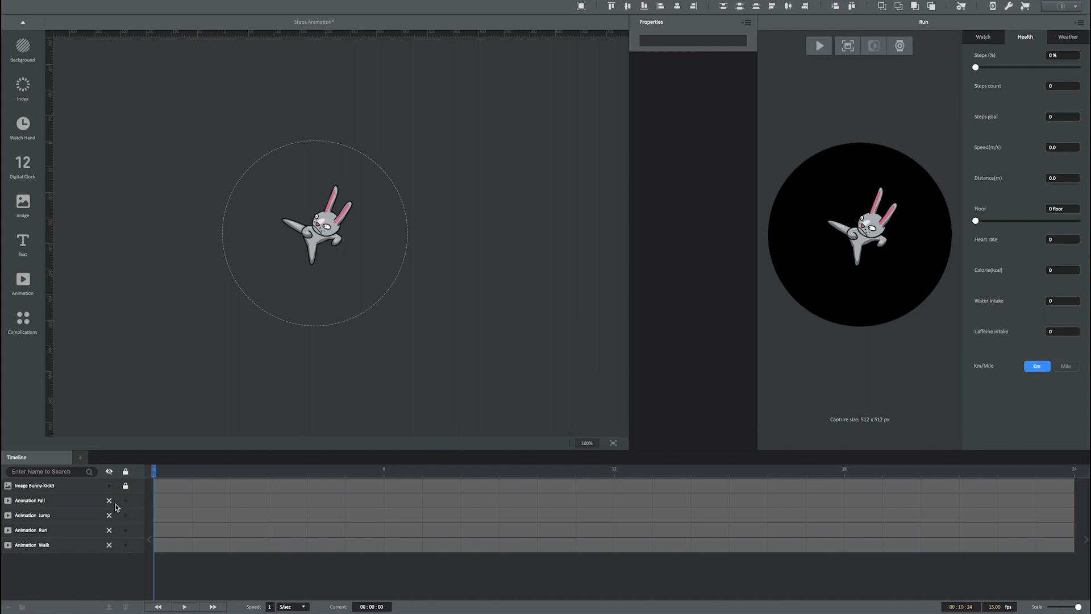
{"action": "mouse_move", "coordinate": [109, 500]}
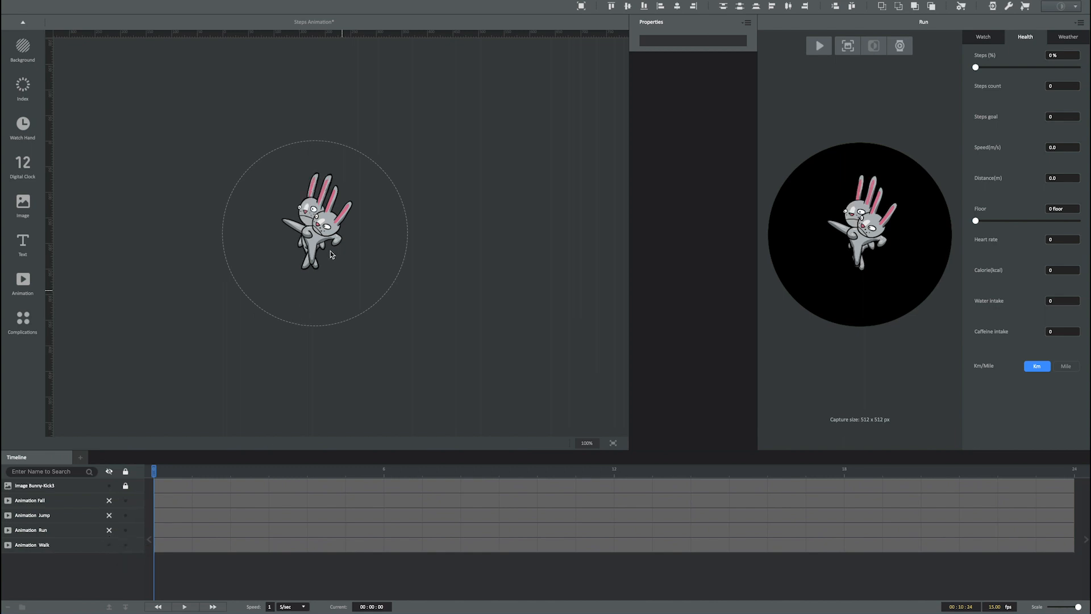
{"action": "left_click", "coordinate": [32, 544]}
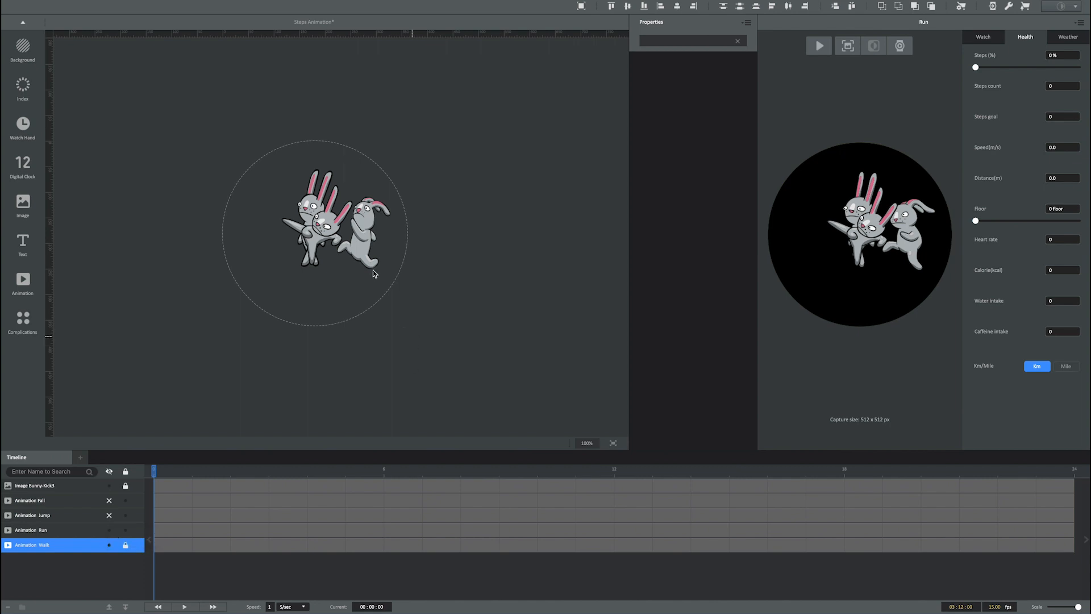
{"action": "left_click", "coordinate": [31, 529]}
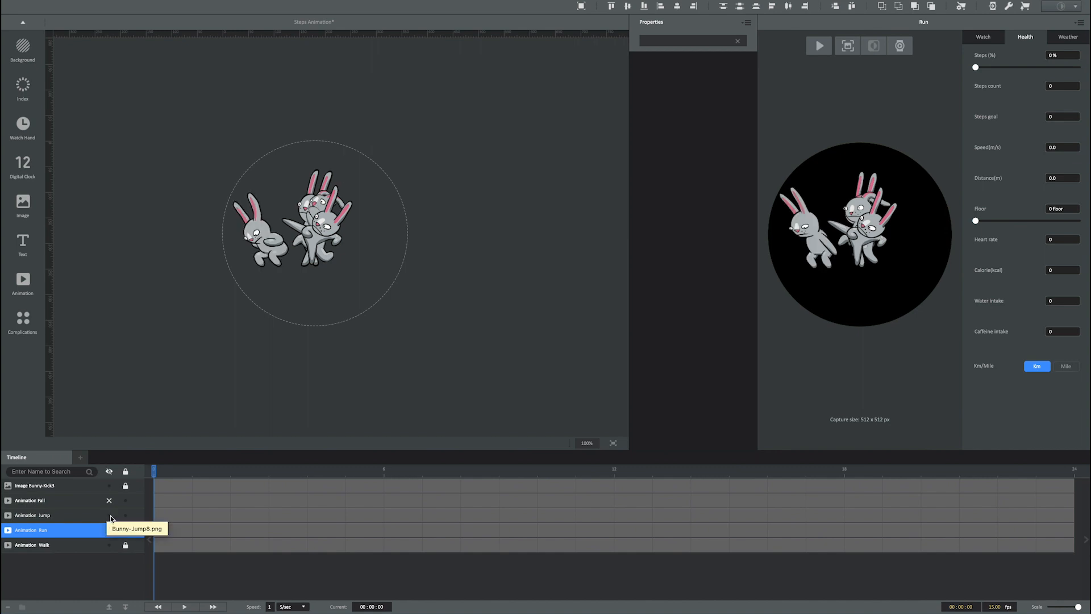
{"action": "left_click", "coordinate": [31, 515]}
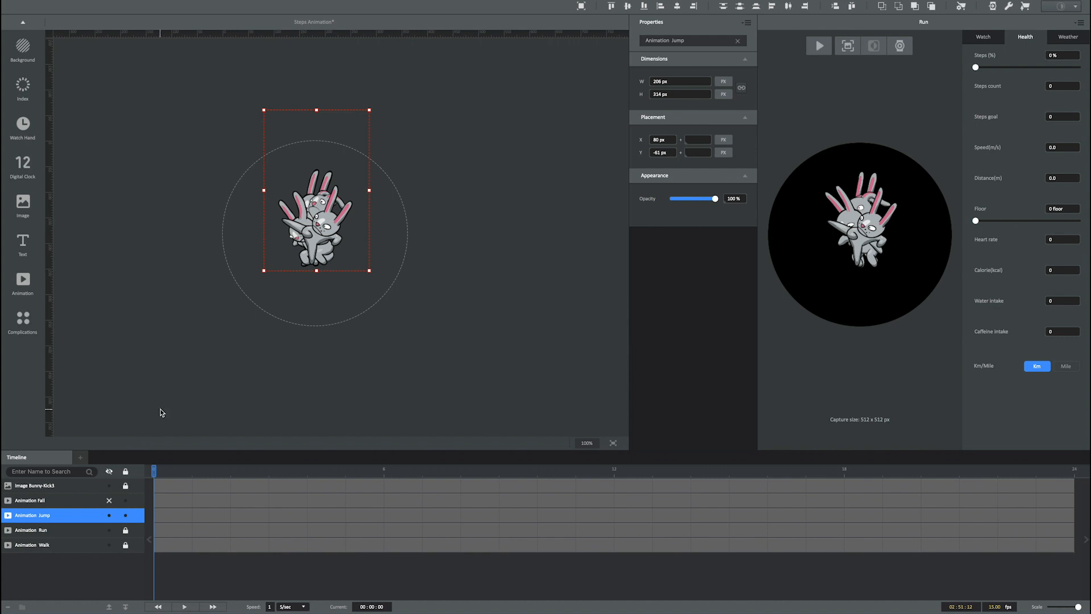
{"action": "mouse_move", "coordinate": [836, 91]}
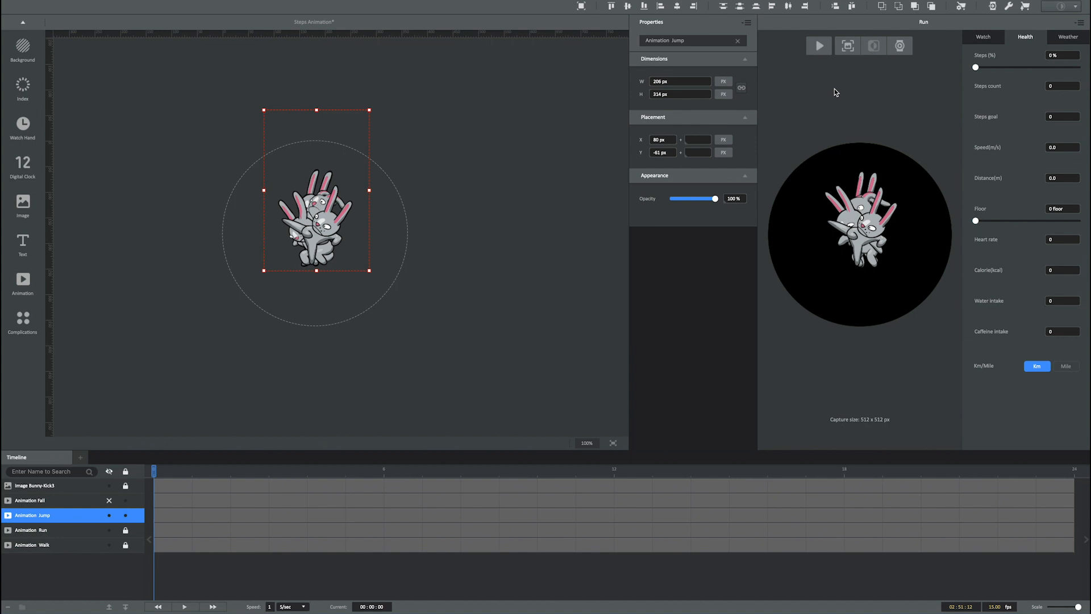
- Play and pause the preview for the Jump and Fall animations alone, then show Run again
{"action": "left_click", "coordinate": [818, 46]}
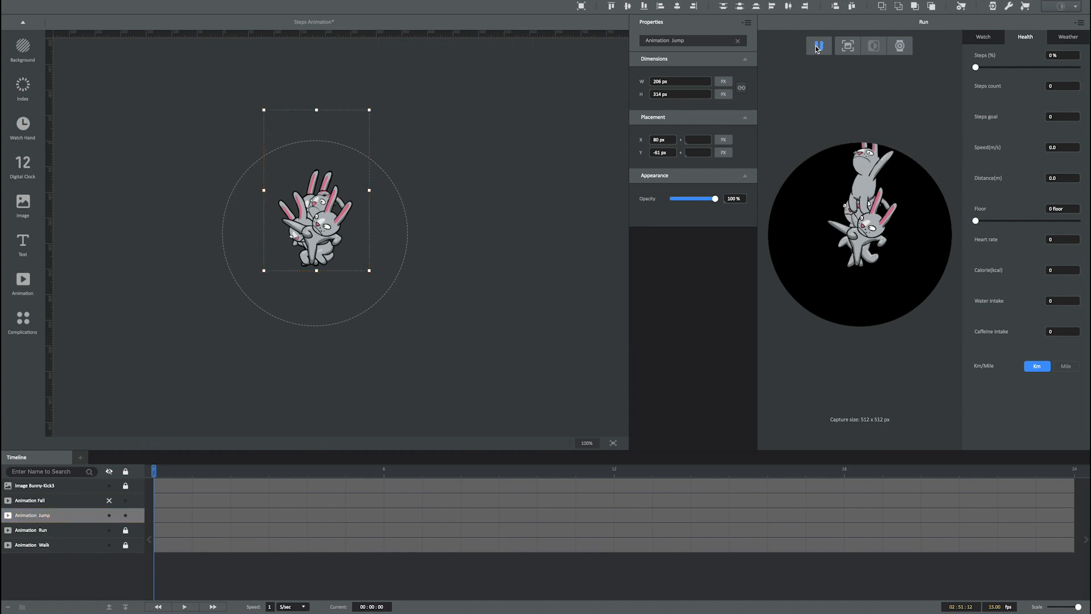
{"action": "left_click", "coordinate": [818, 46]}
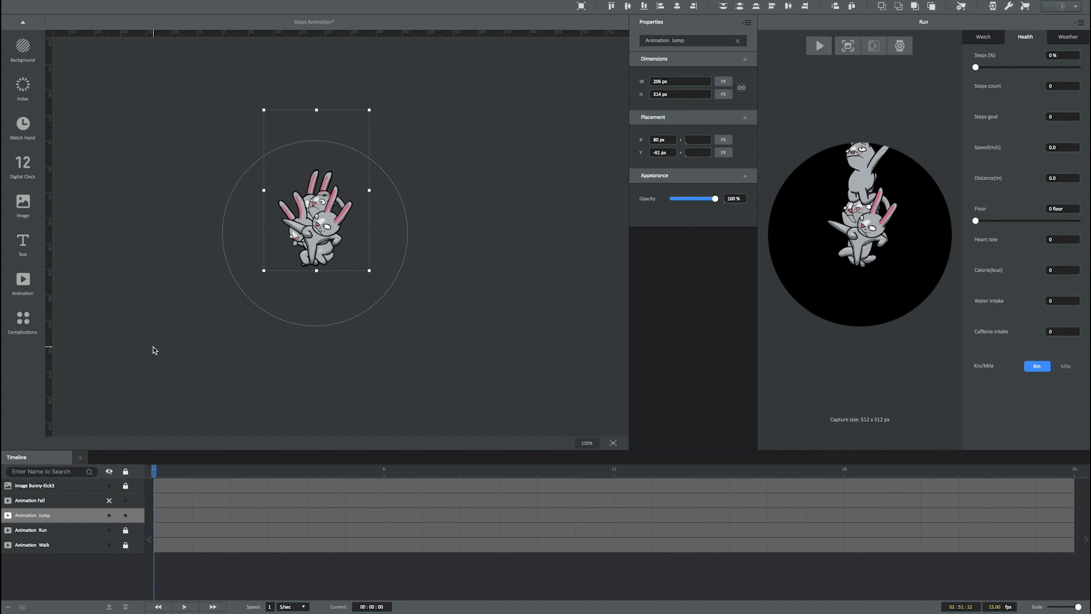
{"action": "mouse_move", "coordinate": [132, 527]}
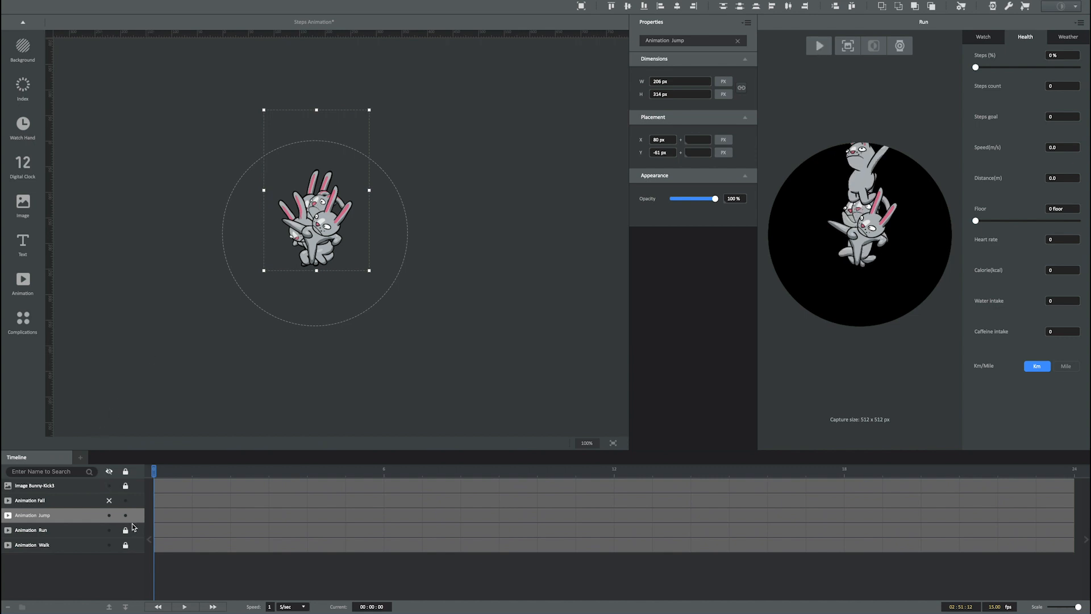
{"action": "left_click", "coordinate": [125, 516]}
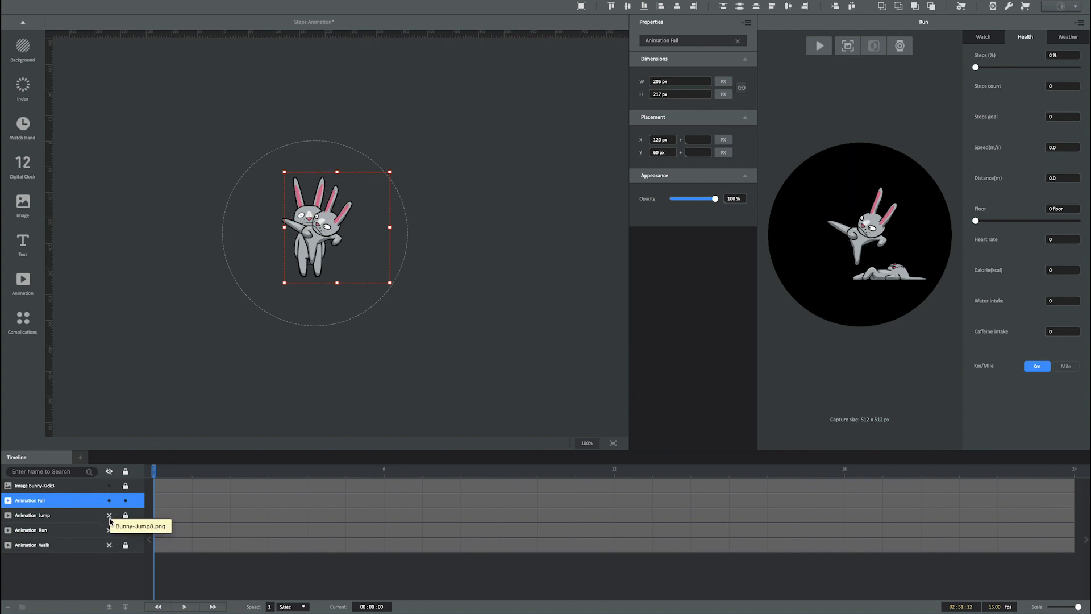
{"action": "mouse_move", "coordinate": [184, 442]}
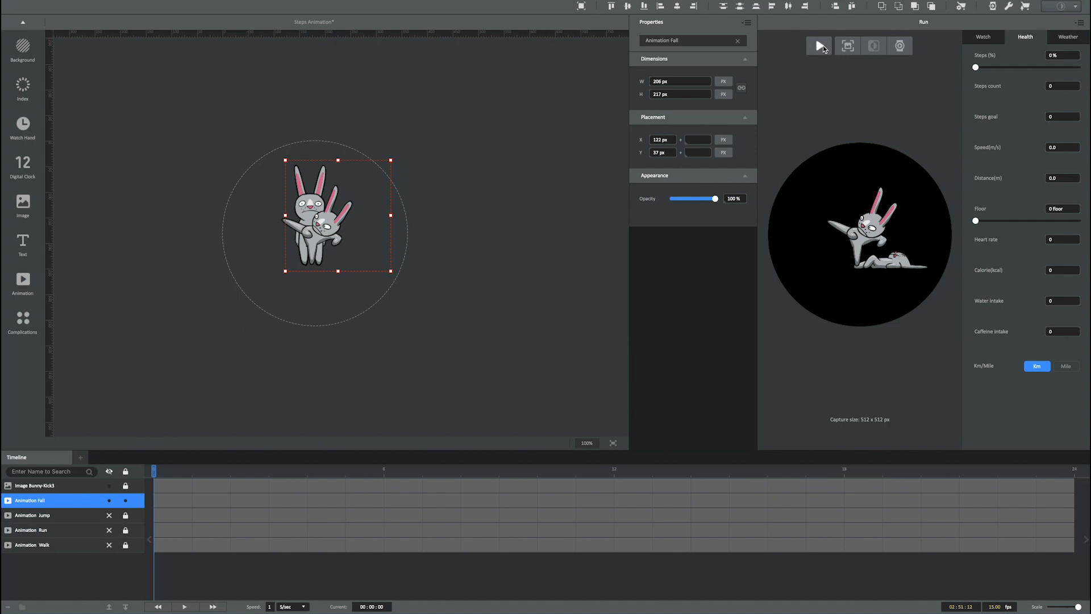
{"action": "left_click", "coordinate": [819, 46]}
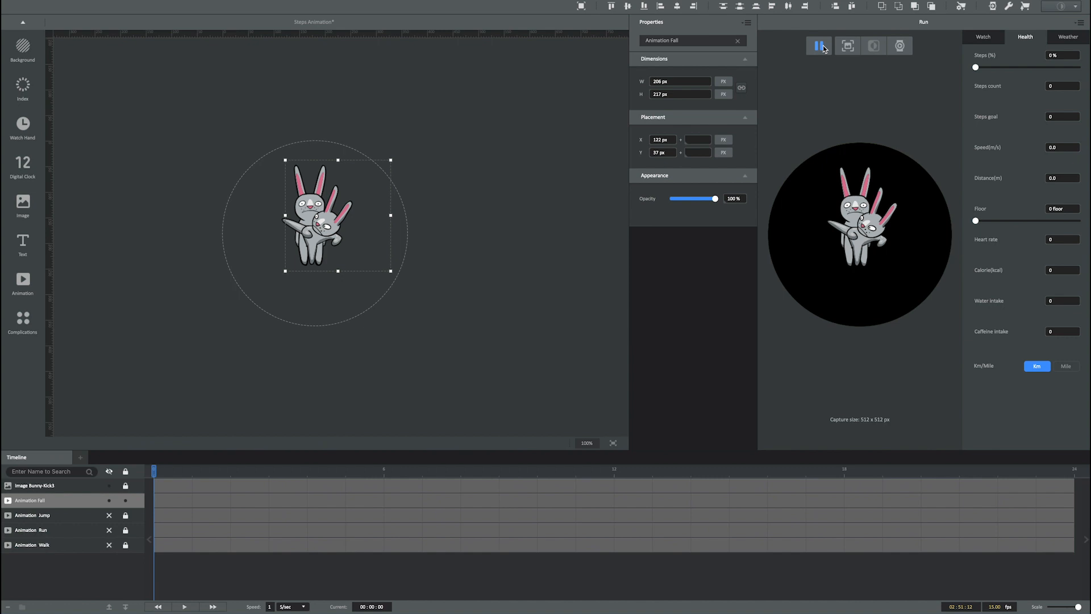
{"action": "left_click", "coordinate": [819, 45]}
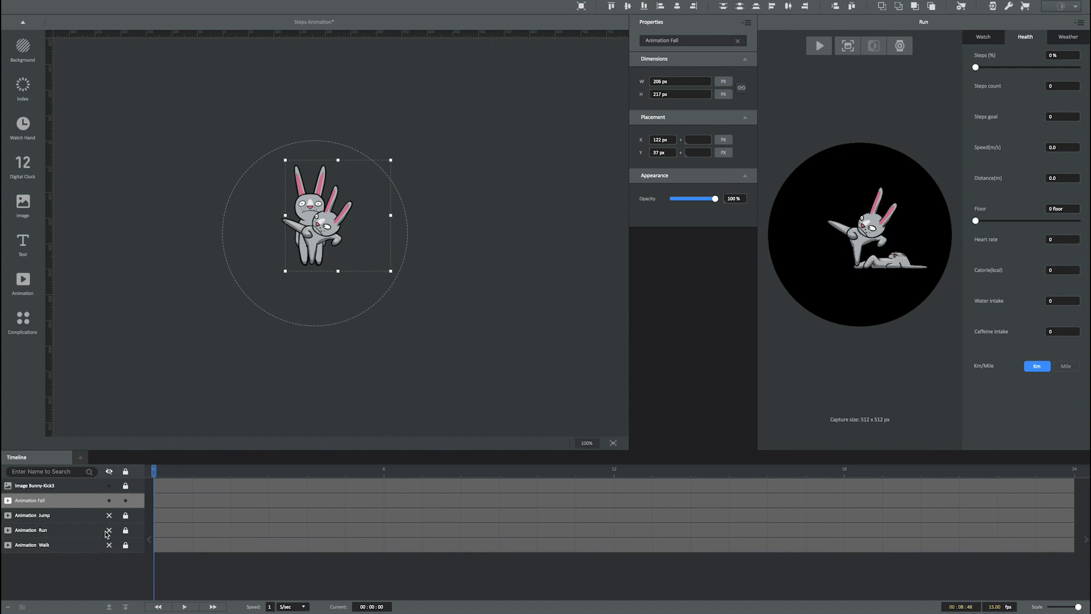
{"action": "left_click", "coordinate": [29, 500]}
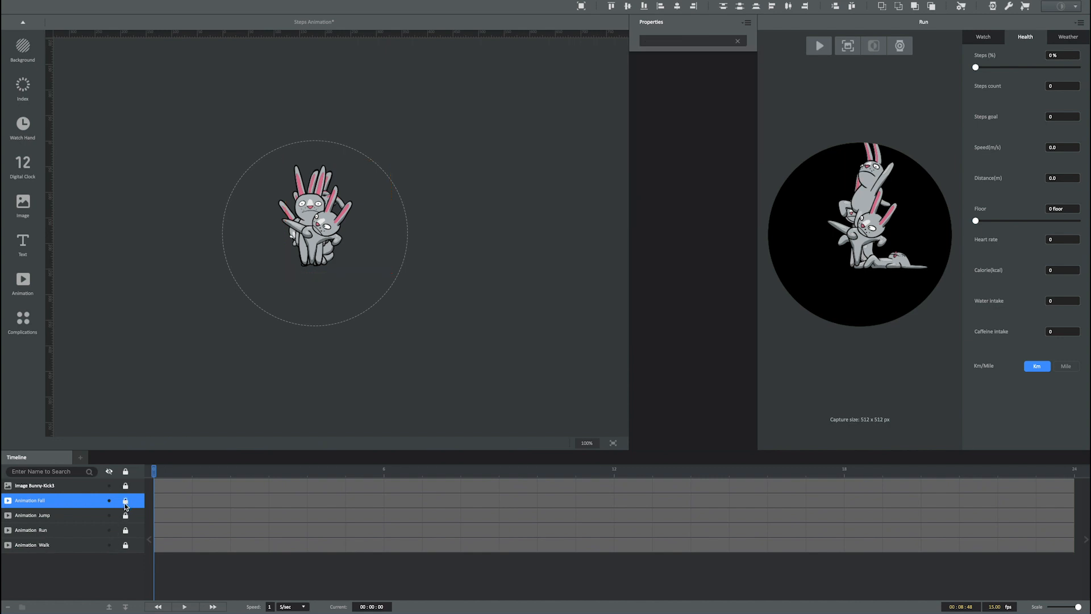
{"action": "mouse_move", "coordinate": [125, 501]}
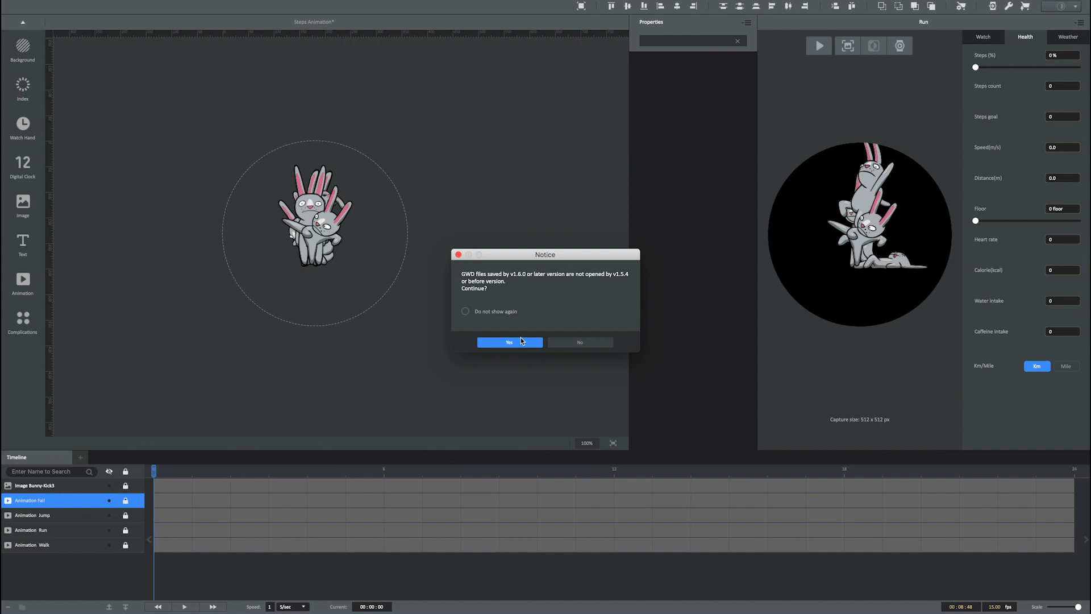
- Save the Steps Animation project, accepting the newer GWD file version notice
{"action": "left_click", "coordinate": [509, 342]}
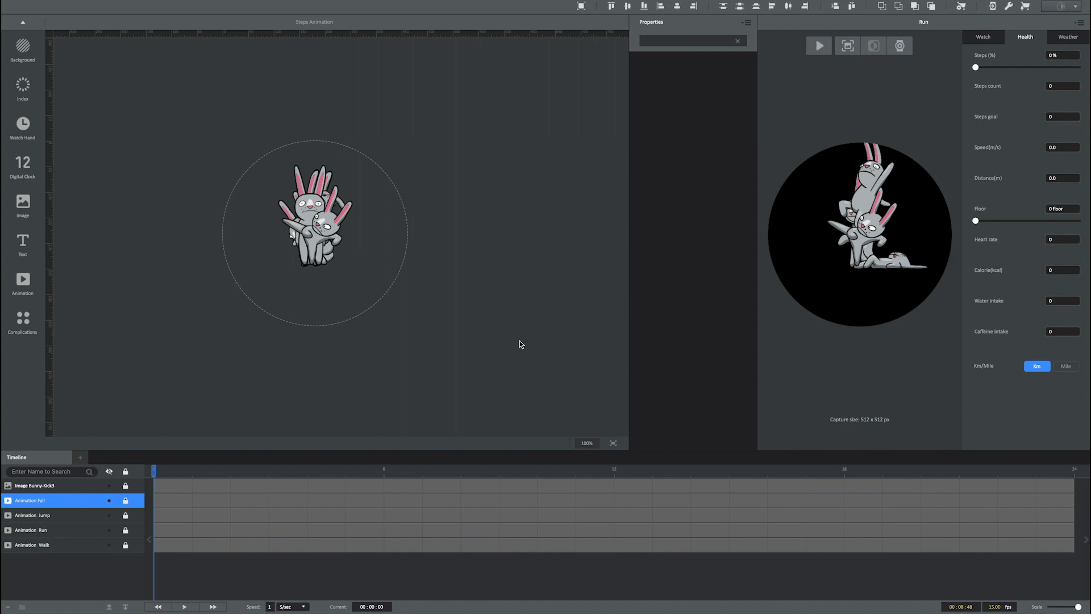
{"action": "mouse_move", "coordinate": [252, 400]}
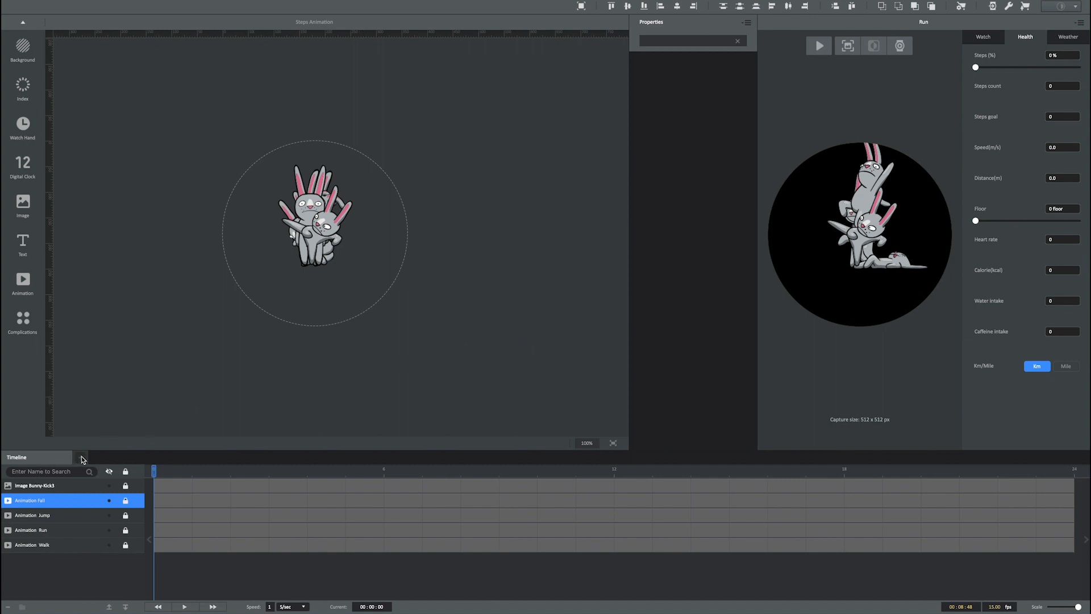
{"action": "left_click", "coordinate": [81, 457]}
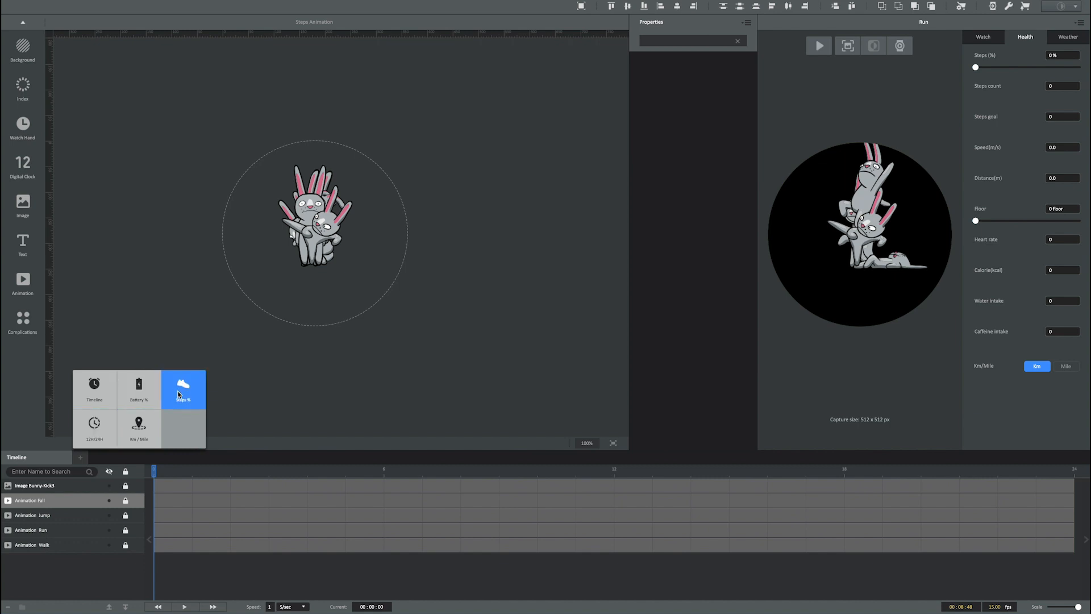
- Add a Steps % timeline and activate all five layers from frame 1 across its range
{"action": "left_click", "coordinate": [181, 389]}
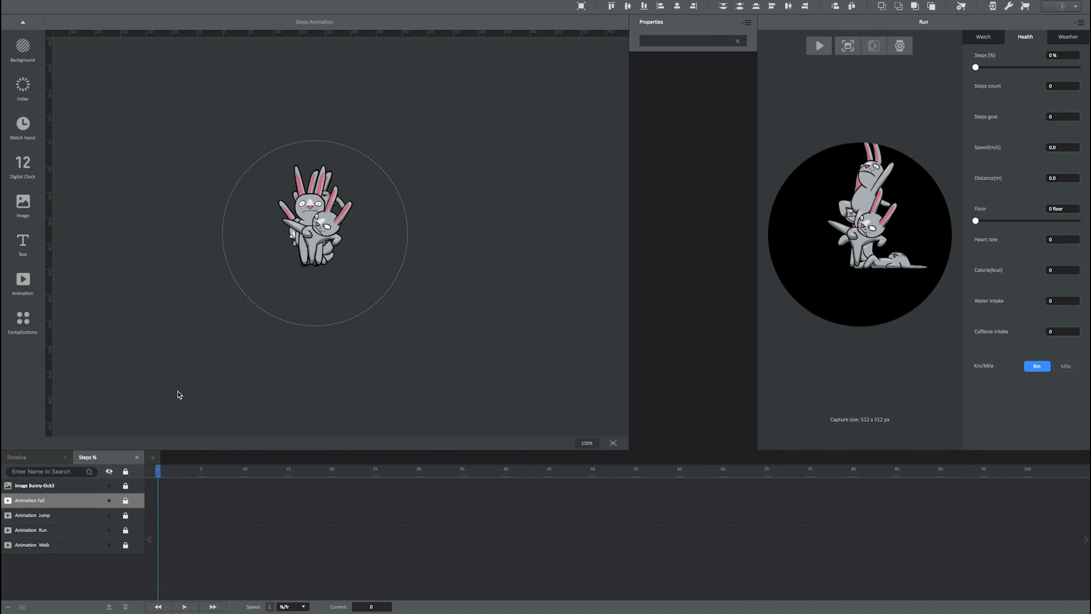
{"action": "mouse_move", "coordinate": [144, 481]}
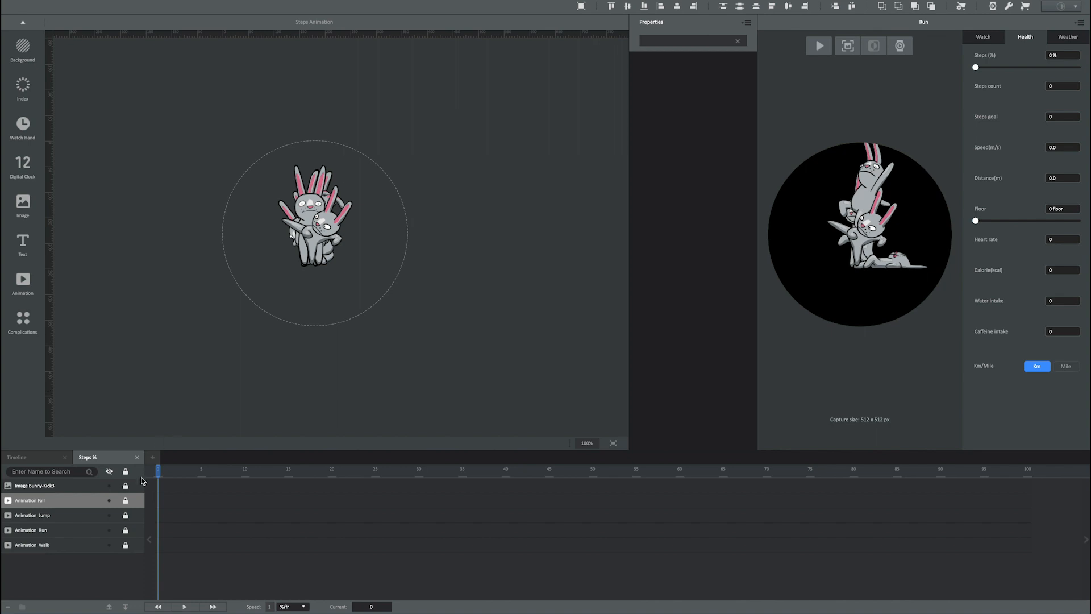
{"action": "mouse_move", "coordinate": [173, 472]}
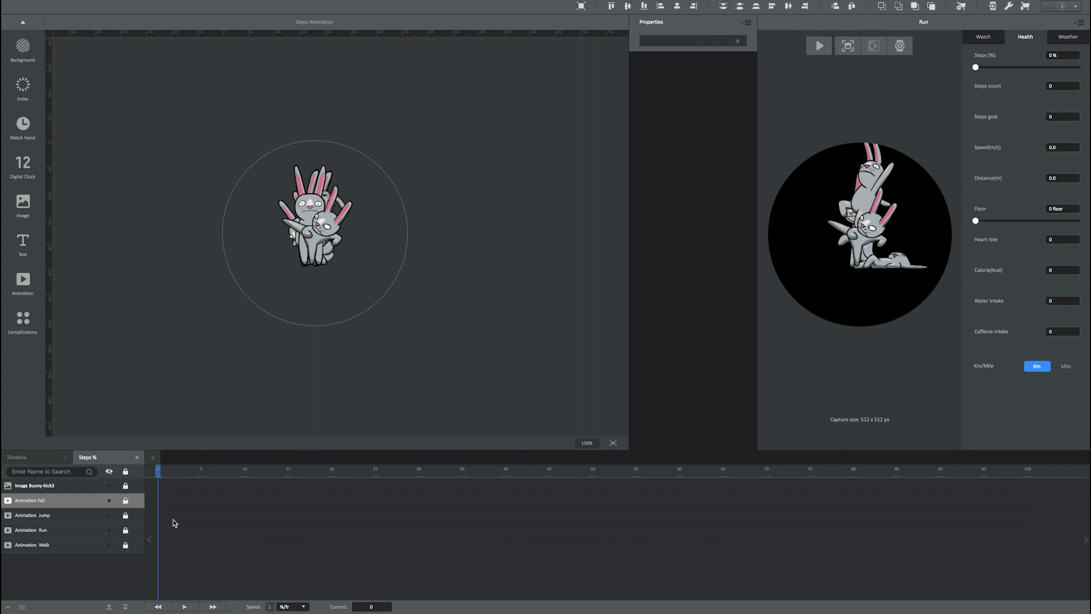
{"action": "mouse_move", "coordinate": [163, 488]}
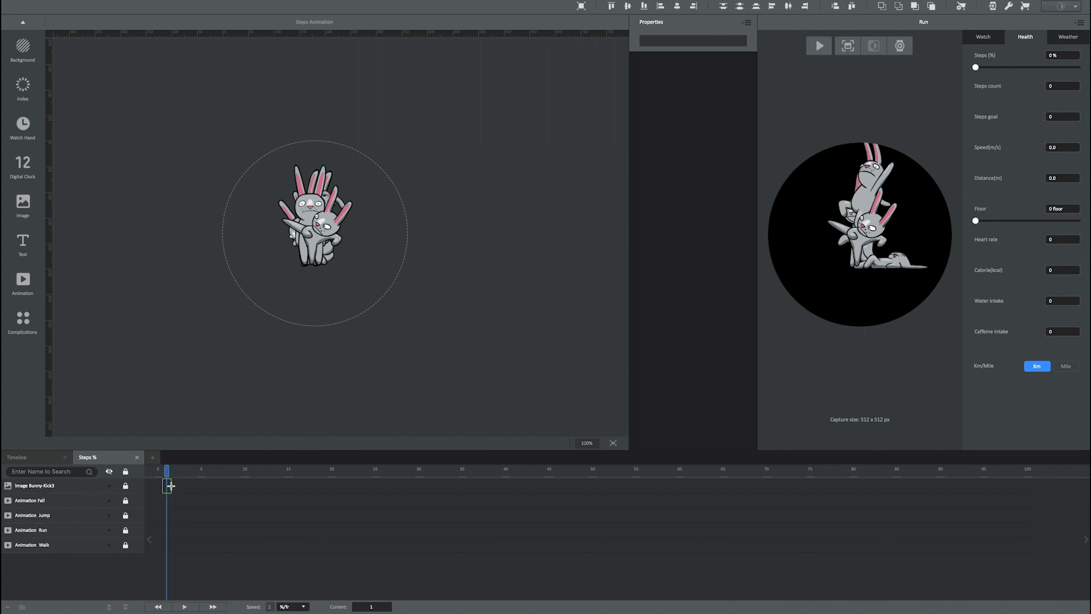
{"action": "left_click", "coordinate": [175, 471]}
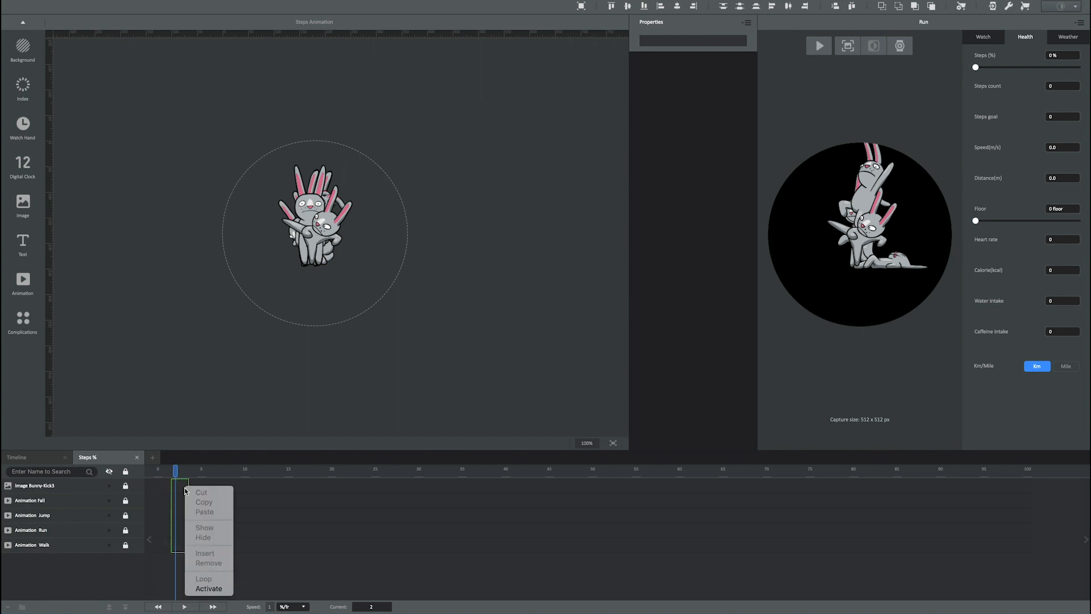
{"action": "mouse_move", "coordinate": [209, 587]}
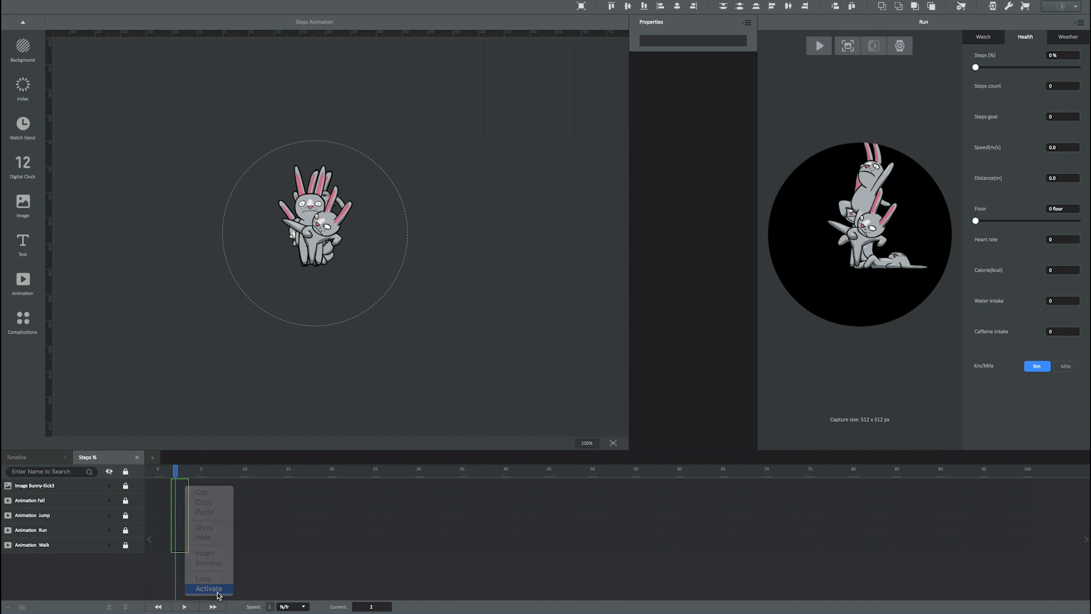
{"action": "left_click", "coordinate": [209, 588]}
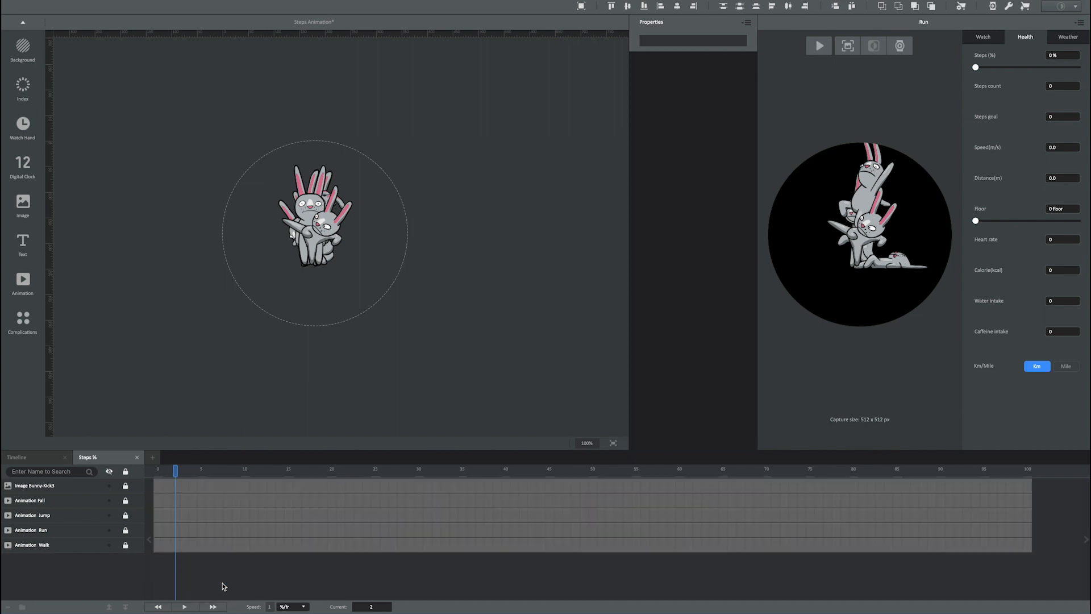
{"action": "mouse_move", "coordinate": [222, 555]}
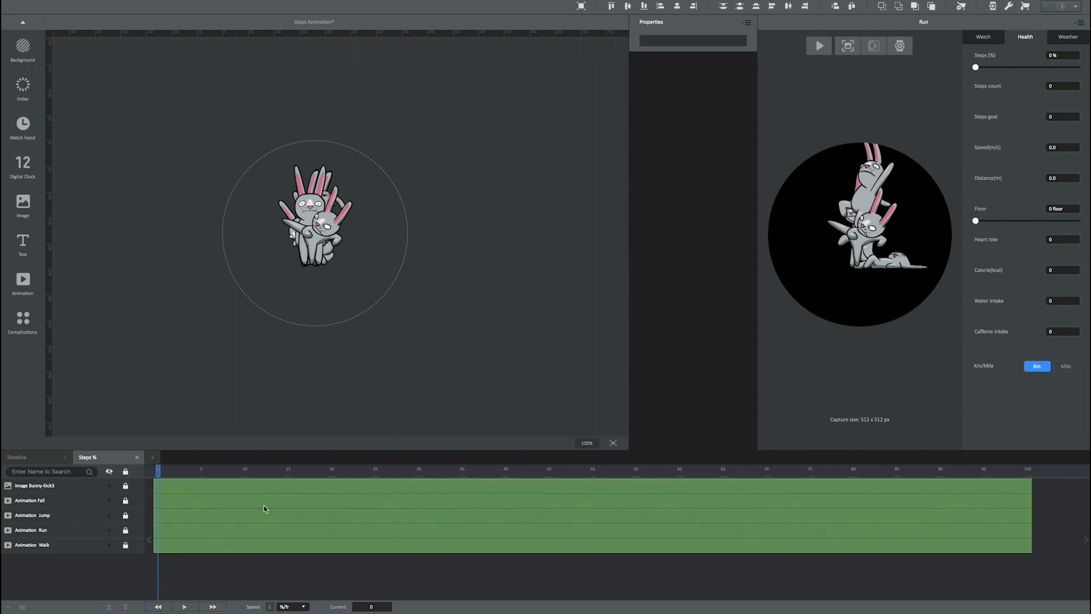
- Hide the bunny image and all four animation layers across the selected steps range
{"action": "right_click", "coordinate": [263, 510]}
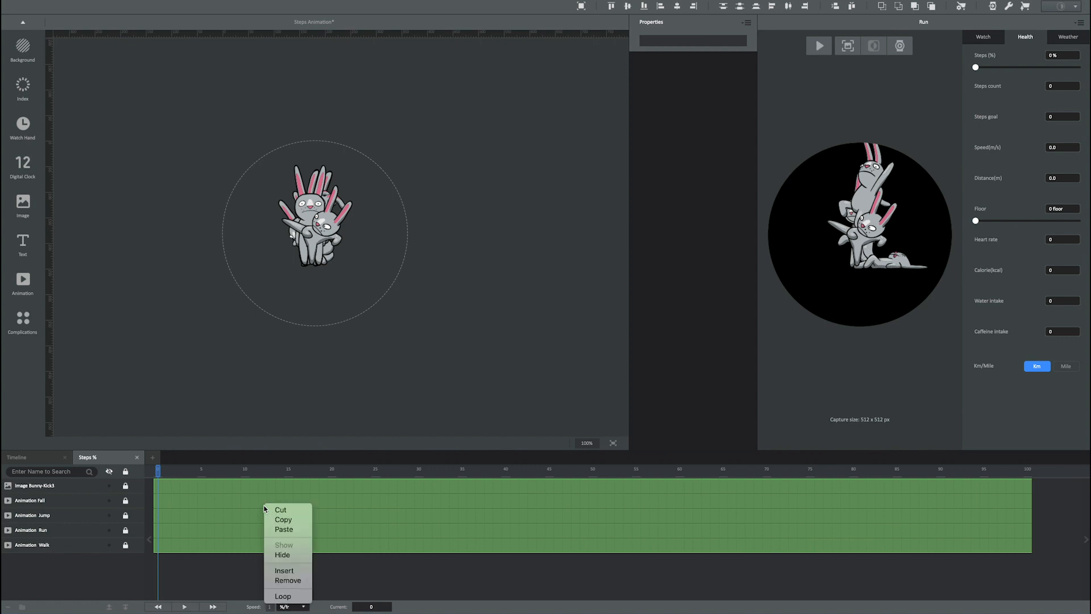
{"action": "mouse_move", "coordinate": [282, 555]}
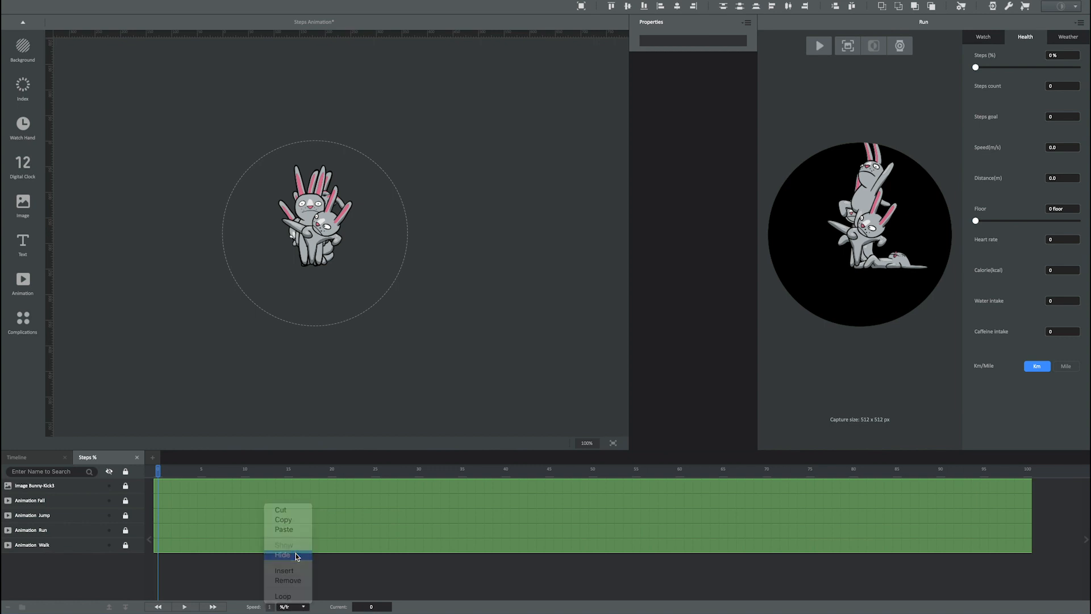
{"action": "left_click", "coordinate": [281, 556]}
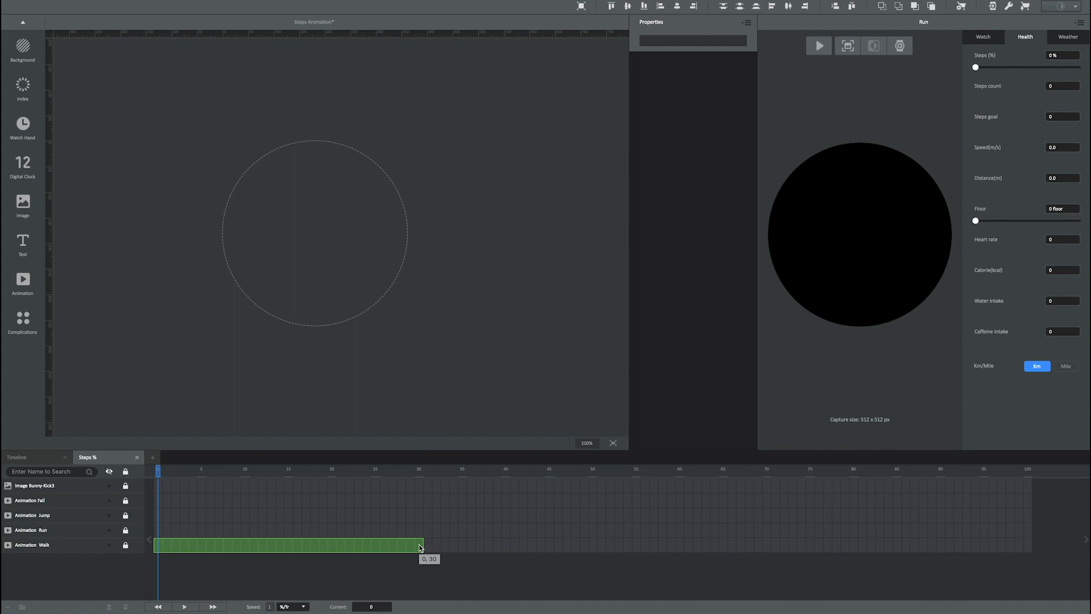
- Show the Run animation in its range and the Jump animation across 61–98%
{"action": "right_click", "coordinate": [419, 546]}
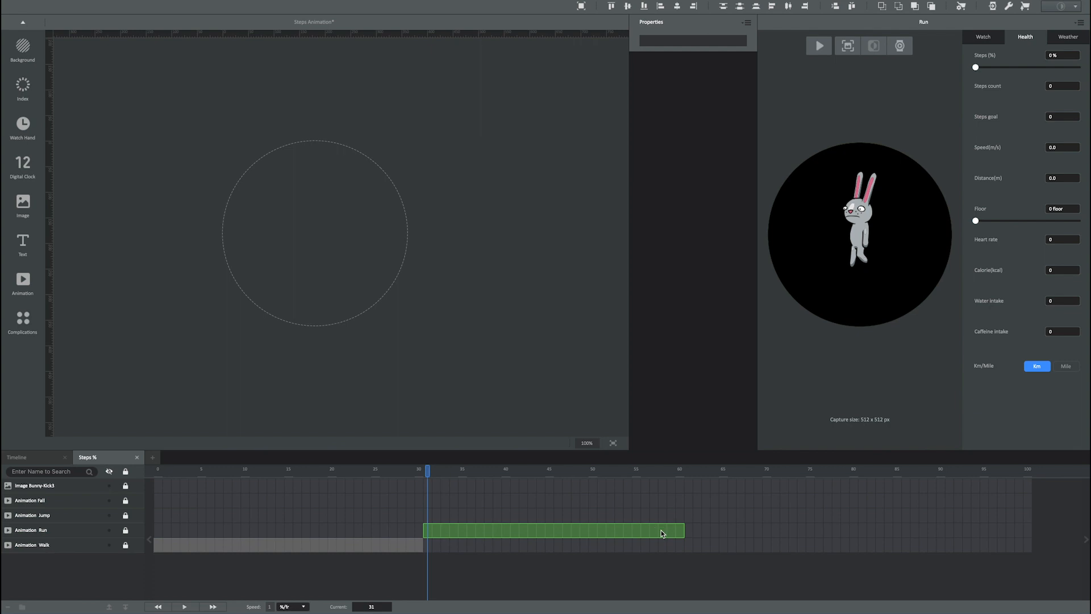
{"action": "right_click", "coordinate": [661, 532]}
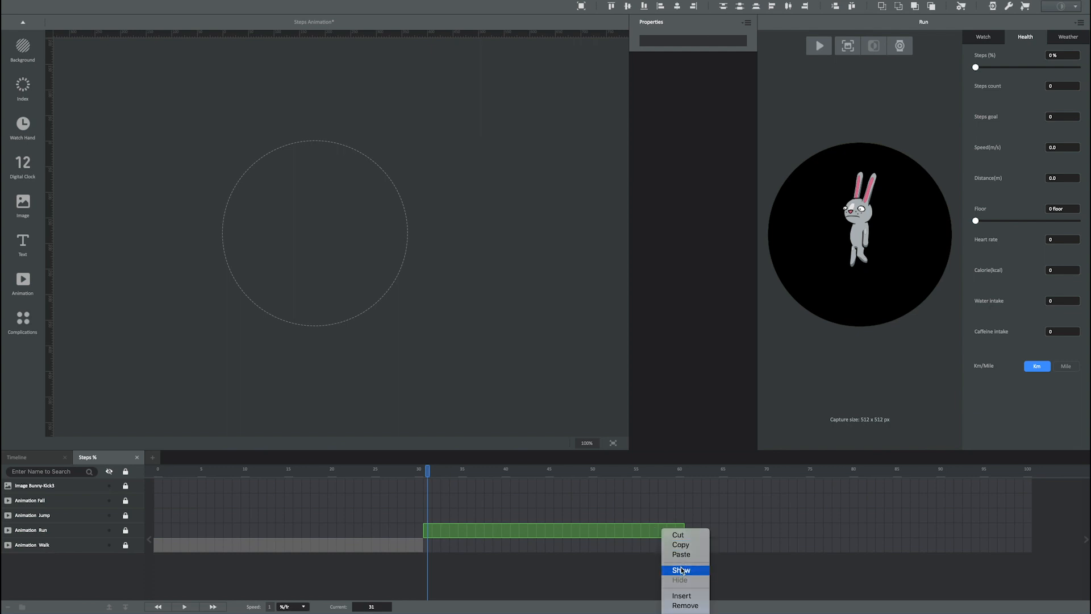
{"action": "left_click", "coordinate": [681, 570]}
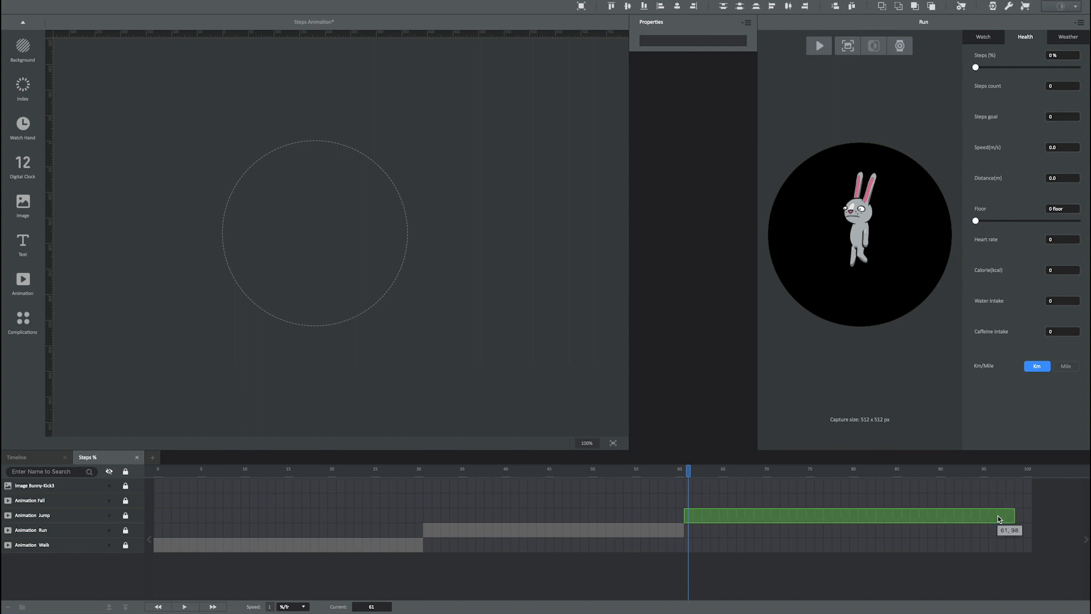
{"action": "right_click", "coordinate": [998, 518]}
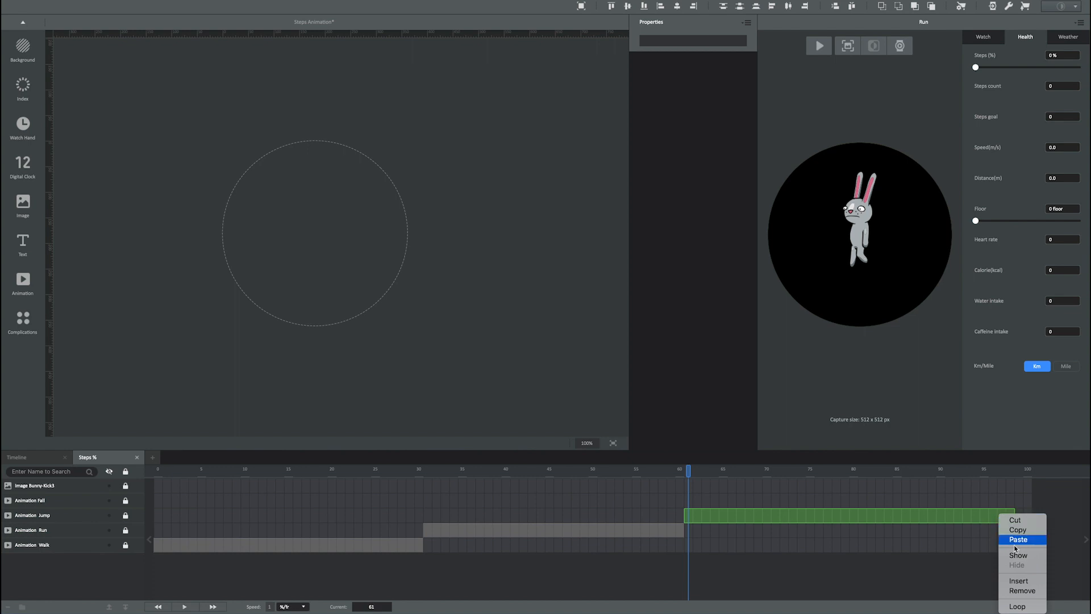
{"action": "mouse_move", "coordinate": [1017, 556]}
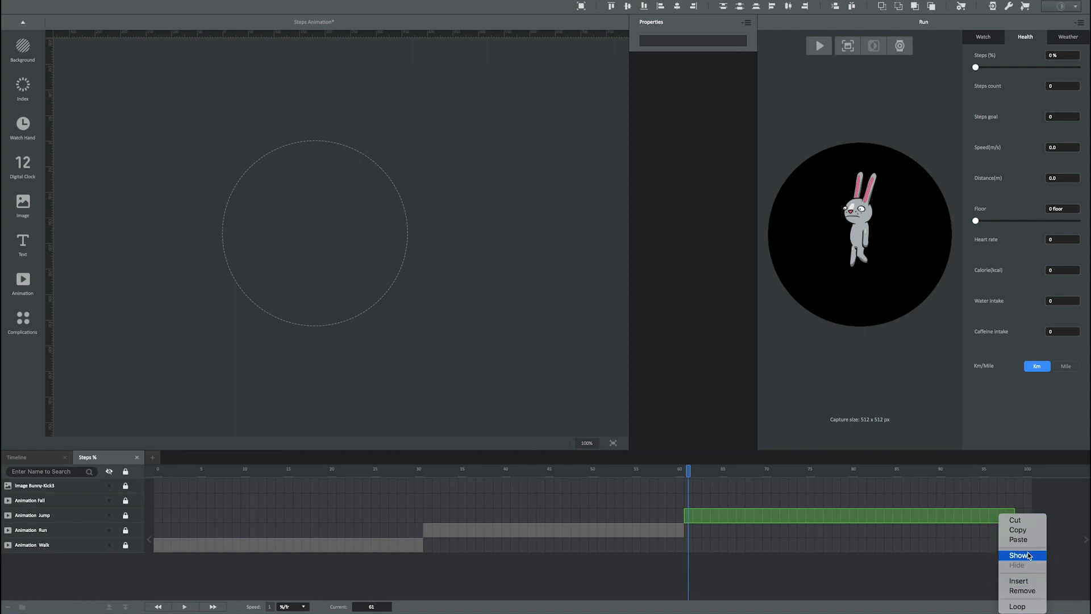
{"action": "left_click", "coordinate": [1018, 555]}
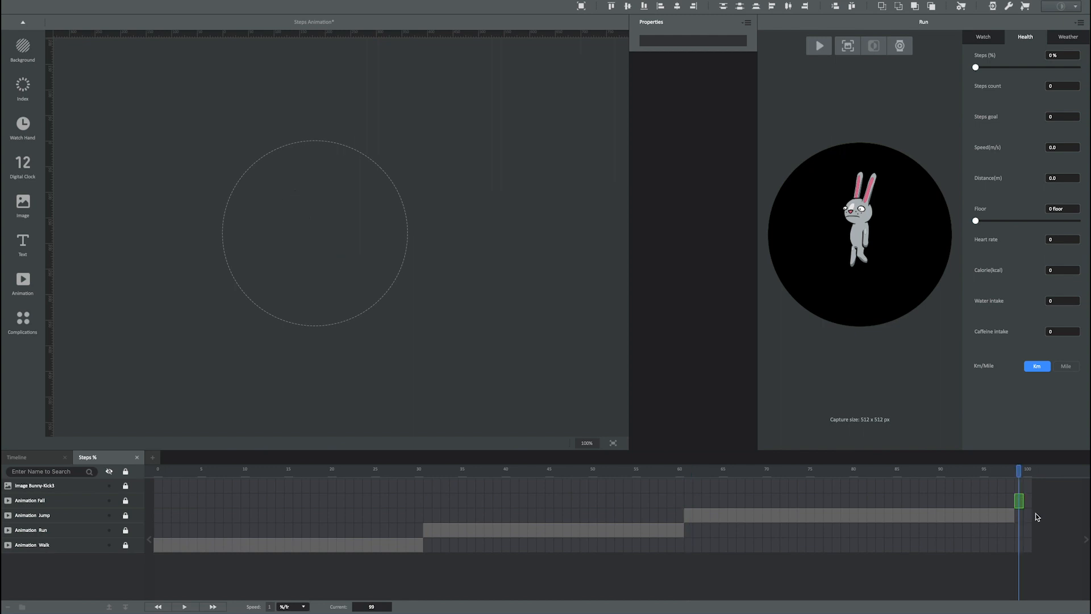
{"action": "mouse_move", "coordinate": [1020, 504]}
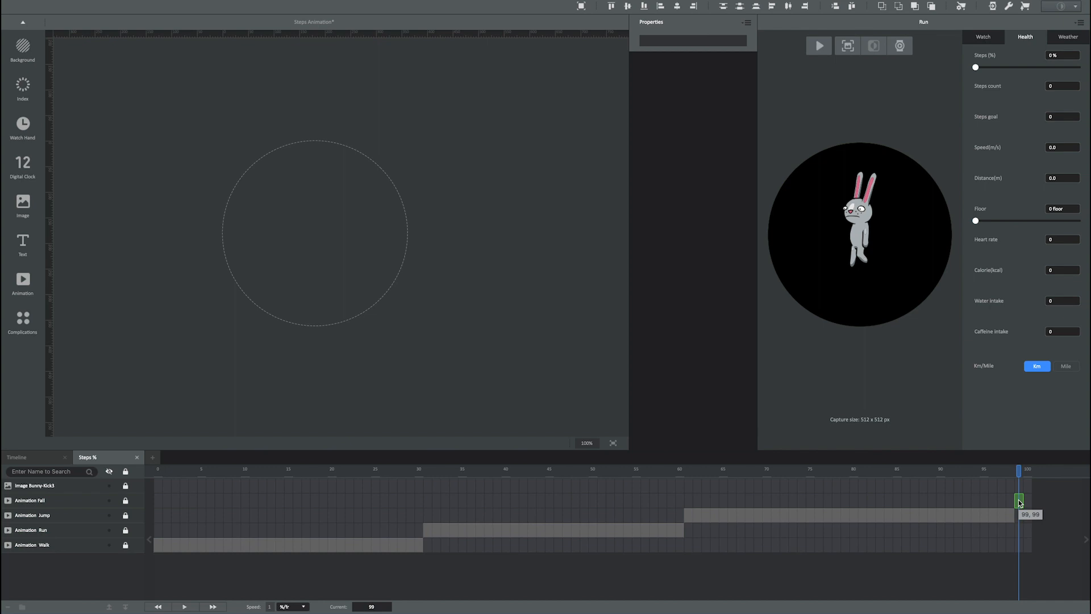
- Show the Fall animation at 99% and the bunny kick image at 100%, then return to frame 0
{"action": "right_click", "coordinate": [1018, 500]}
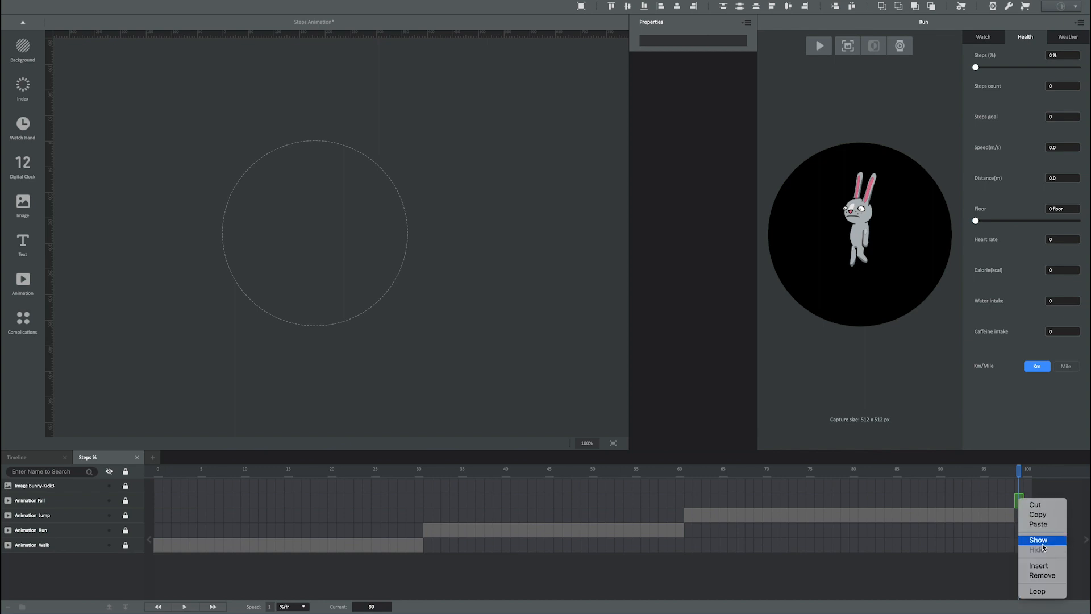
{"action": "left_click", "coordinate": [1038, 540]}
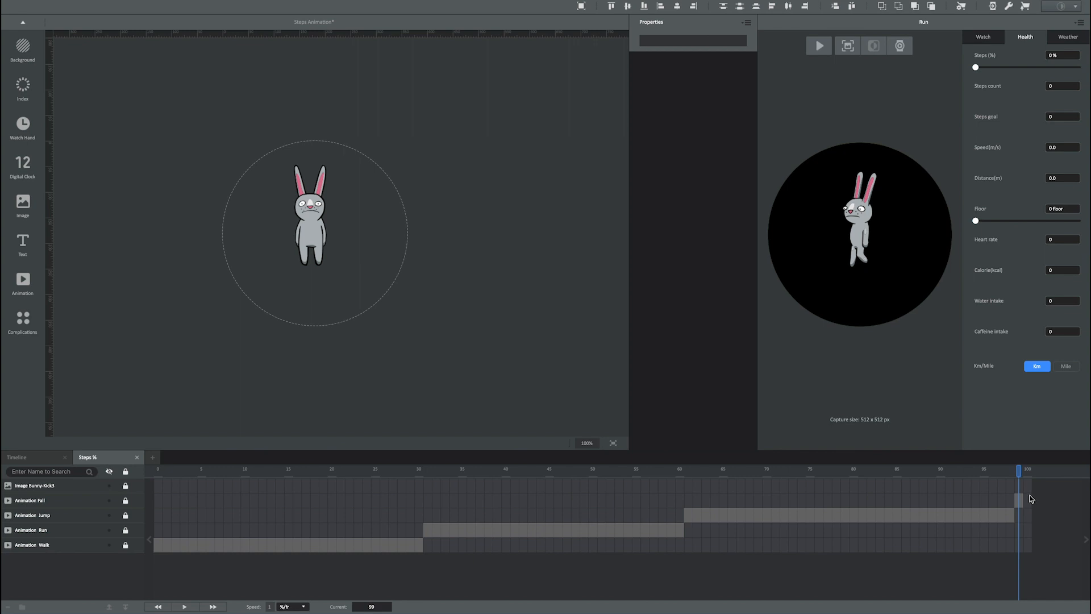
{"action": "mouse_move", "coordinate": [1028, 487]}
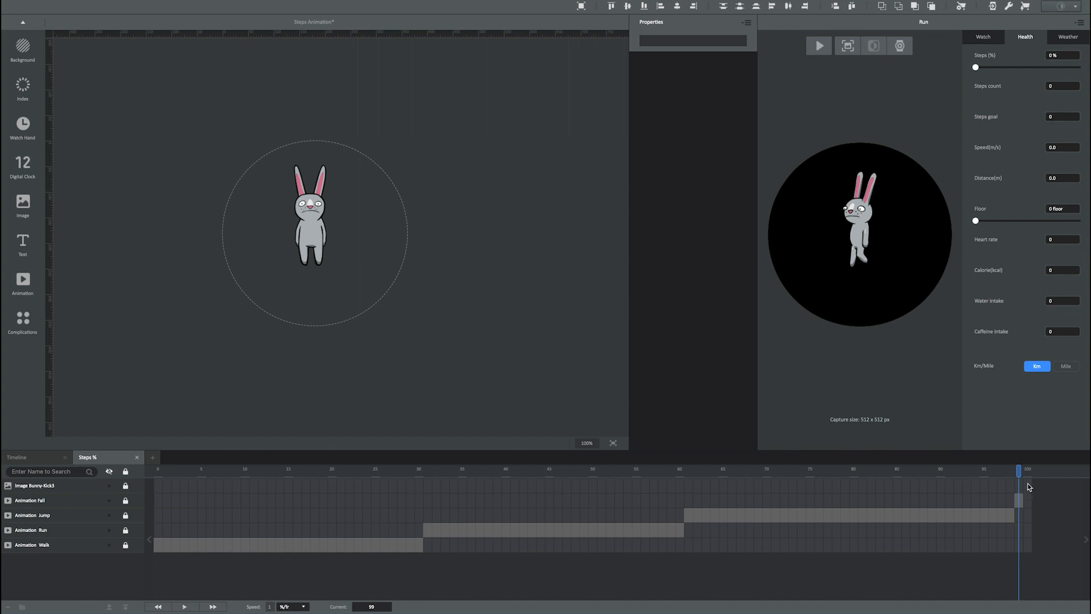
{"action": "left_click", "coordinate": [1027, 484]}
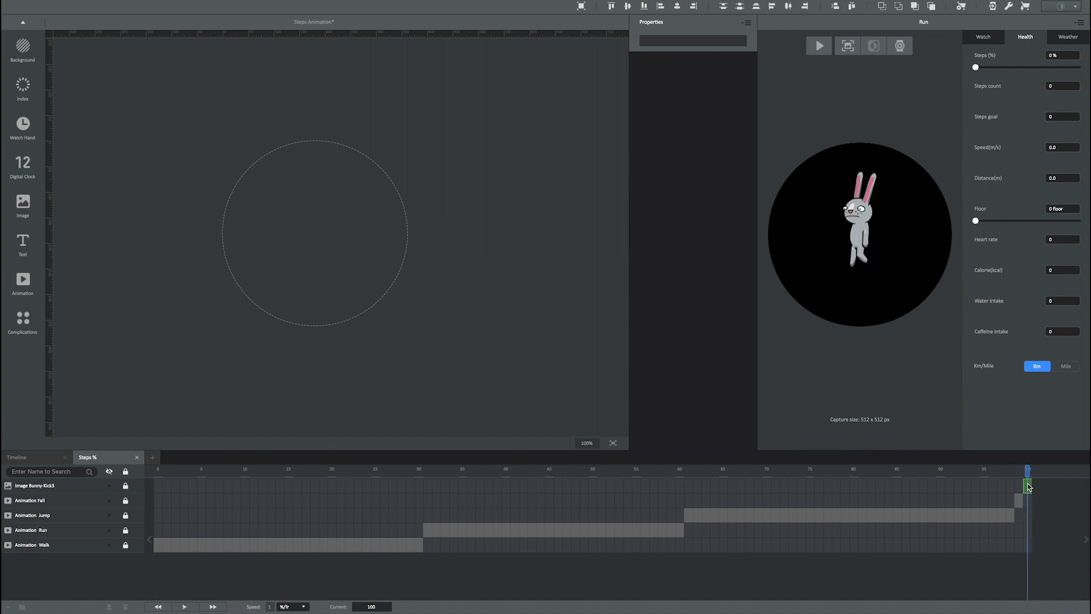
{"action": "mouse_move", "coordinate": [1027, 486]}
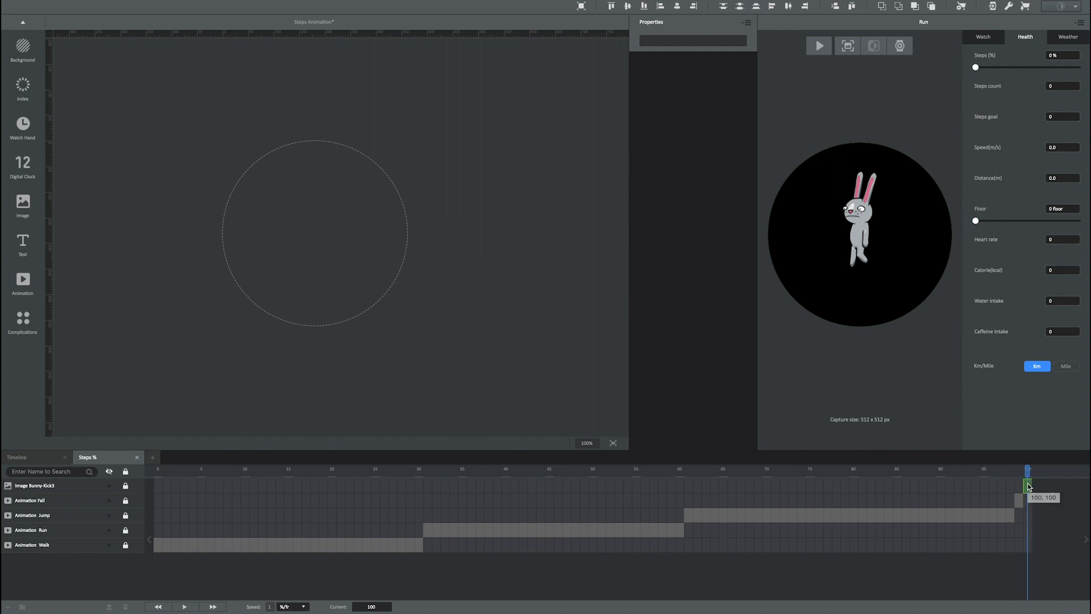
{"action": "right_click", "coordinate": [1027, 485]}
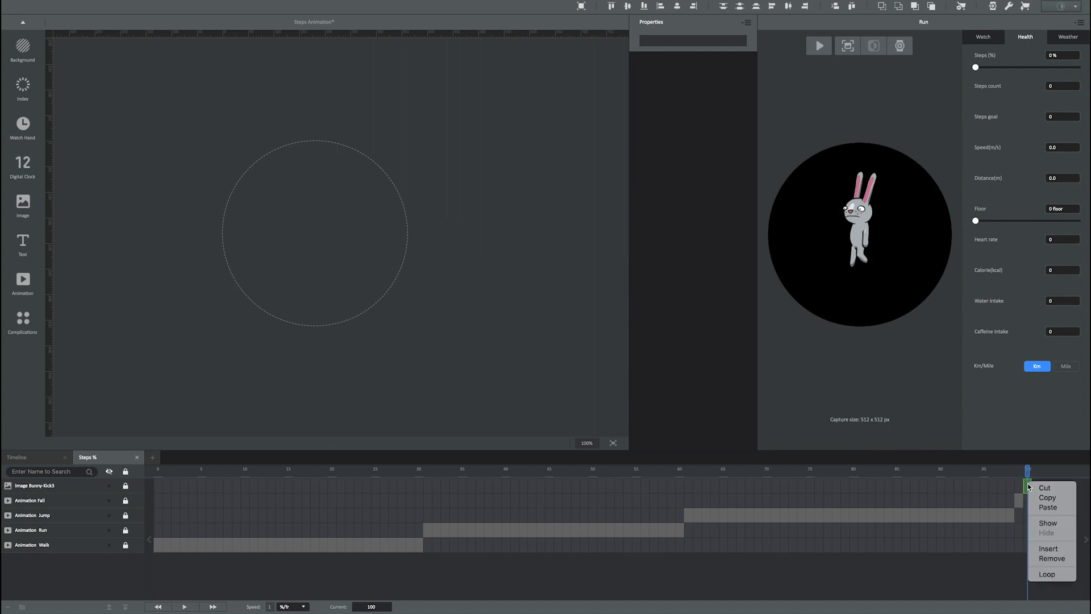
{"action": "mouse_move", "coordinate": [1049, 522]}
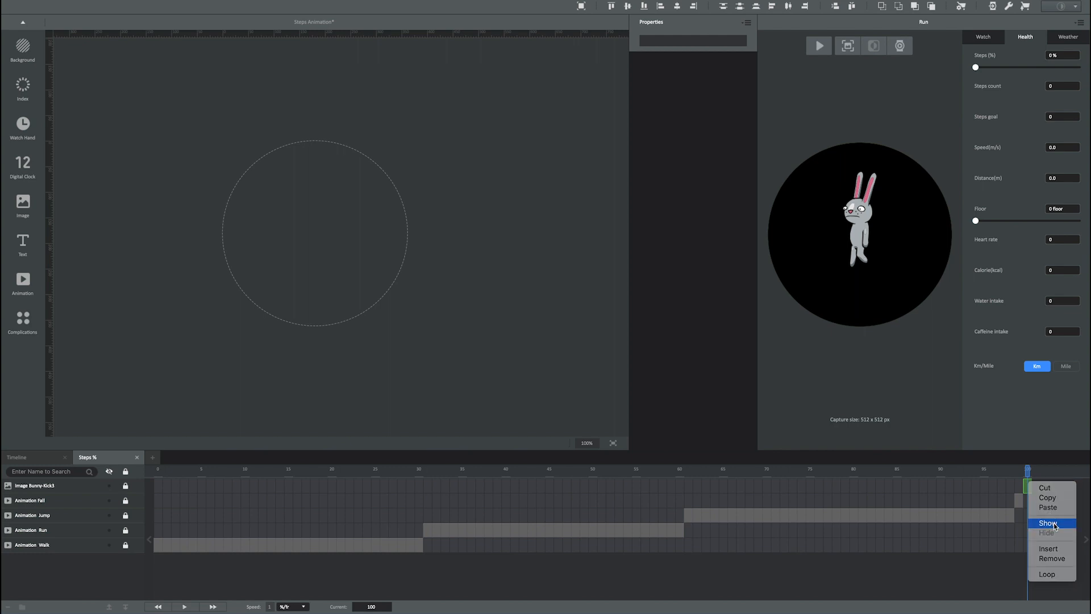
{"action": "left_click", "coordinate": [1049, 523]}
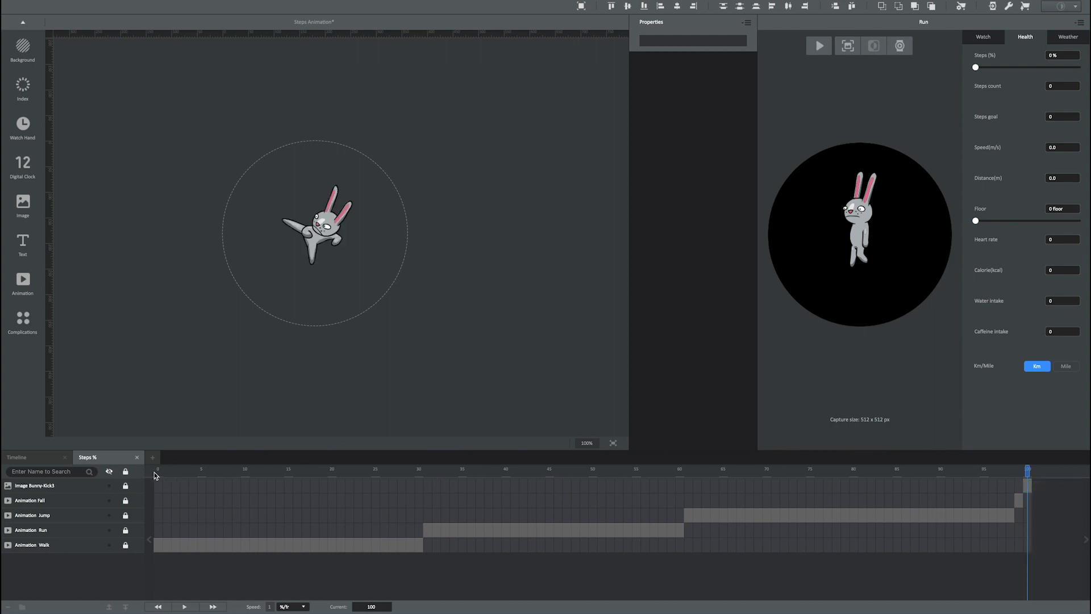
{"action": "left_click", "coordinate": [175, 469]}
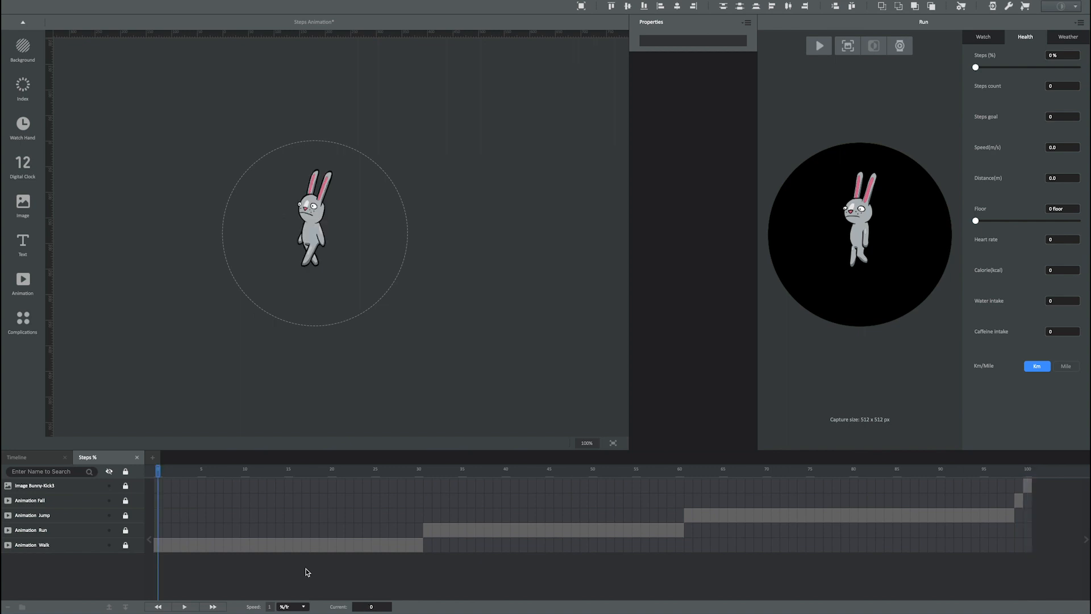
{"action": "mouse_move", "coordinate": [963, 124]}
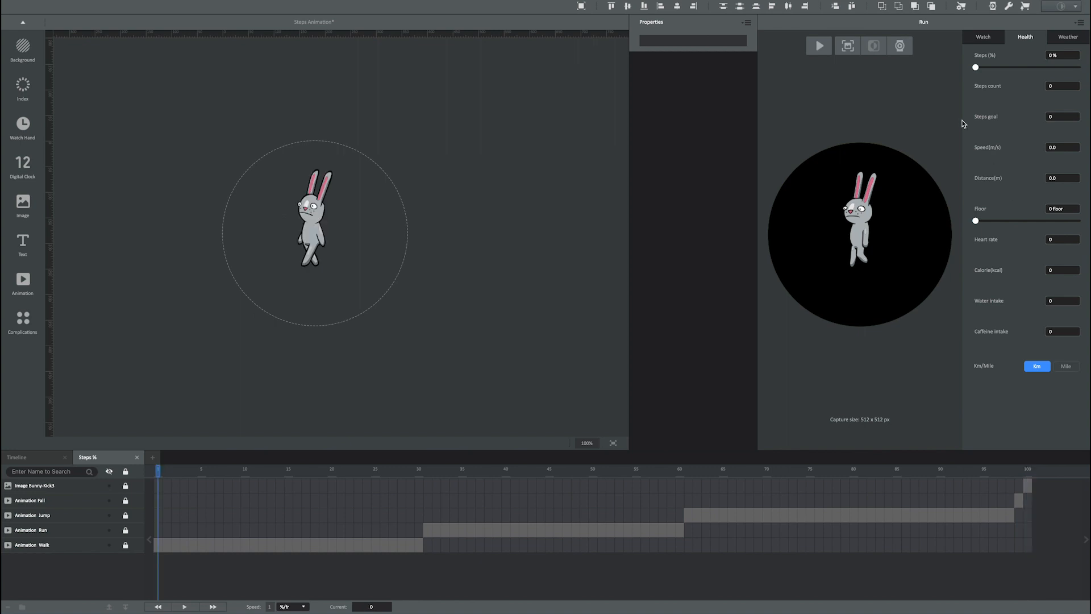
- Play the live preview and raise Steps (%) to 100 to see the kicking bunny
{"action": "left_click", "coordinate": [819, 46]}
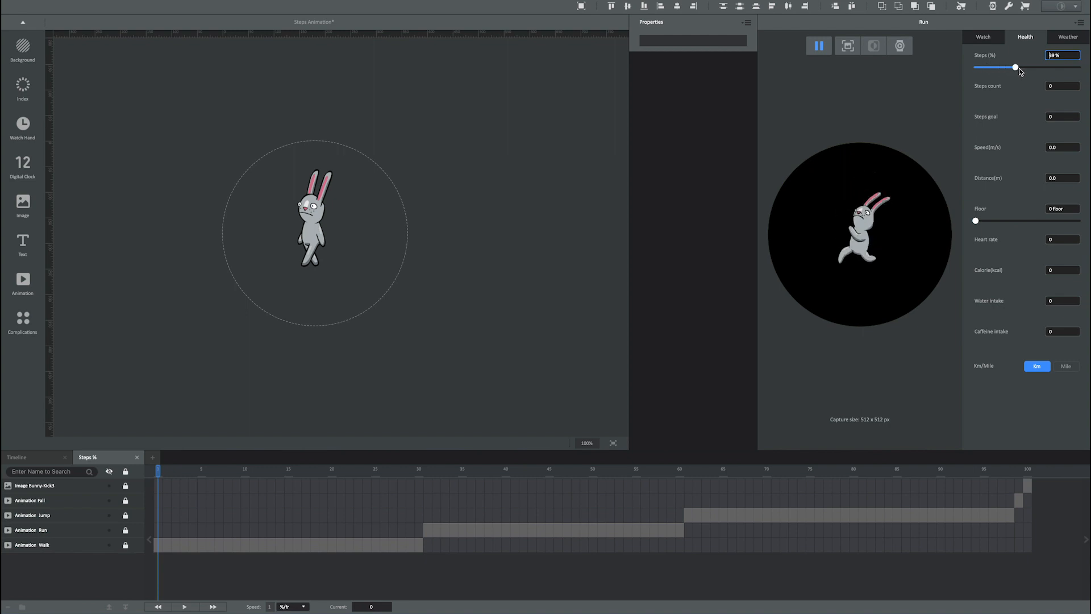
{"action": "left_click", "coordinate": [1016, 67]}
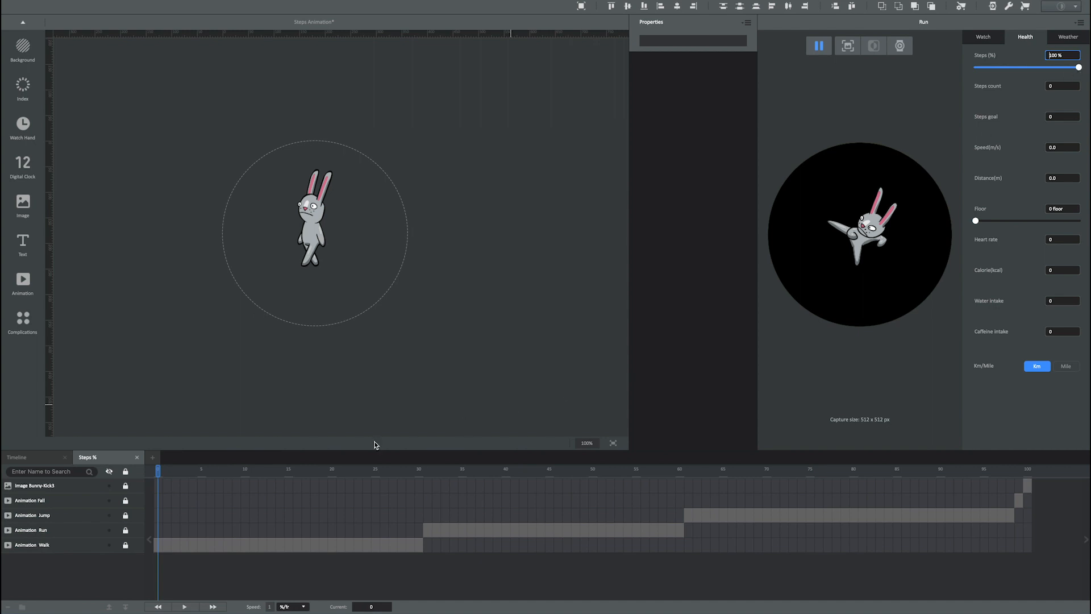
{"action": "mouse_move", "coordinate": [45, 463]}
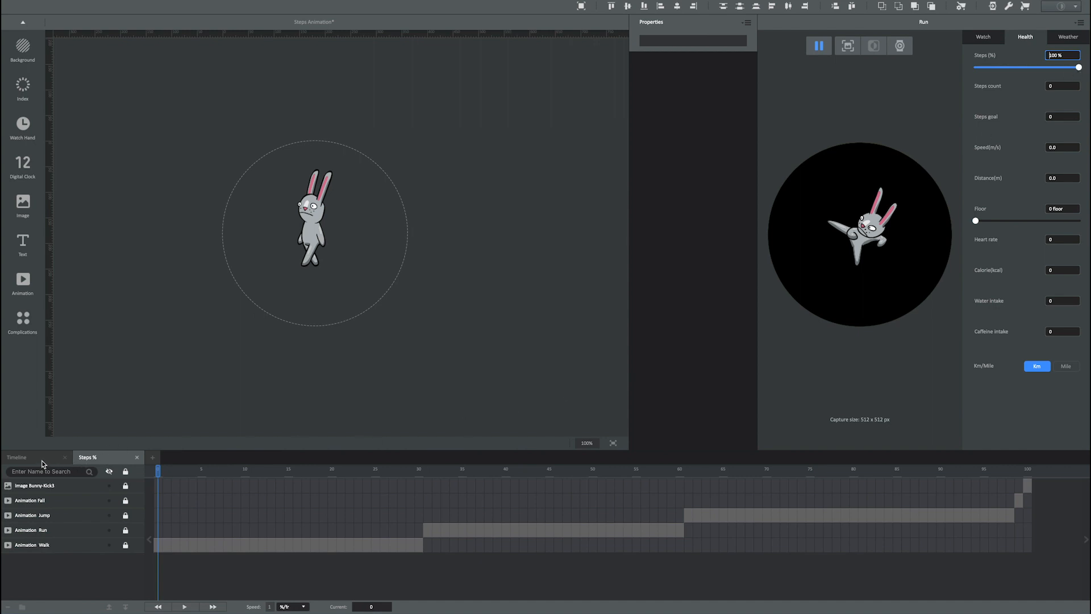
- Add a digital clock on the main timeline with hour-only ICU format 'h'
{"action": "left_click", "coordinate": [17, 457]}
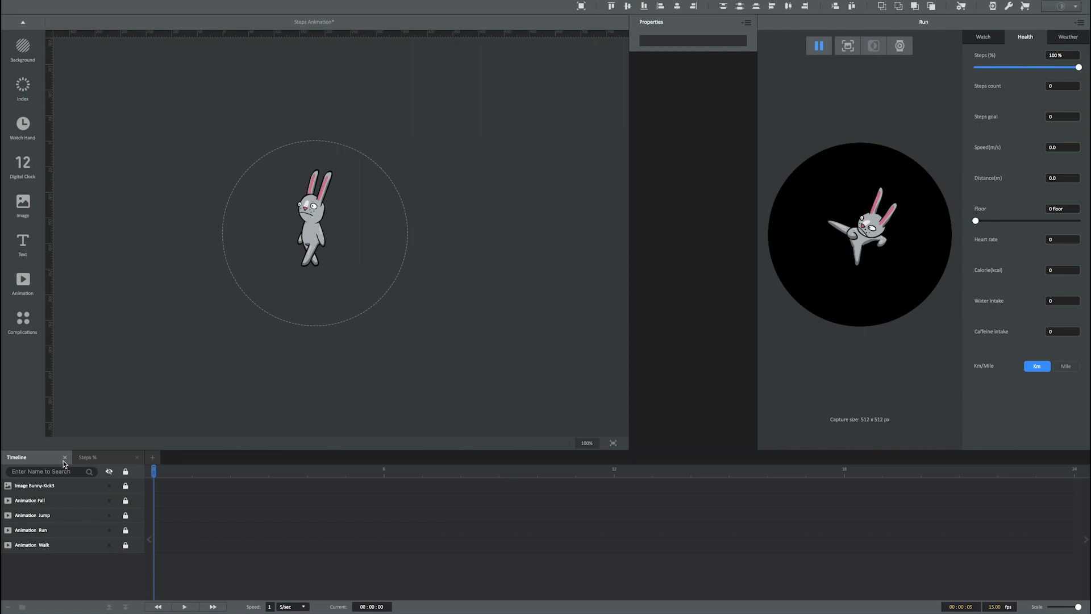
{"action": "mouse_move", "coordinate": [60, 188]}
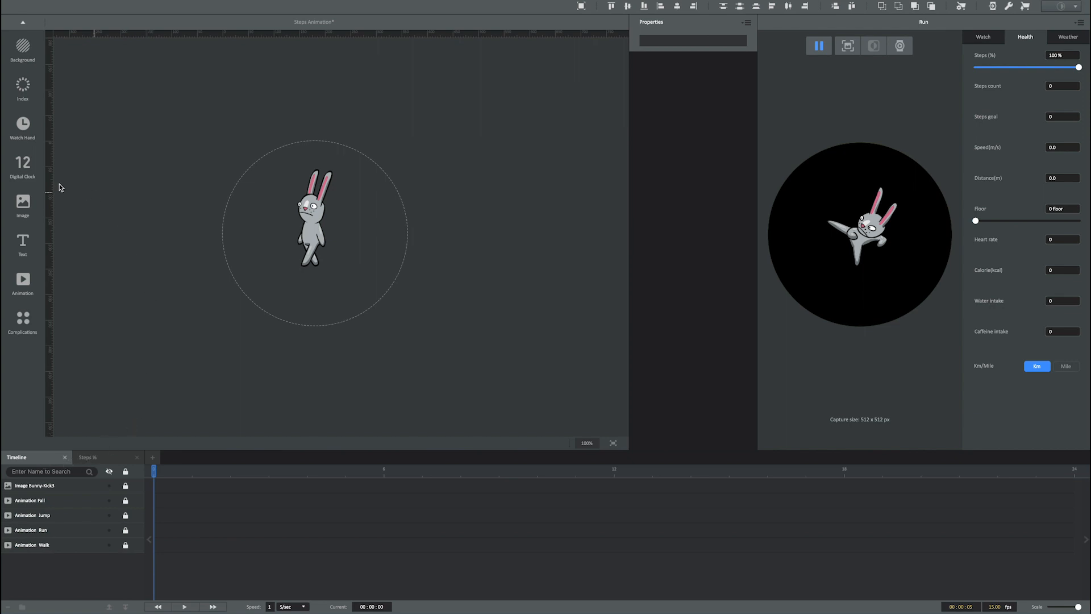
{"action": "left_click", "coordinate": [23, 164]}
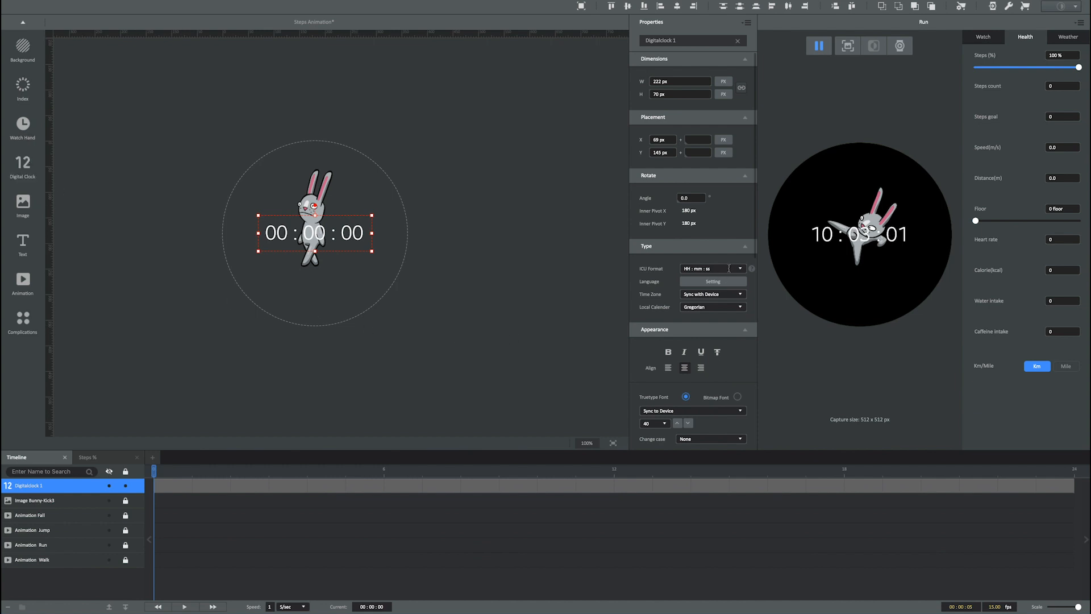
{"action": "left_click", "coordinate": [702, 268]}
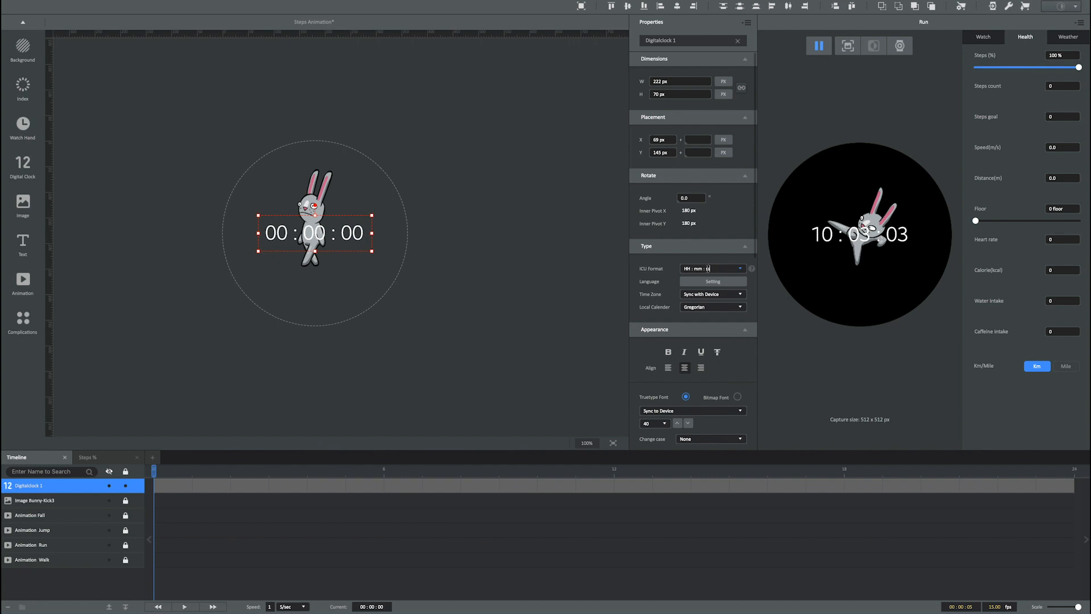
{"action": "left_click", "coordinate": [740, 268]}
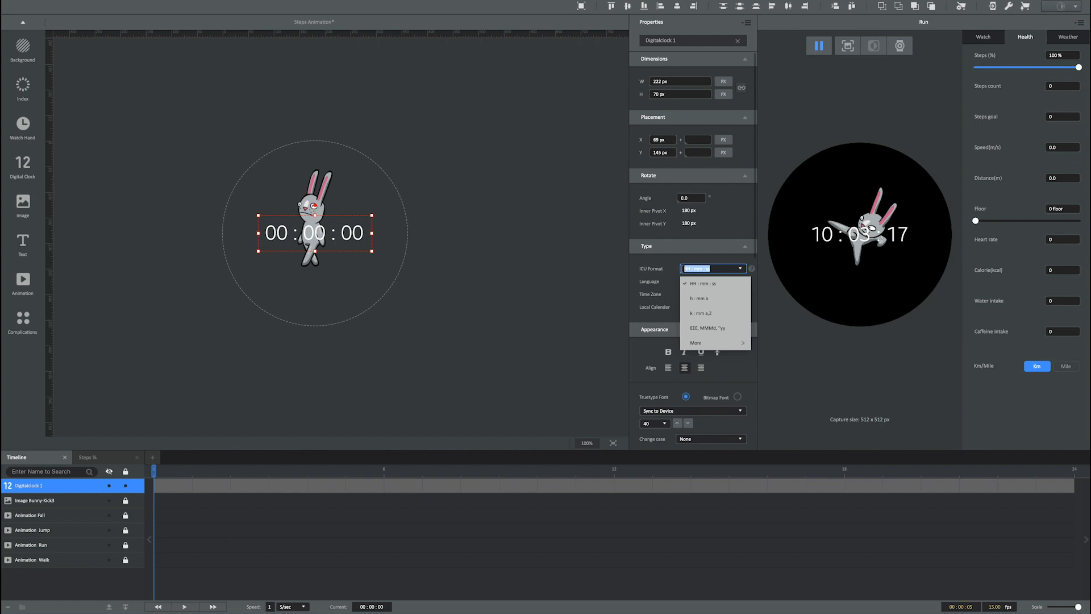
{"action": "left_click", "coordinate": [698, 298]}
{"action": "type", "text": "h"}
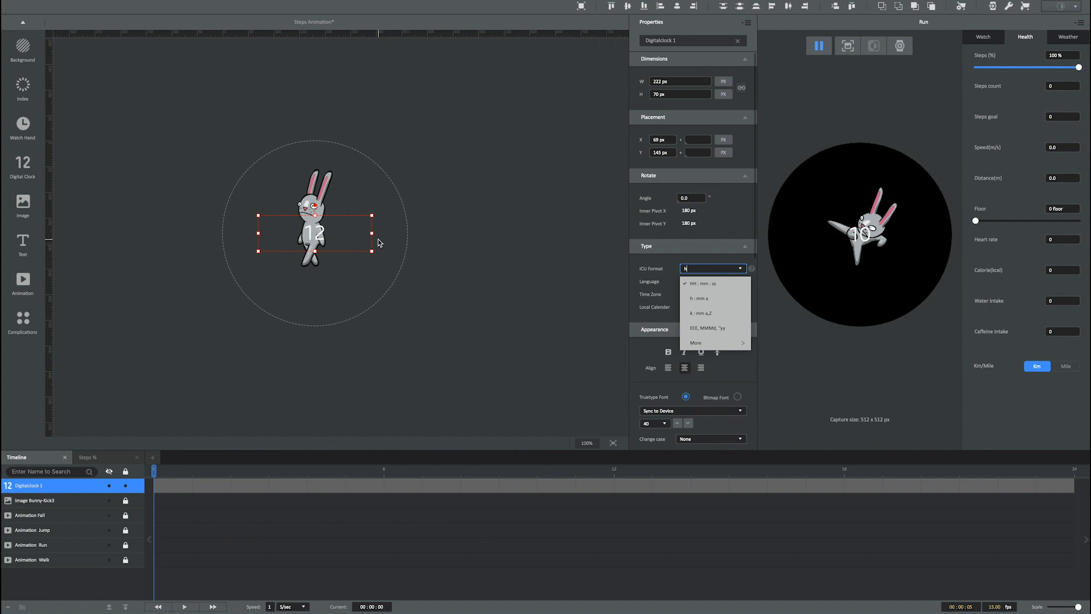
{"action": "left_click", "coordinate": [697, 297]}
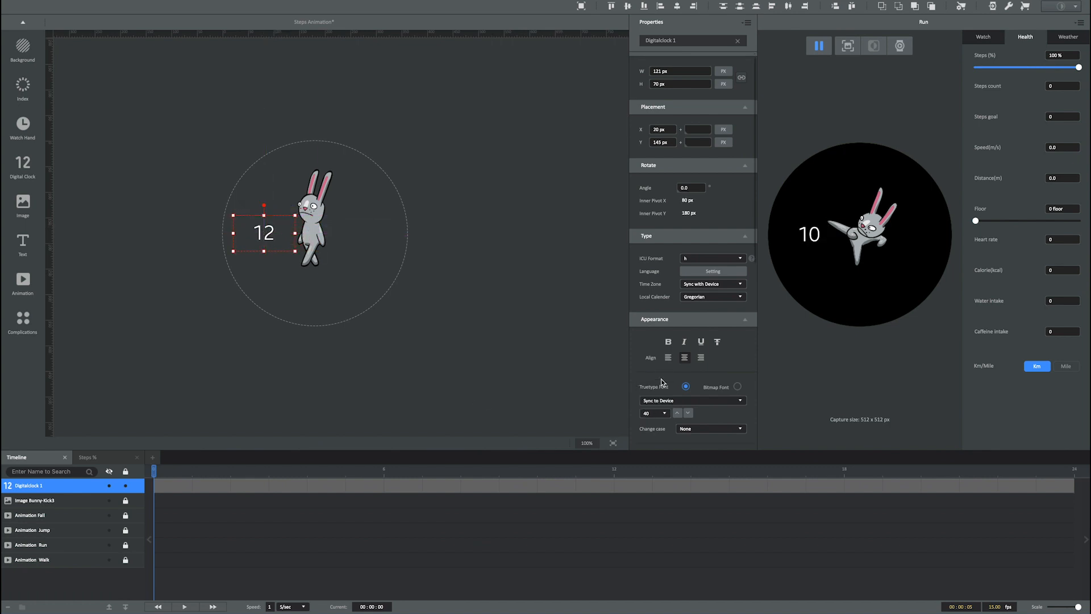
- Give the hour clock the WatchApplemint font and position it left of the bunny
{"action": "scroll", "scroll_direction": "down", "scroll_amount": 3}
{"action": "type", "text": "120"}
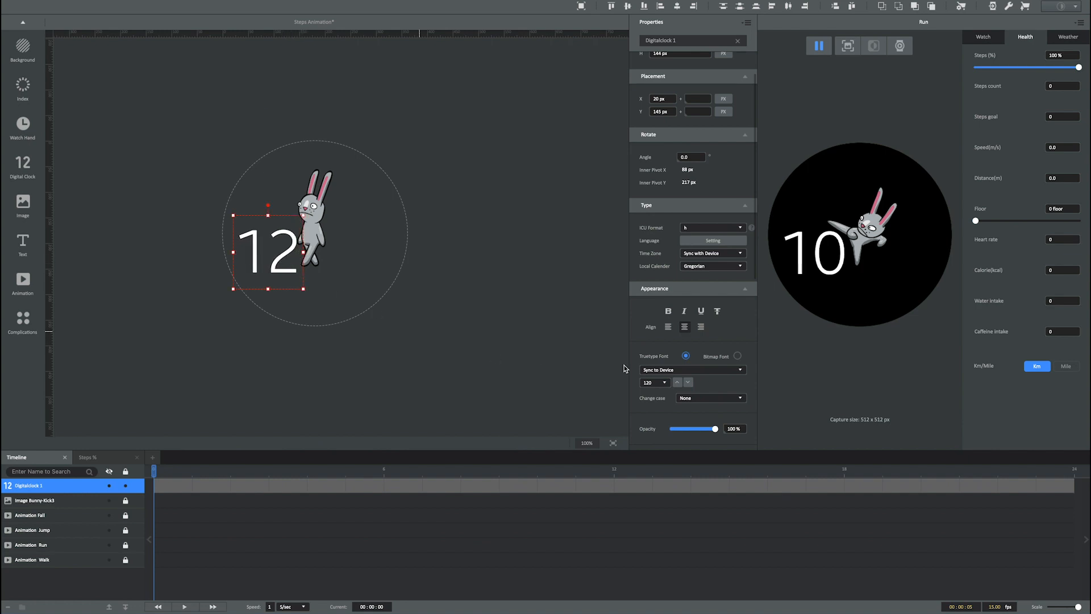
{"action": "left_click", "coordinate": [691, 369]}
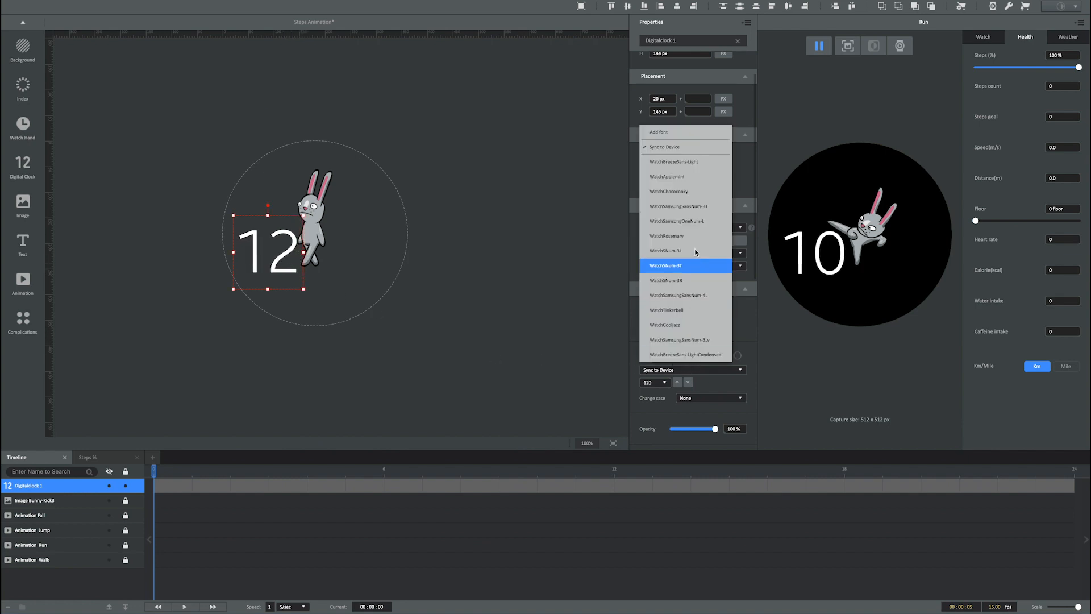
{"action": "left_click", "coordinate": [667, 176]}
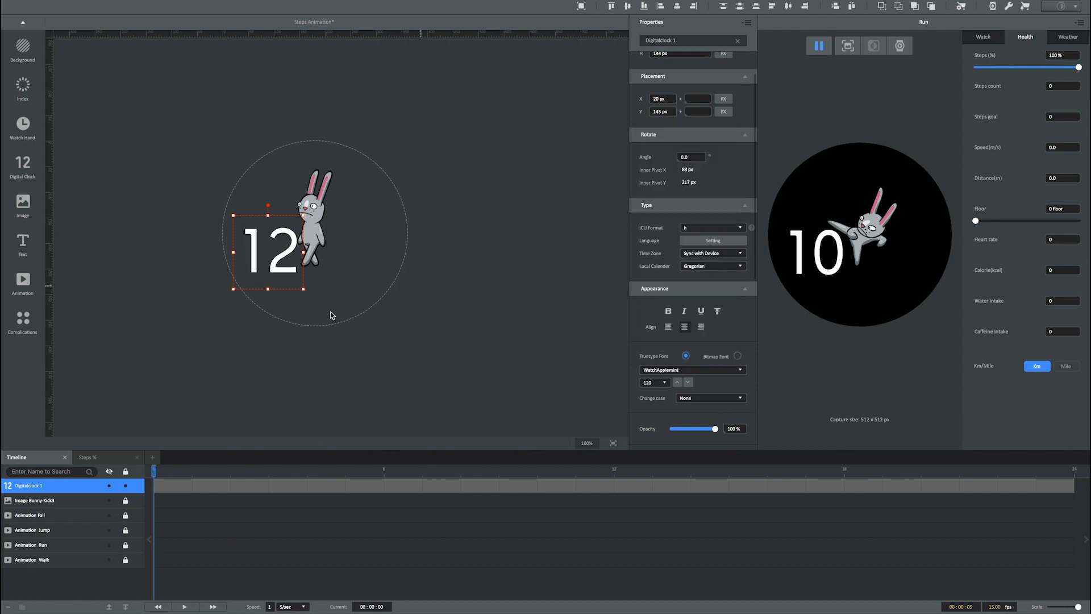
{"action": "mouse_move", "coordinate": [284, 271]}
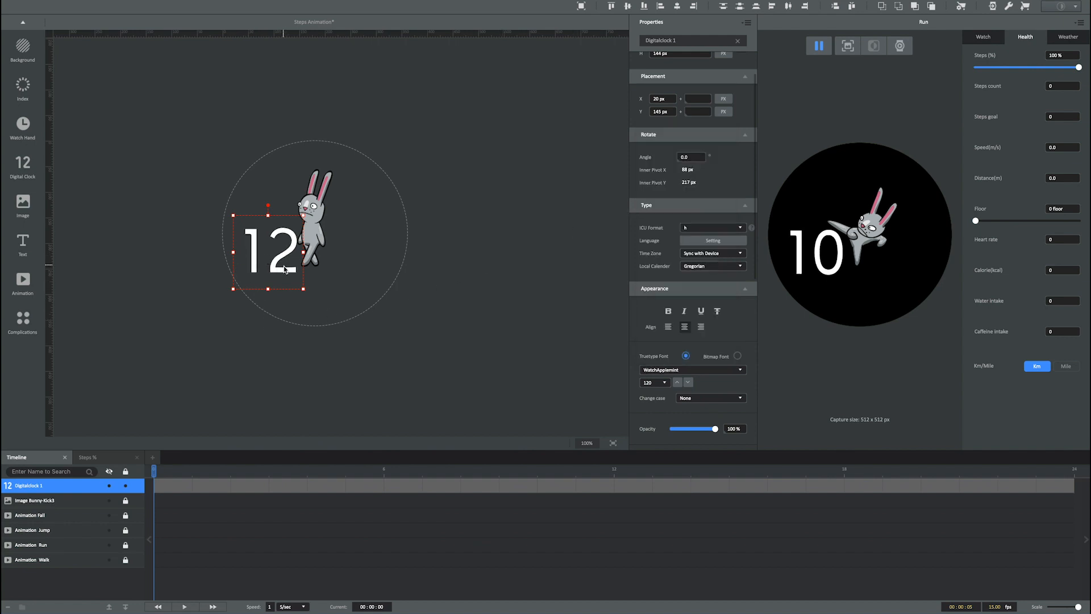
{"action": "left_click_drag", "start_coordinate": [268, 236], "coordinate": [262, 223]}
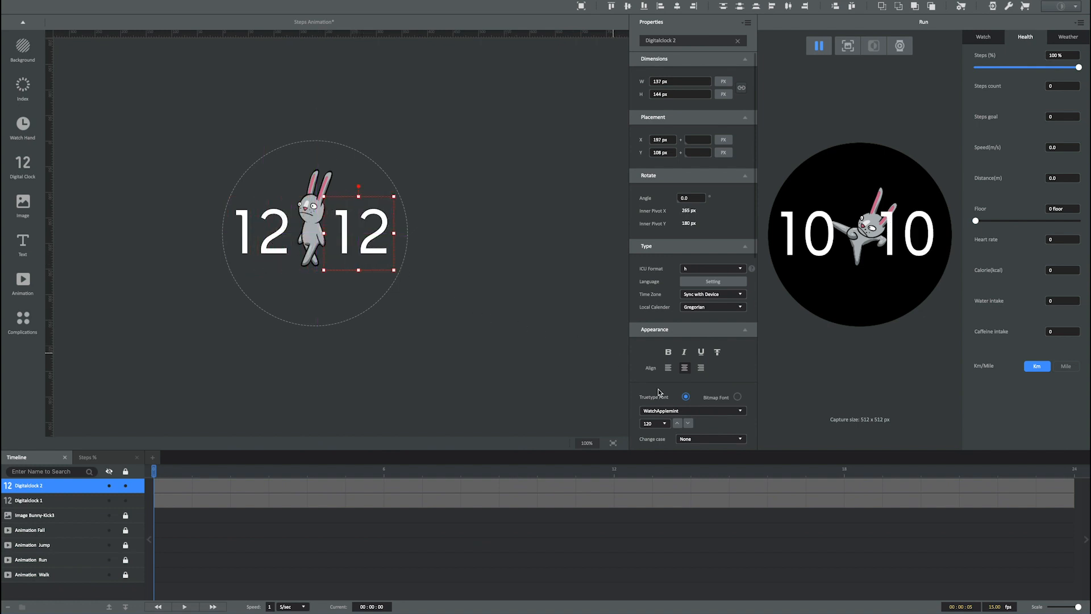
- Switch the second digital clock's ICU format to minutes ('mm')
{"action": "left_click", "coordinate": [712, 268]}
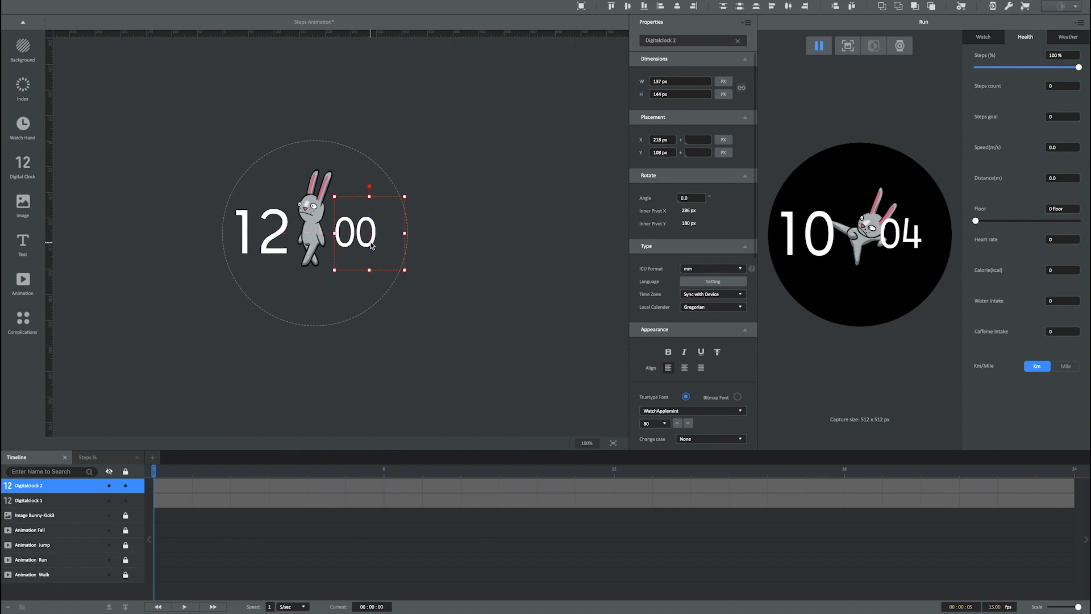
{"action": "mouse_move", "coordinate": [1000, 76]}
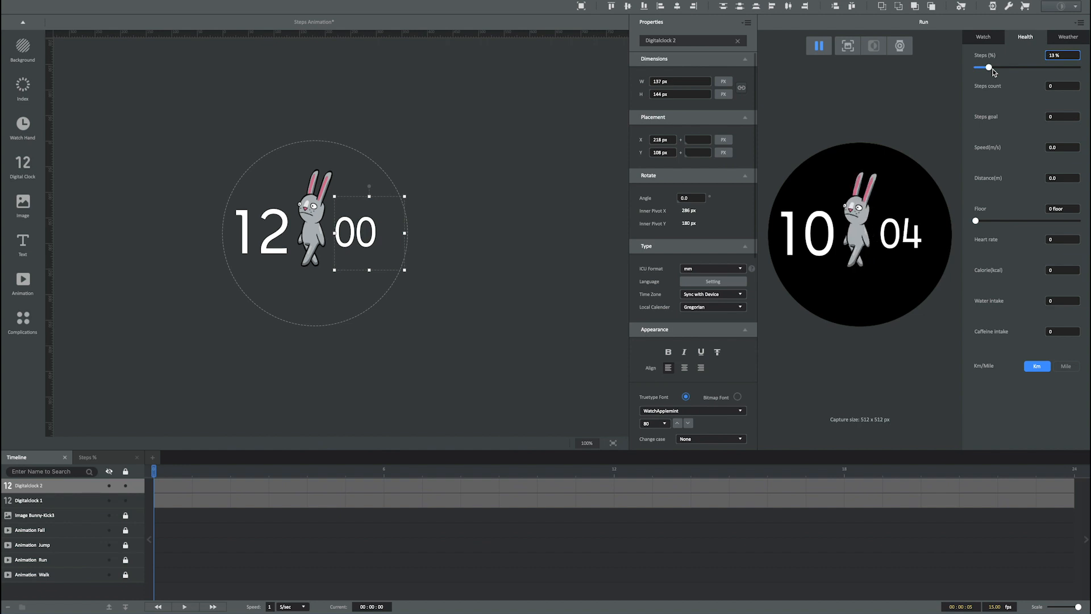
- Add a Step Counts text element and place it below the clock
{"action": "left_click", "coordinate": [141, 109]}
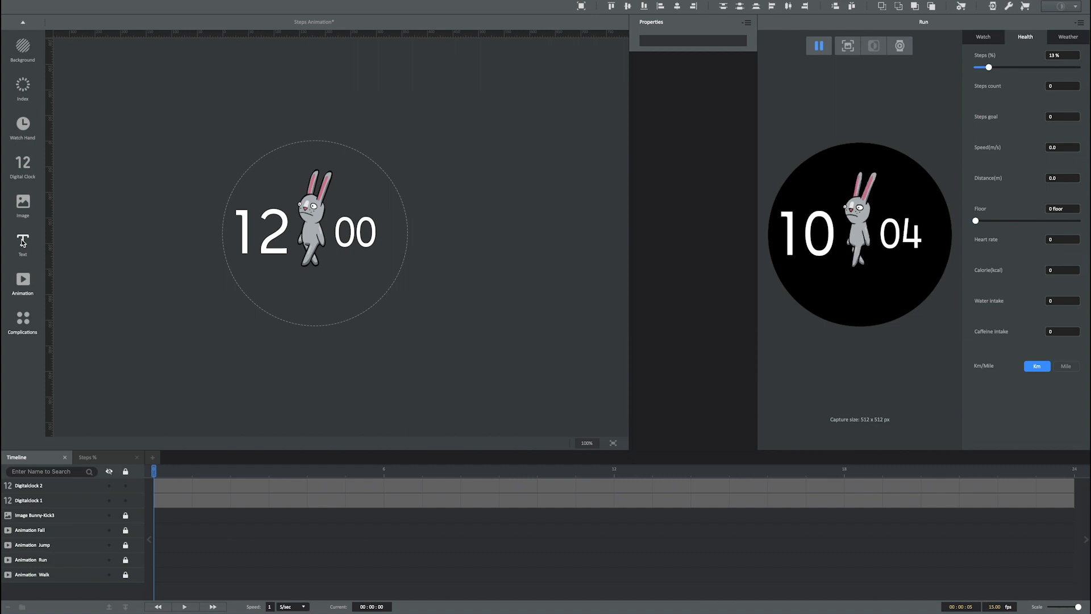
{"action": "left_click", "coordinate": [22, 243]}
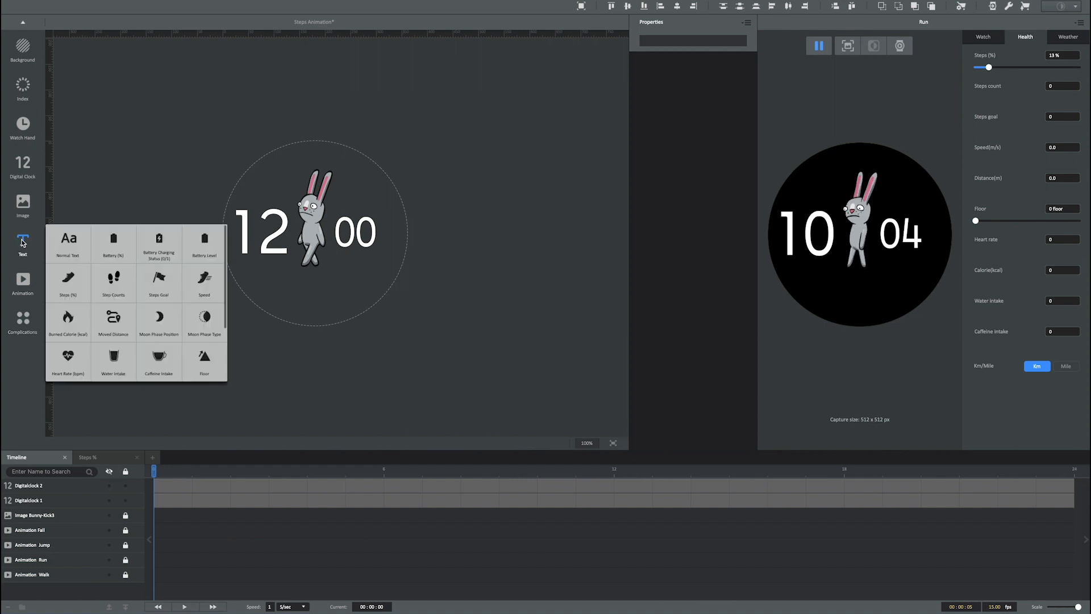
{"action": "left_click", "coordinate": [112, 283]}
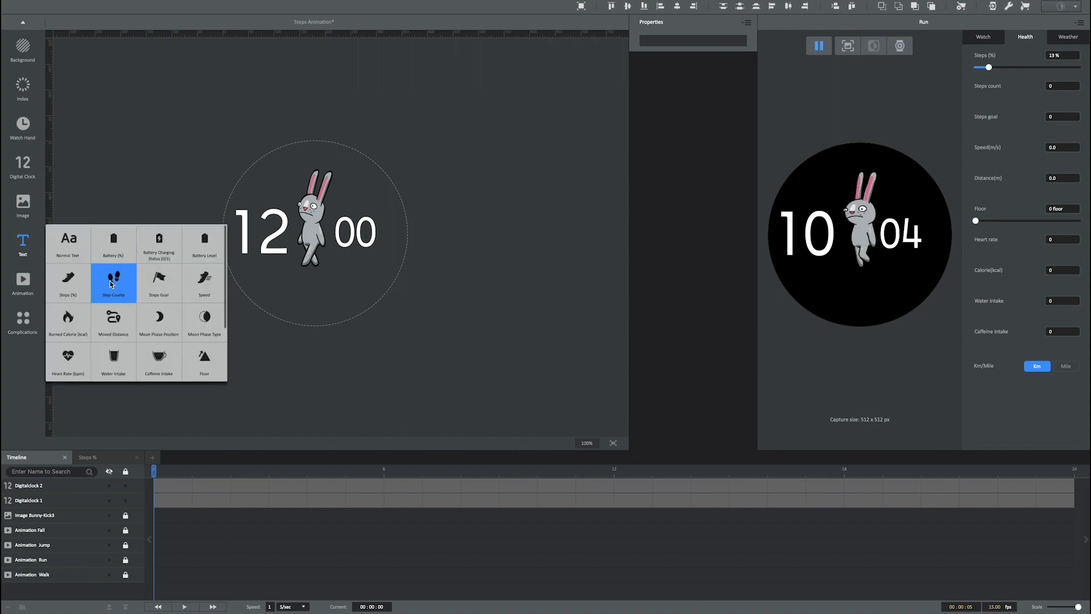
{"action": "left_click", "coordinate": [114, 283]}
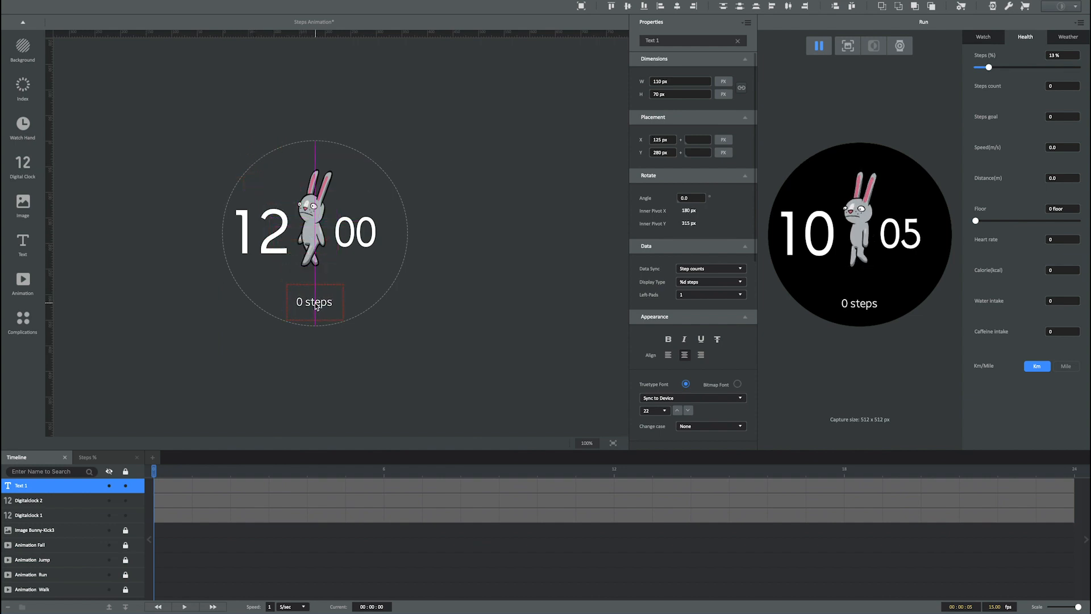
{"action": "left_click", "coordinate": [314, 301]}
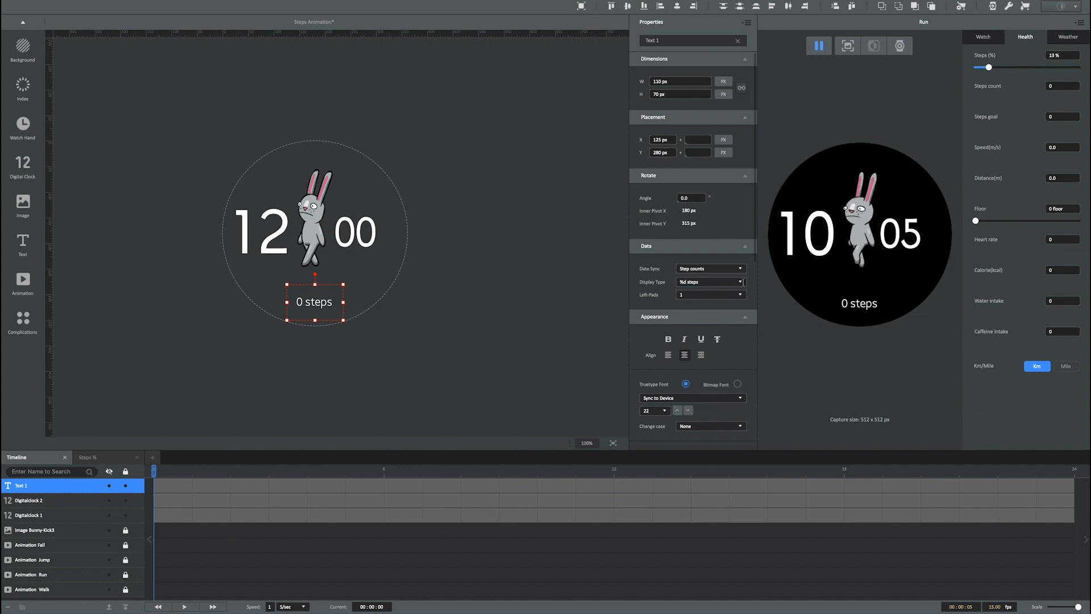
- Set the count to %d display, size 50, WatchApplemint font and pink #FF8CCA
{"action": "left_click", "coordinate": [739, 282]}
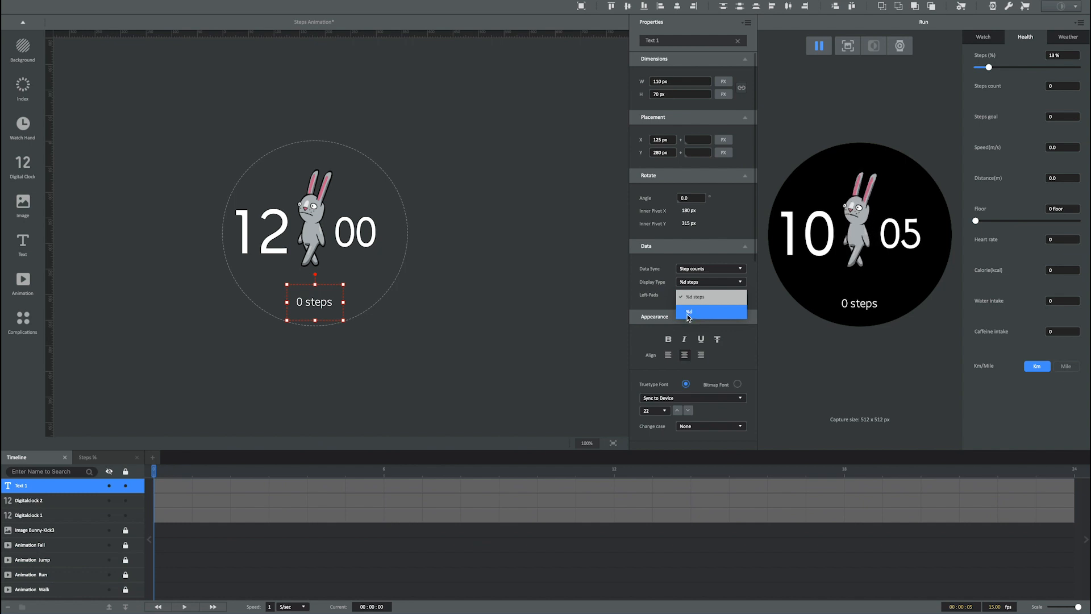
{"action": "left_click", "coordinate": [689, 311]}
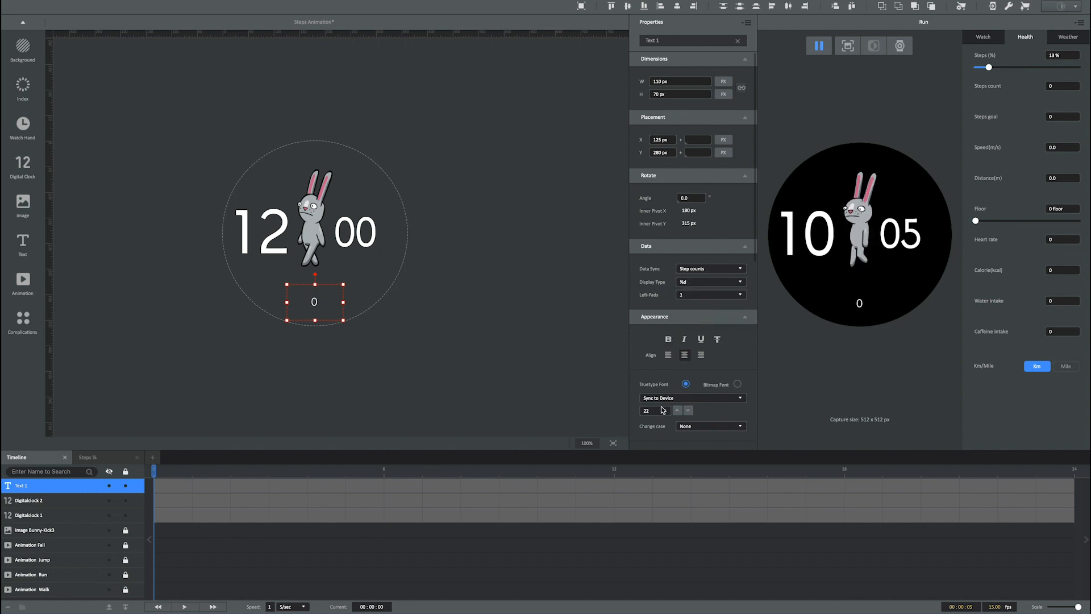
{"action": "left_click", "coordinate": [650, 410]}
{"action": "type", "text": "50"}
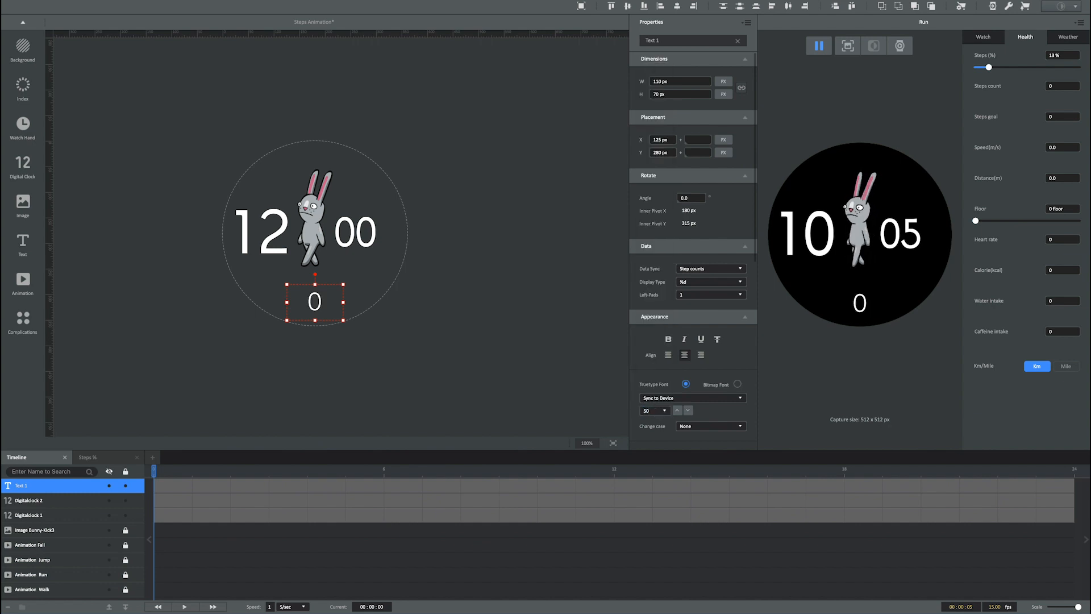
{"action": "left_click", "coordinate": [689, 397]}
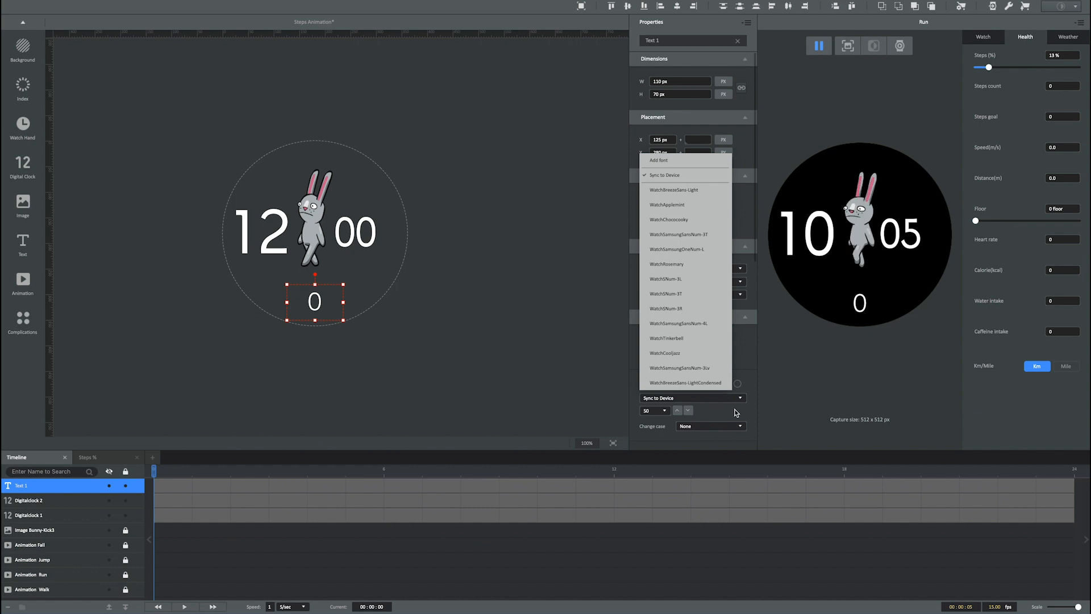
{"action": "left_click", "coordinate": [667, 203]}
{"action": "type", "text": "#FF9CCA"}
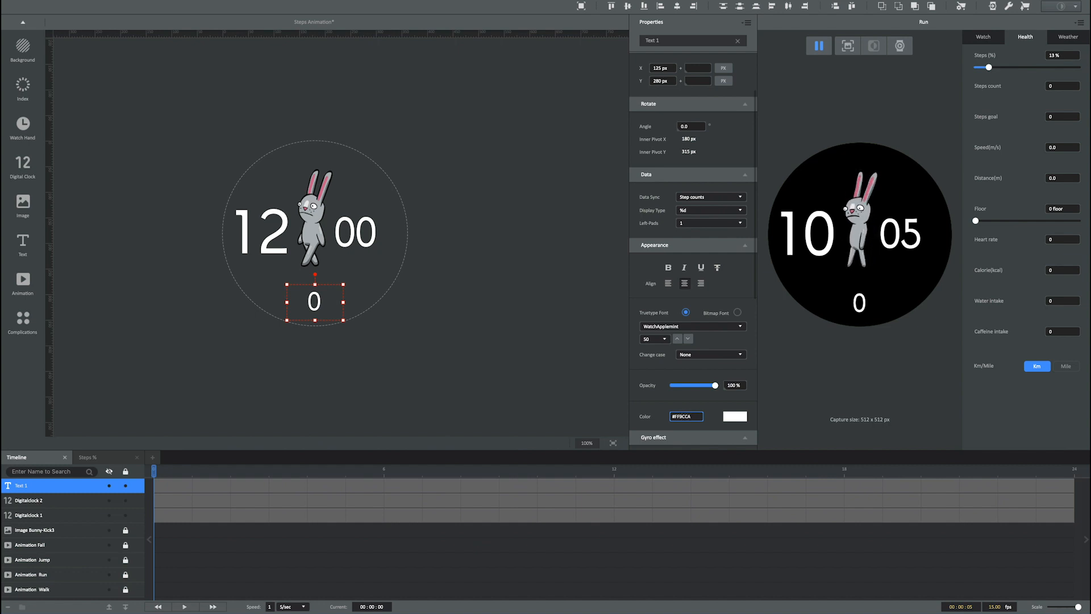
{"action": "left_click", "coordinate": [734, 416]}
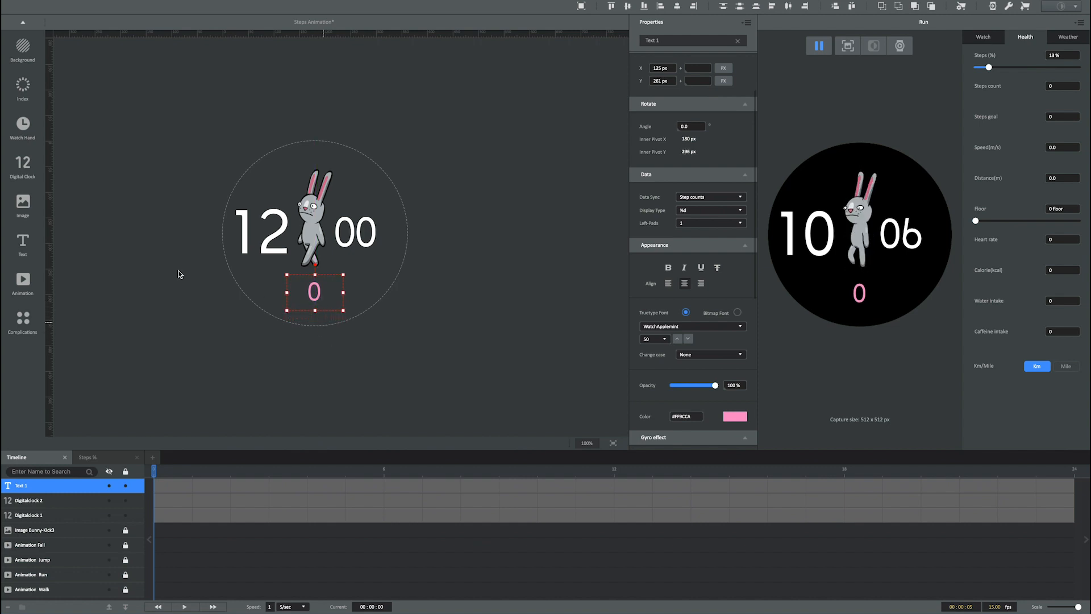
- Add a Normal Text element reading 'STEPS' beneath the step count
{"action": "left_click", "coordinate": [178, 274]}
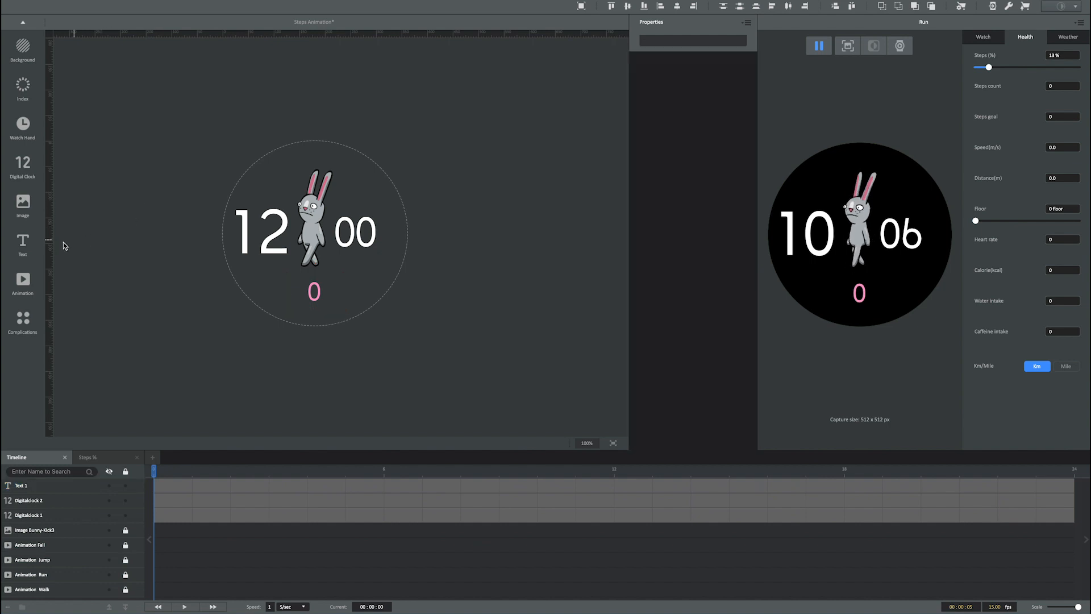
{"action": "left_click", "coordinate": [23, 244]}
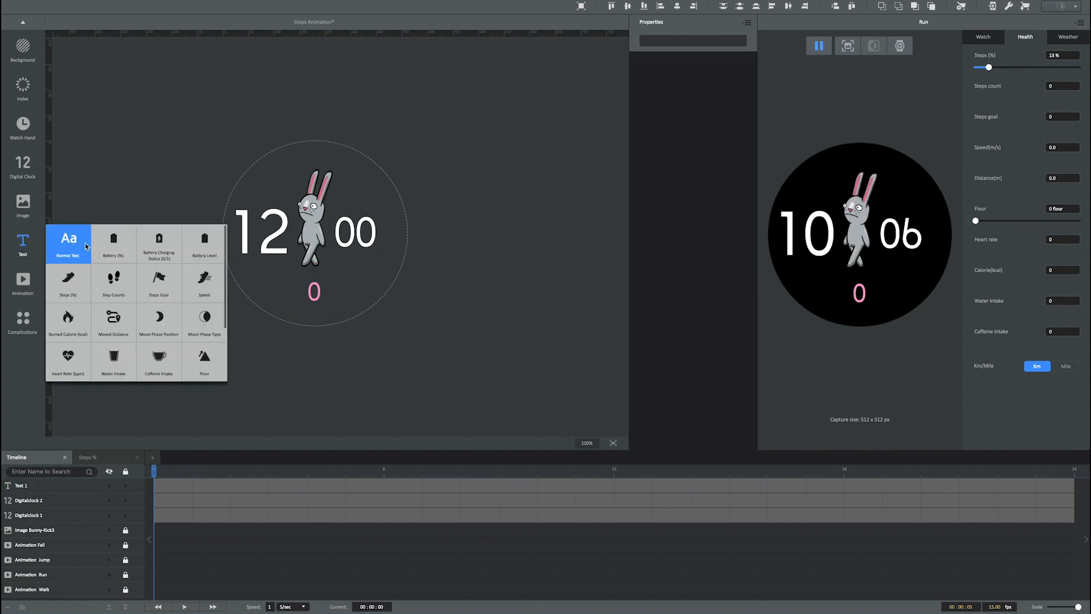
{"action": "left_click", "coordinate": [68, 242]}
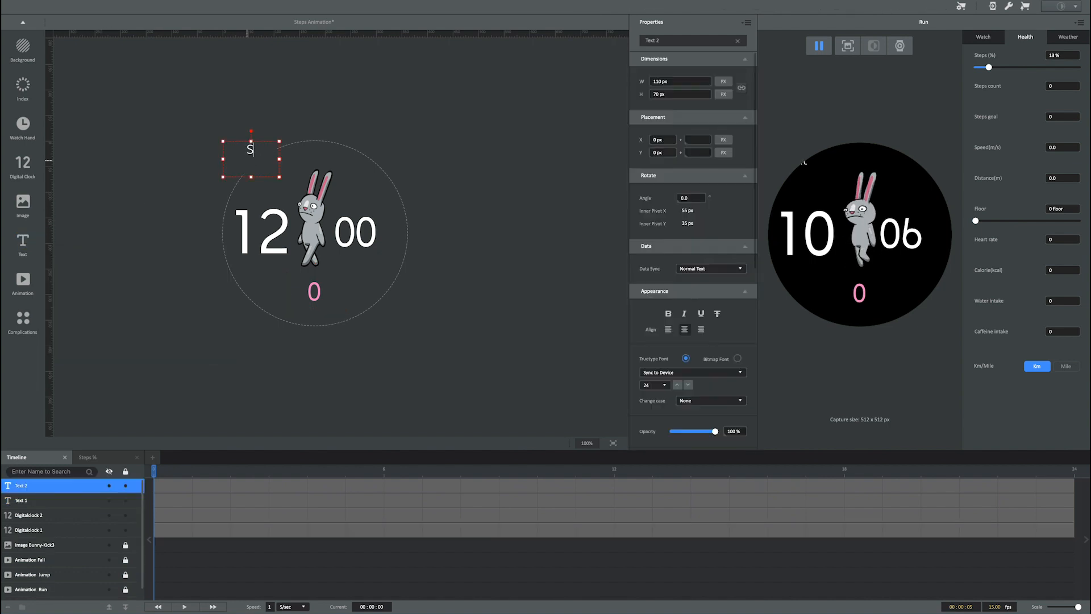
{"action": "type", "text": "TEP"}
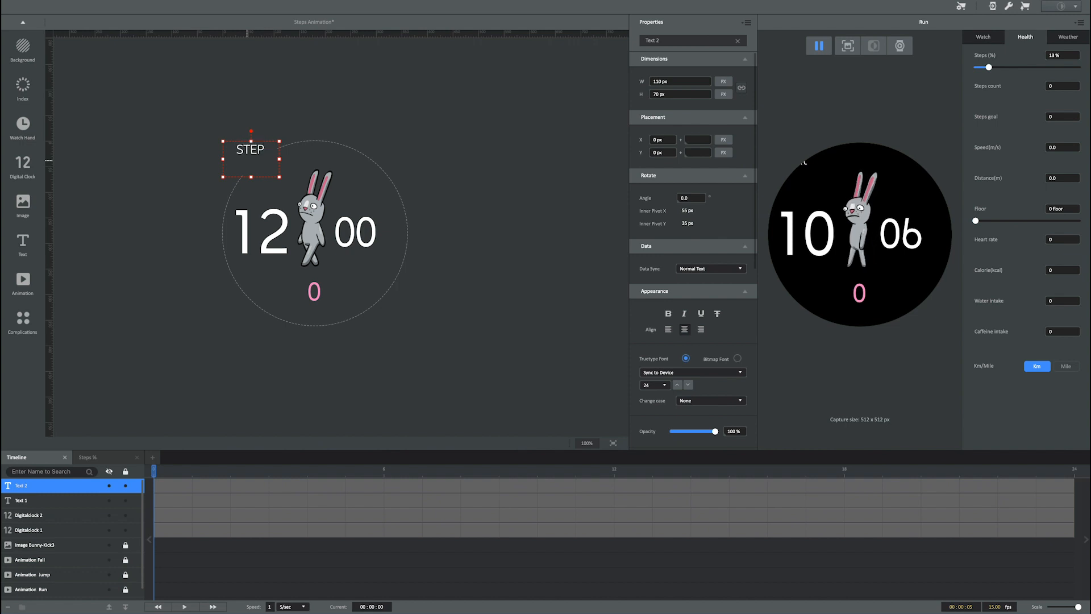
{"action": "type", "text": "S"}
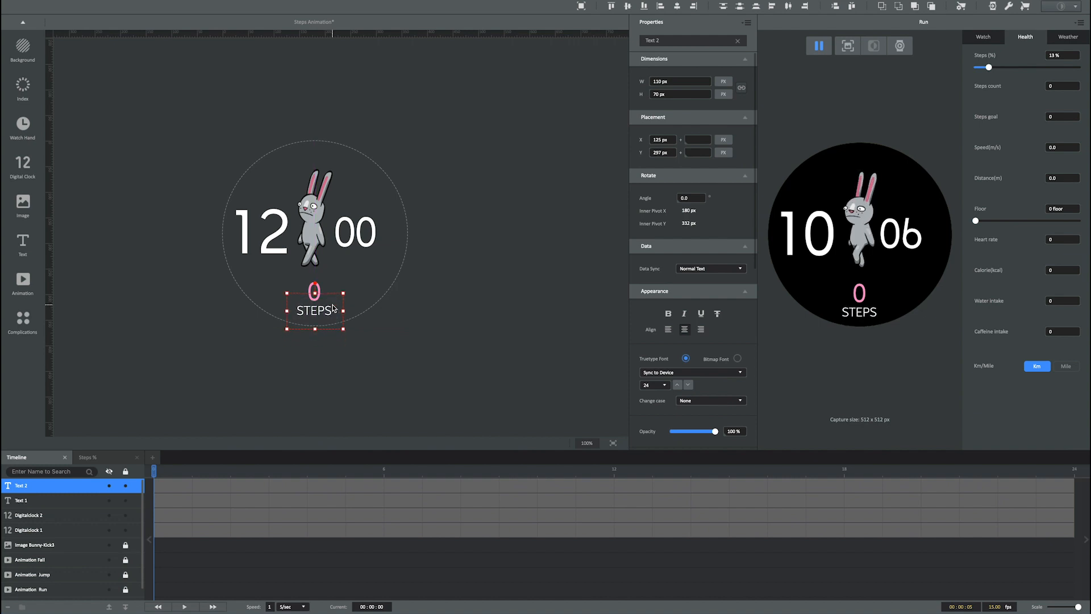
- Colour the STEPS label pink and choose its font from the font list
{"action": "scroll", "scroll_direction": "down", "scroll_amount": 3}
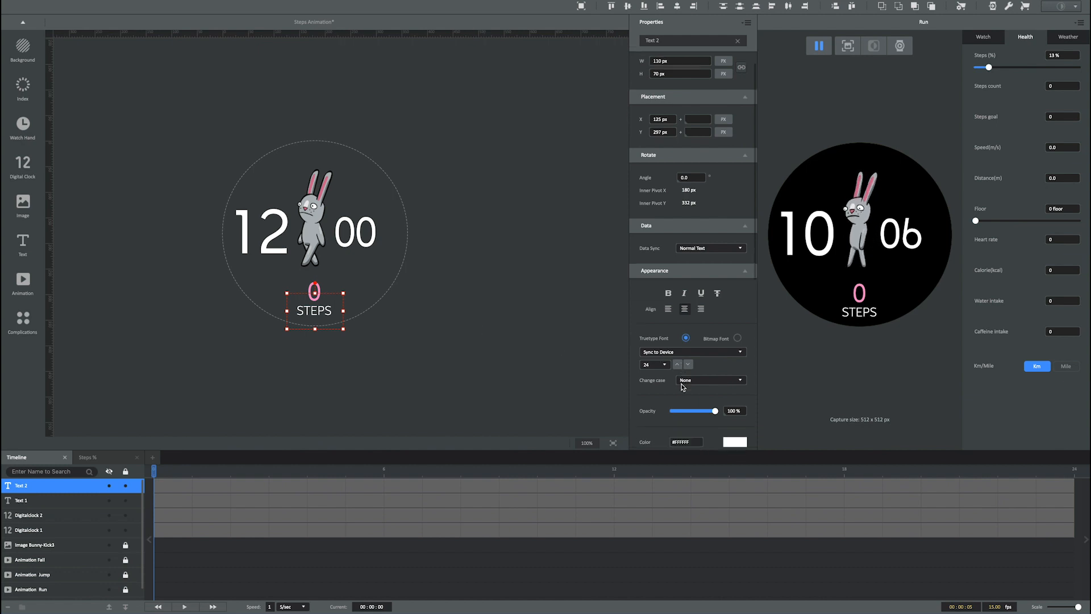
{"action": "scroll", "scroll_direction": "down", "scroll_amount": 3}
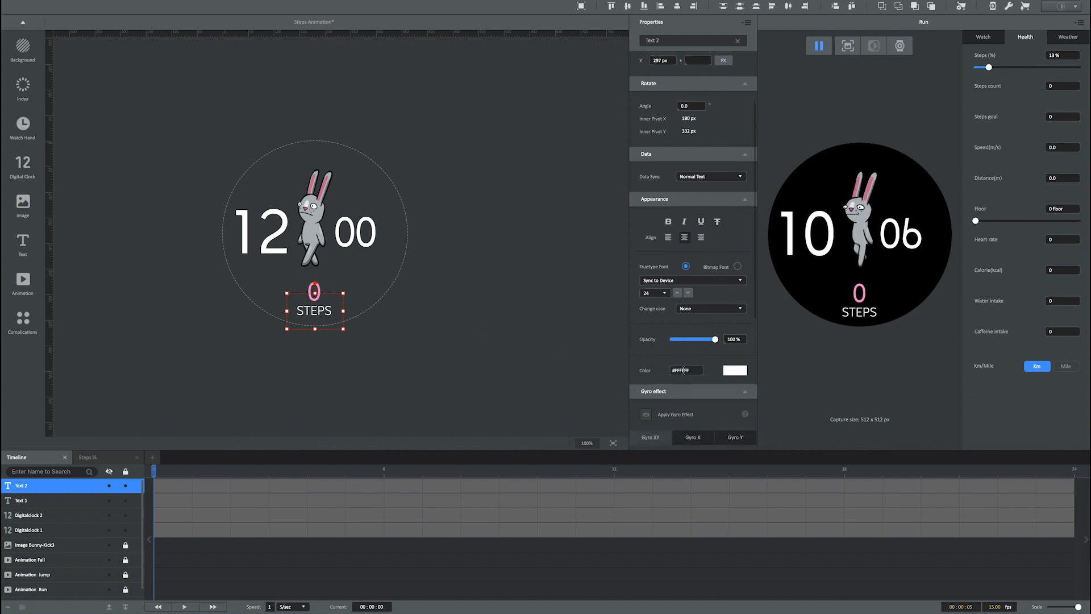
{"action": "triple_click", "coordinate": [685, 370]}
{"action": "type", "text": "#FF8CC"}
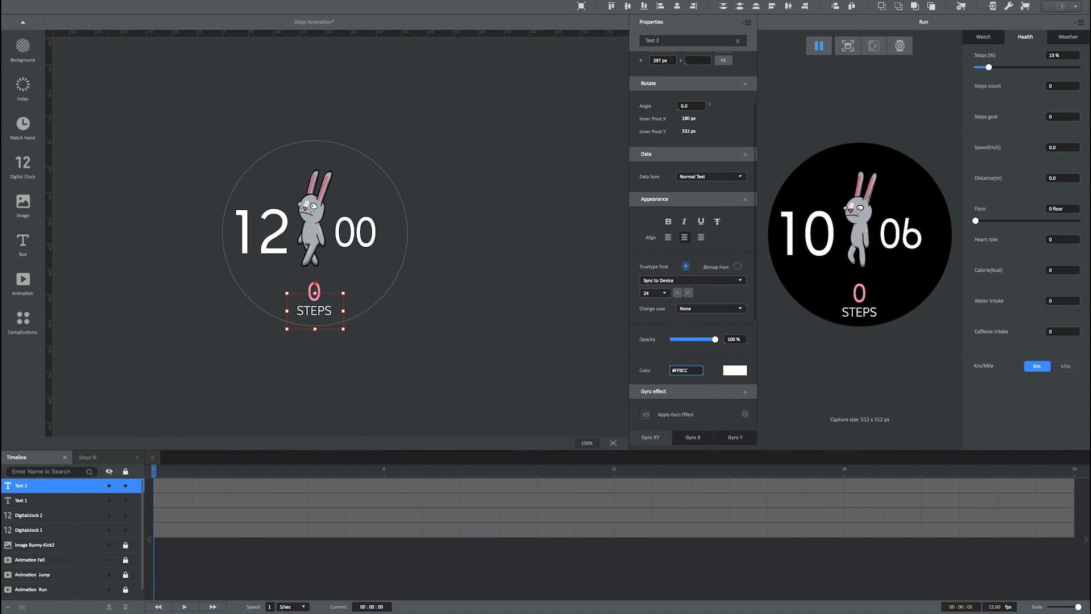
{"action": "left_click", "coordinate": [692, 279]}
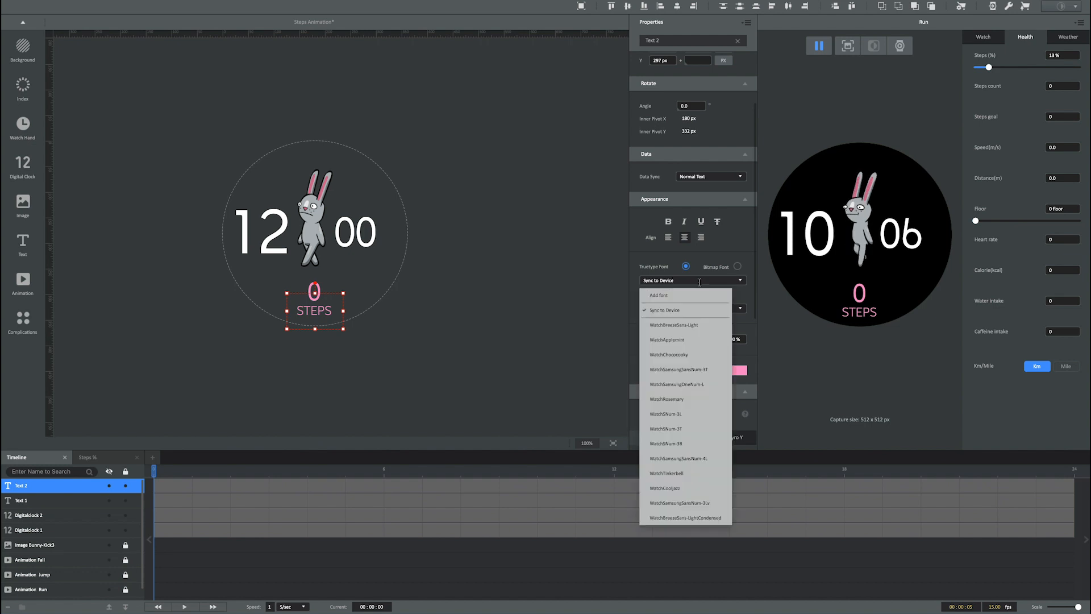
{"action": "left_click", "coordinate": [667, 340]}
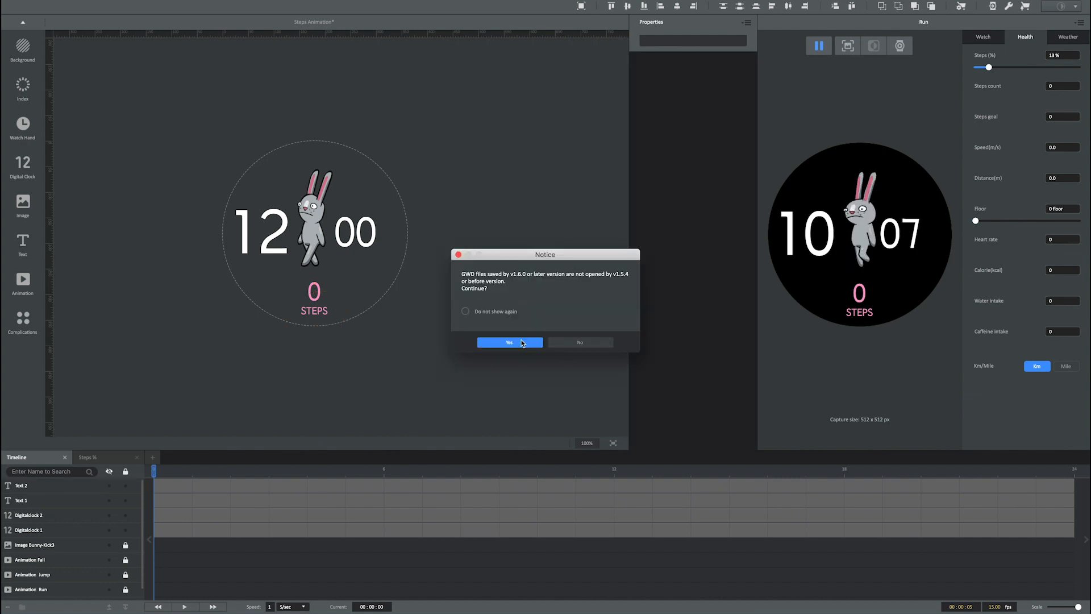
- Save the project, confirming the newer version file format
{"action": "left_click", "coordinate": [510, 342]}
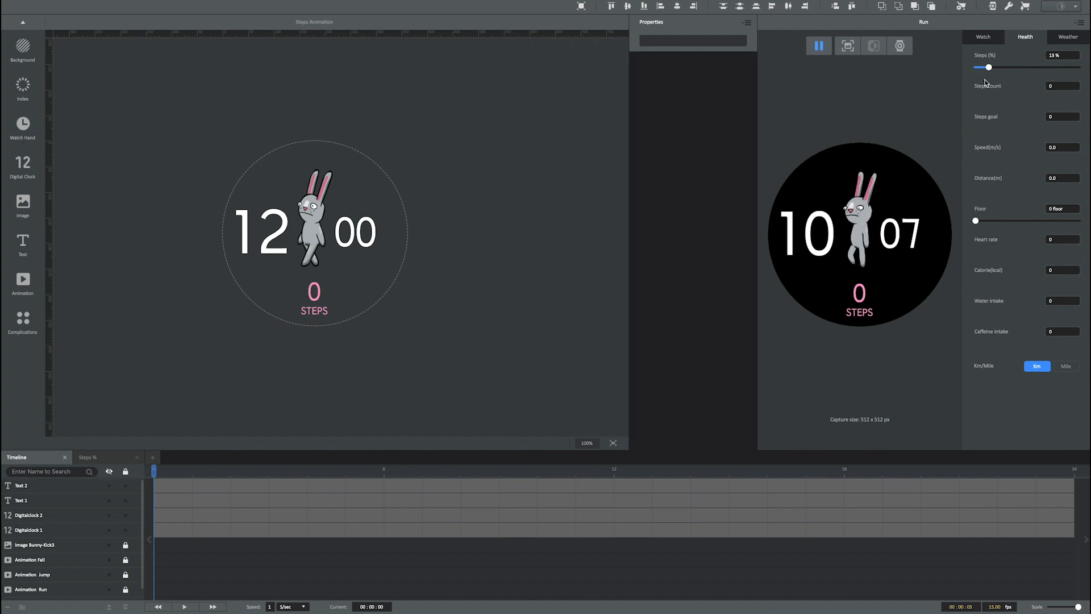